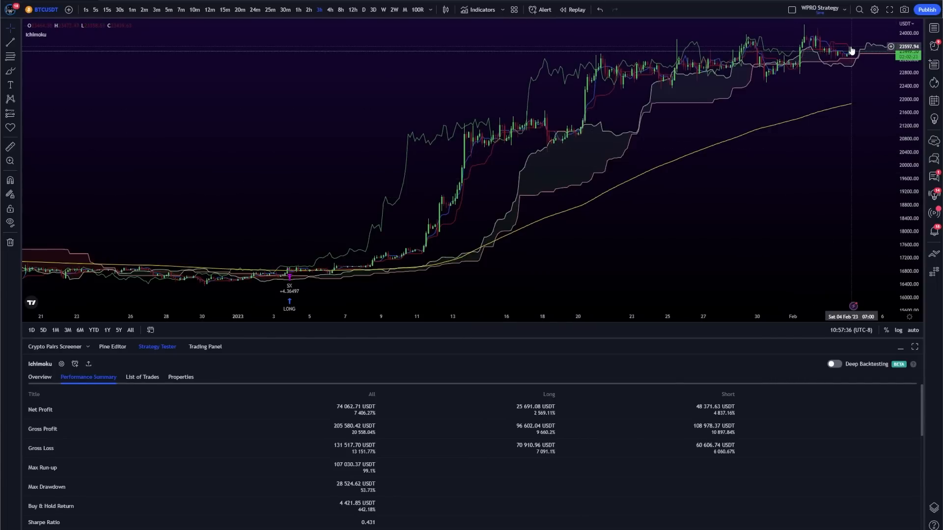
pyautogui.moveTo(278, 287)
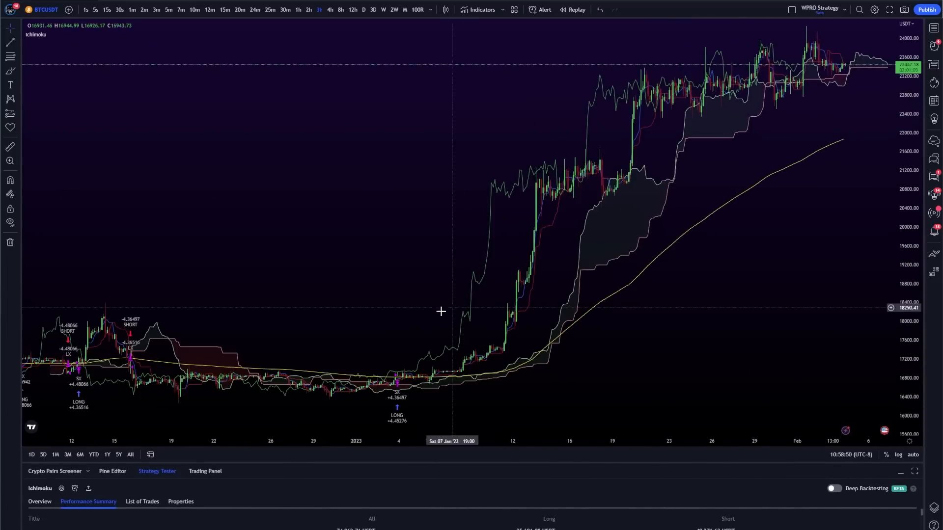
pyautogui.moveTo(422, 393)
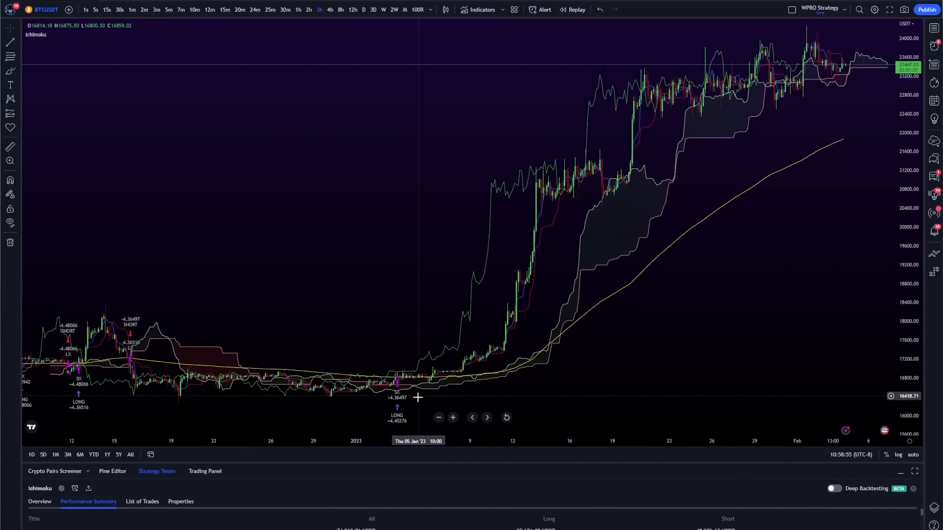
pyautogui.moveTo(477, 363)
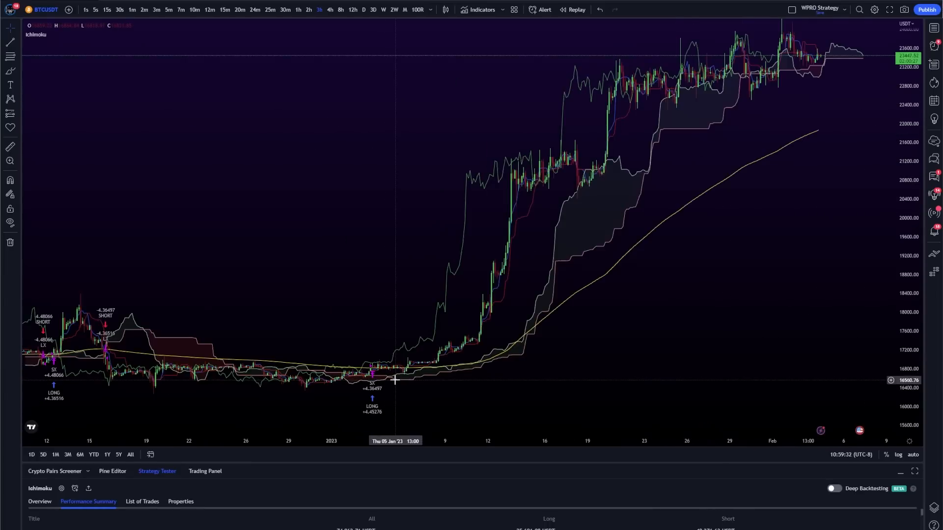
pyautogui.moveTo(631, 95)
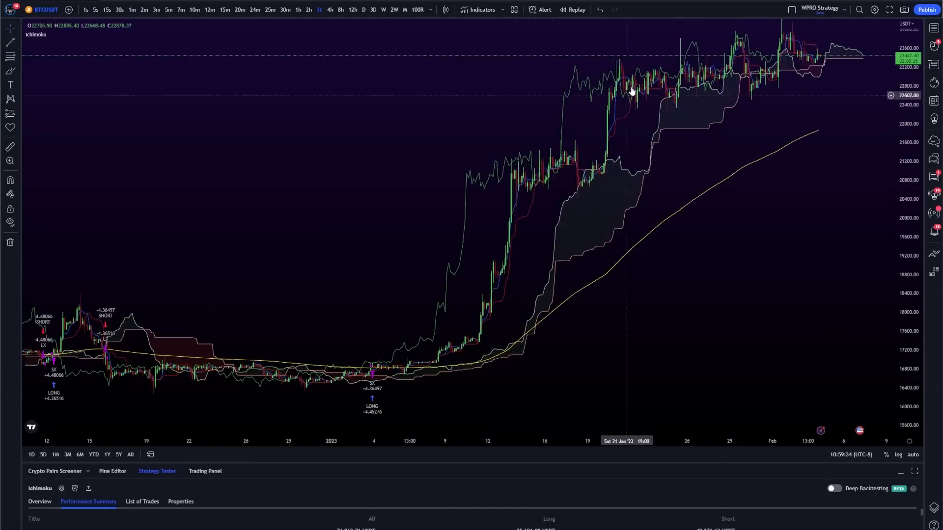
pyautogui.moveTo(774, 86)
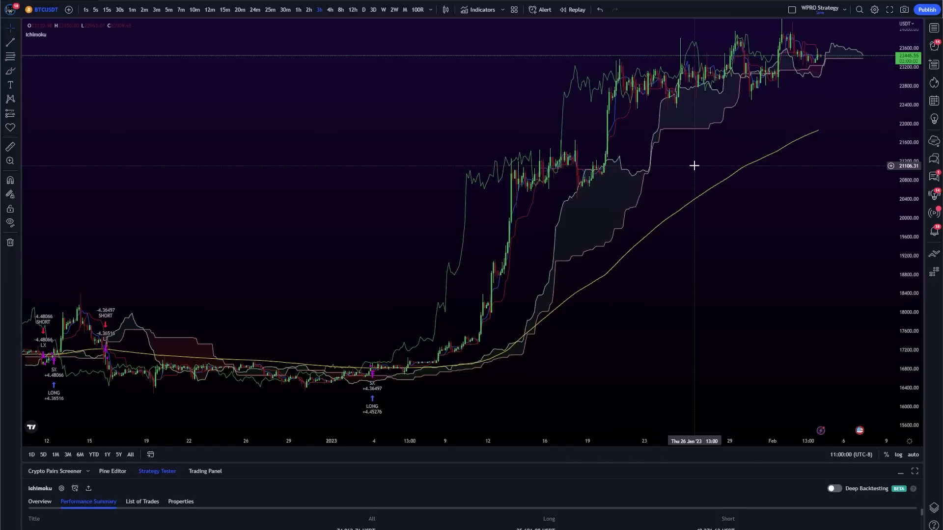
pyautogui.moveTo(517, 281)
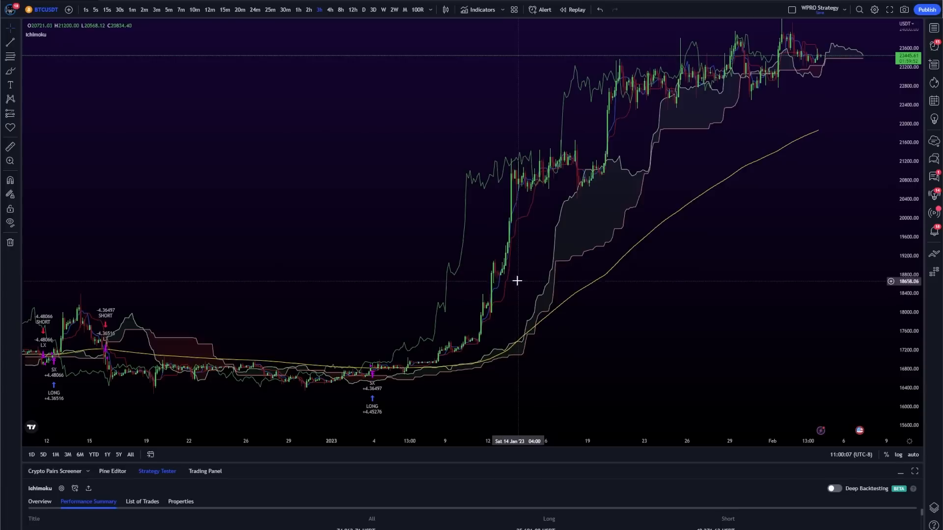
pyautogui.moveTo(358, 309)
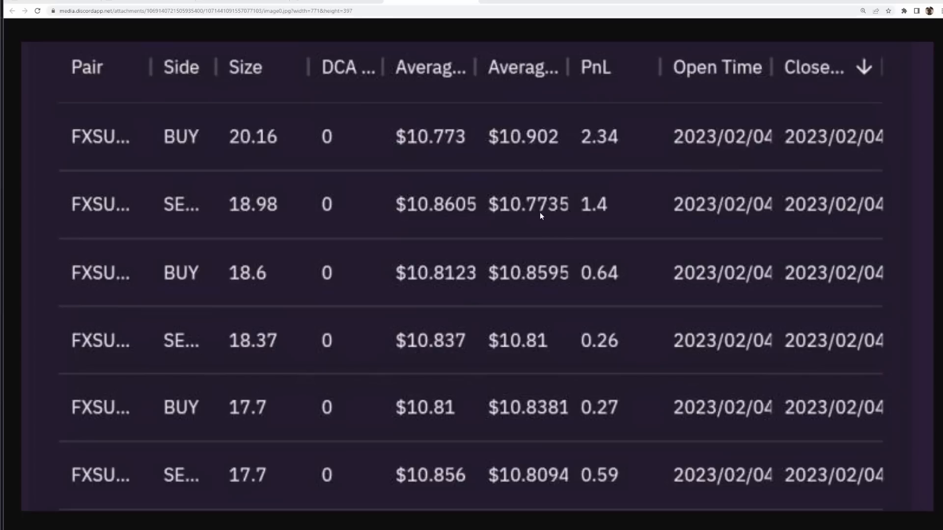
pyautogui.moveTo(563, 229)
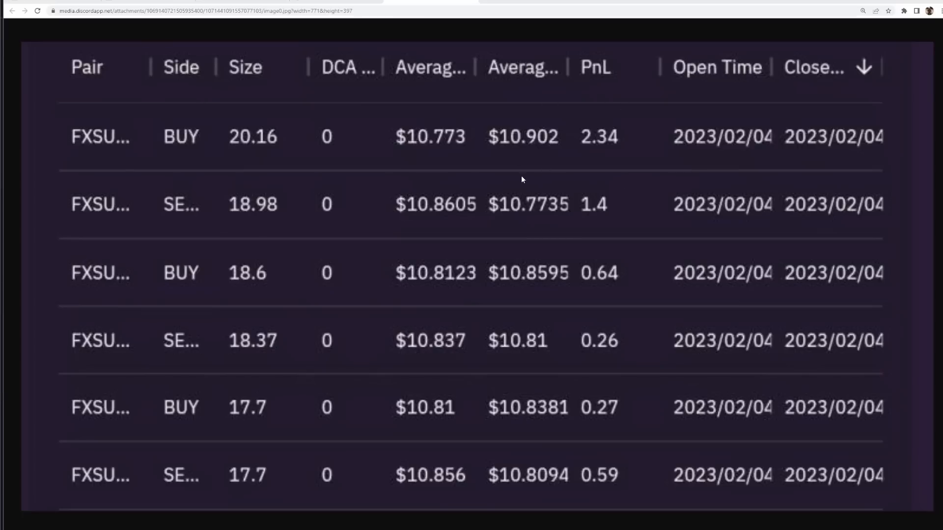
pyautogui.moveTo(733, 128)
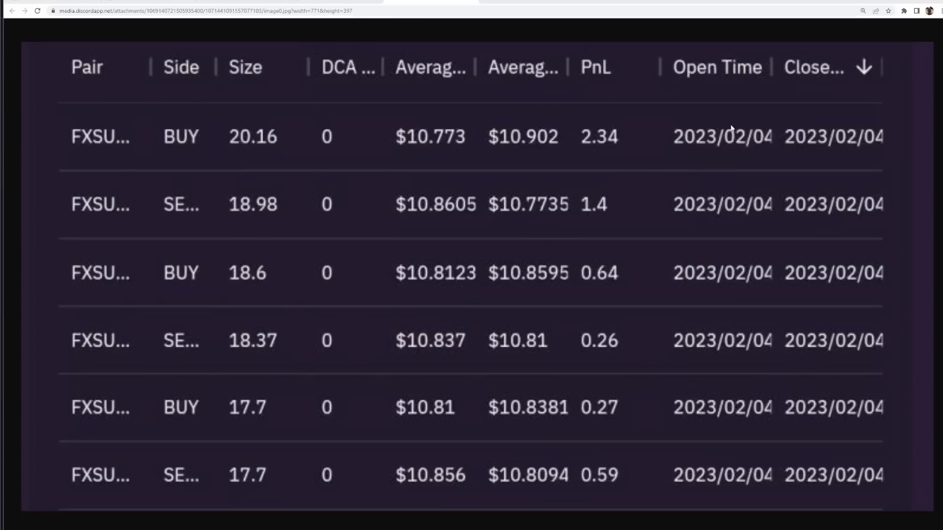
pyautogui.moveTo(610, 183)
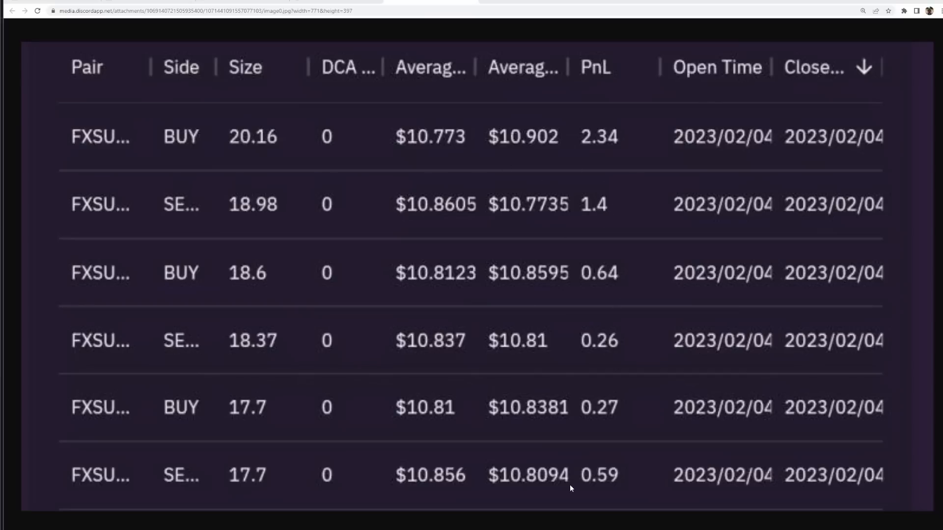
pyautogui.moveTo(639, 139)
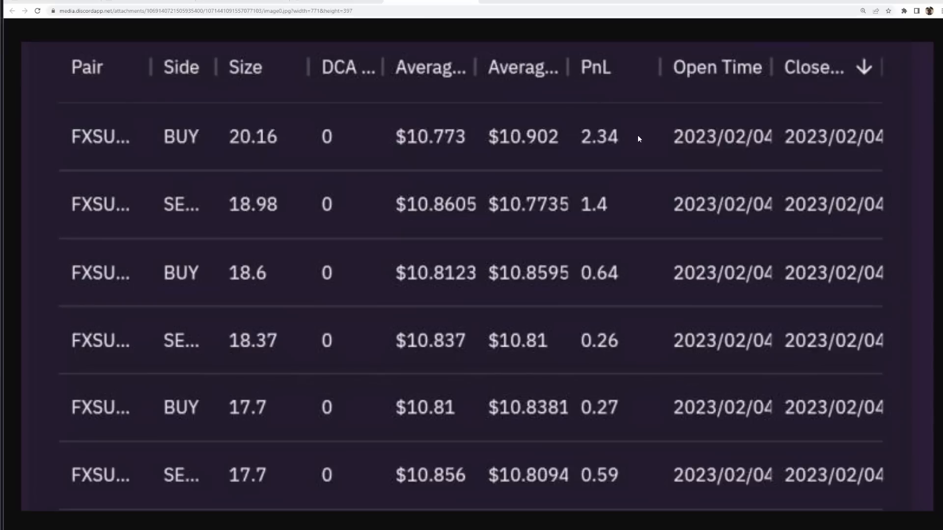
pyautogui.moveTo(632, 271)
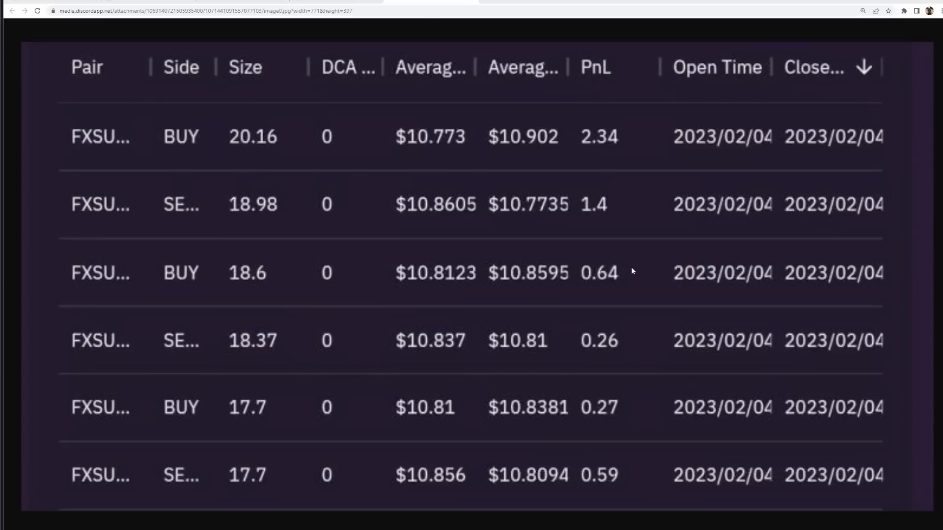
pyautogui.moveTo(606, 246)
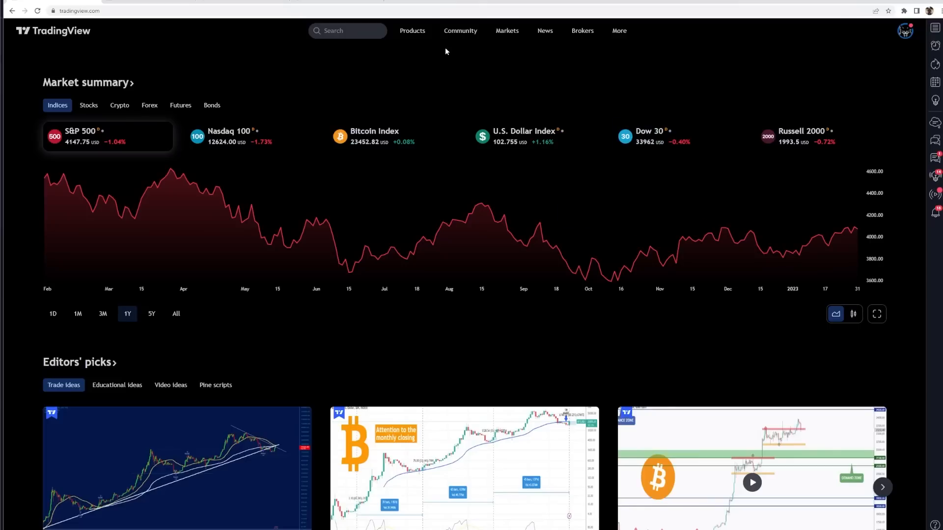
# - Go from the TradingView home page to the BTCUSDT chart via Products > Chart+
pyautogui.click(412, 31)
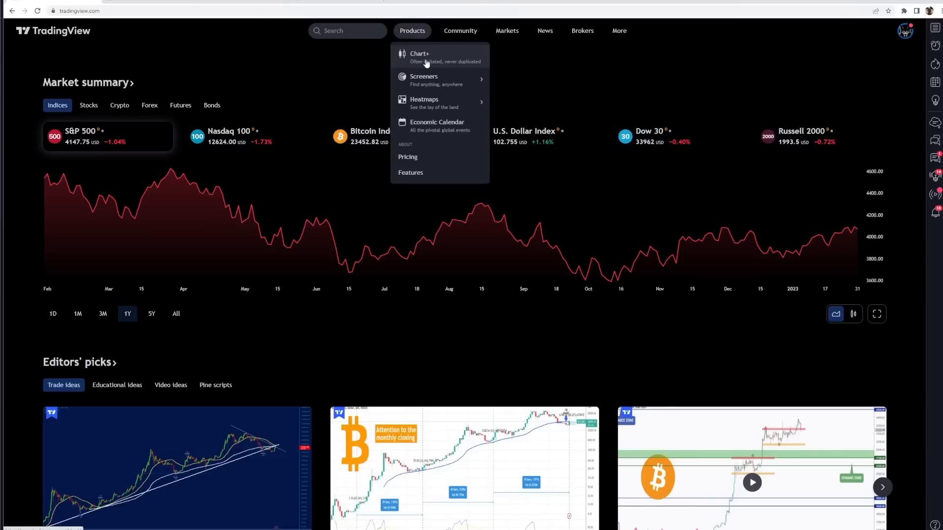
pyautogui.click(418, 57)
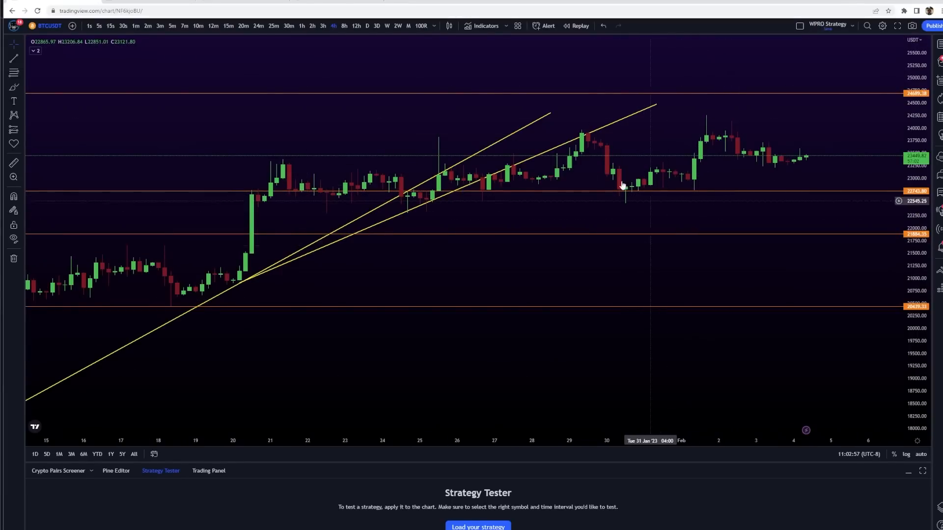
pyautogui.moveTo(596, 202)
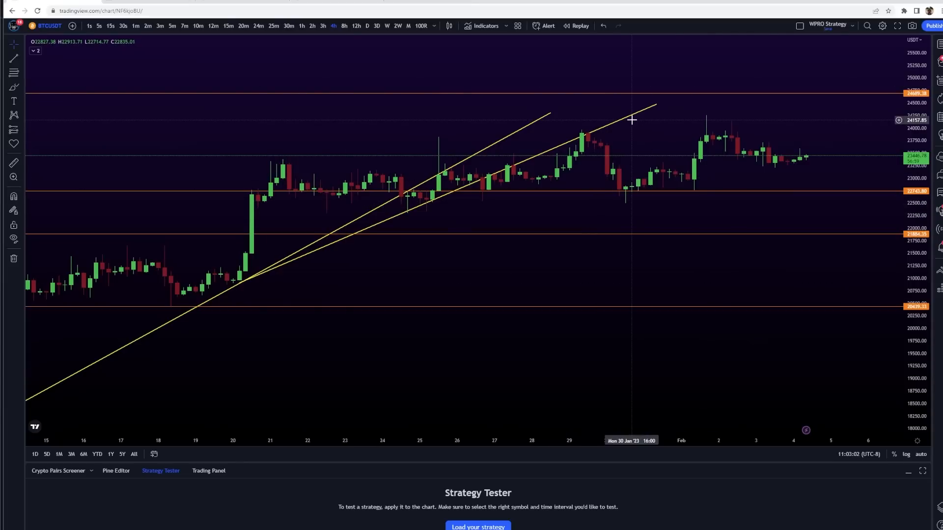
pyautogui.click(547, 25)
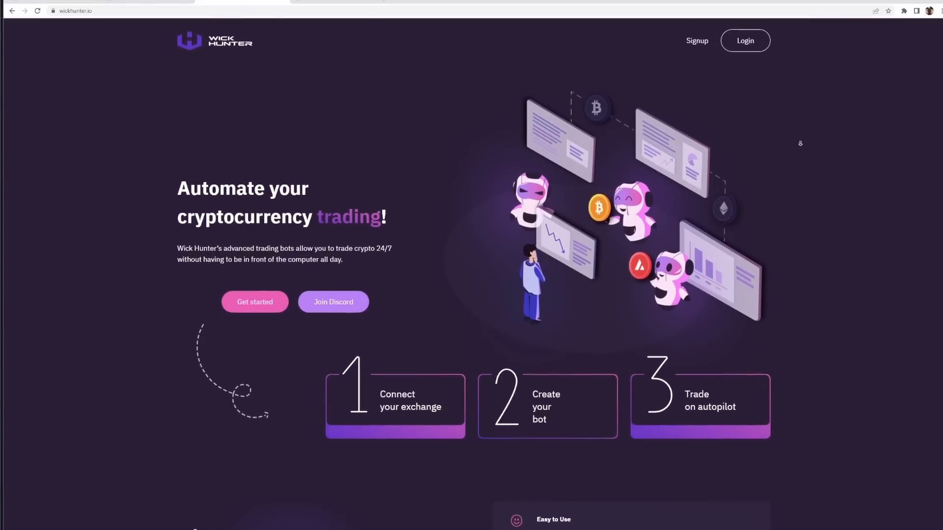
pyautogui.scroll(-3)
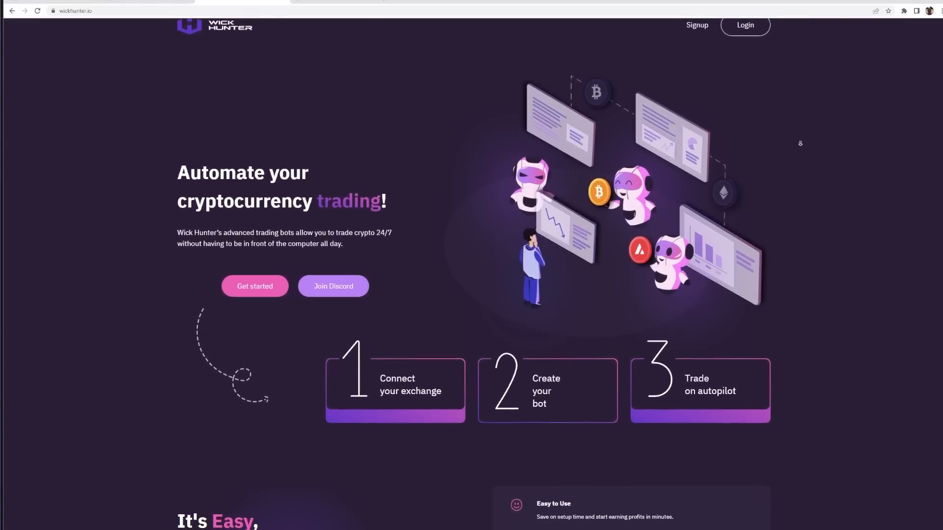
pyautogui.scroll(-3)
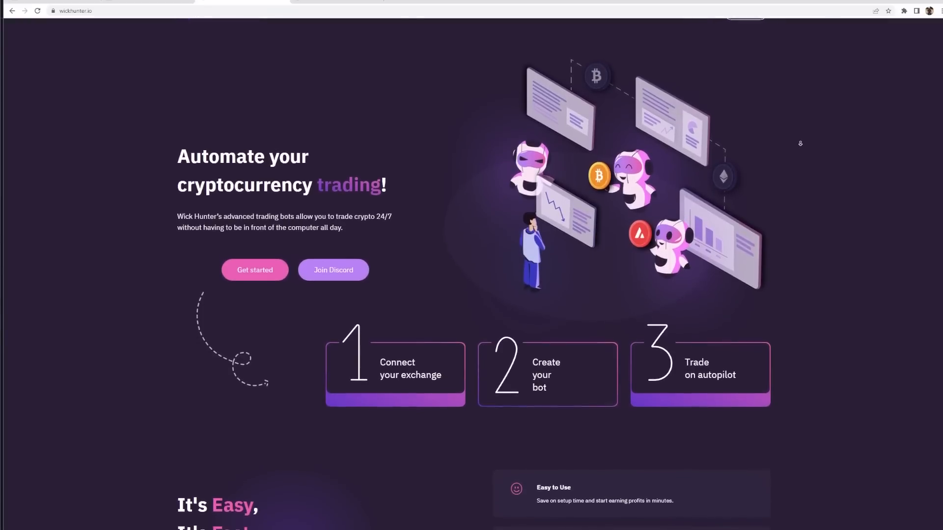
pyautogui.scroll(-3)
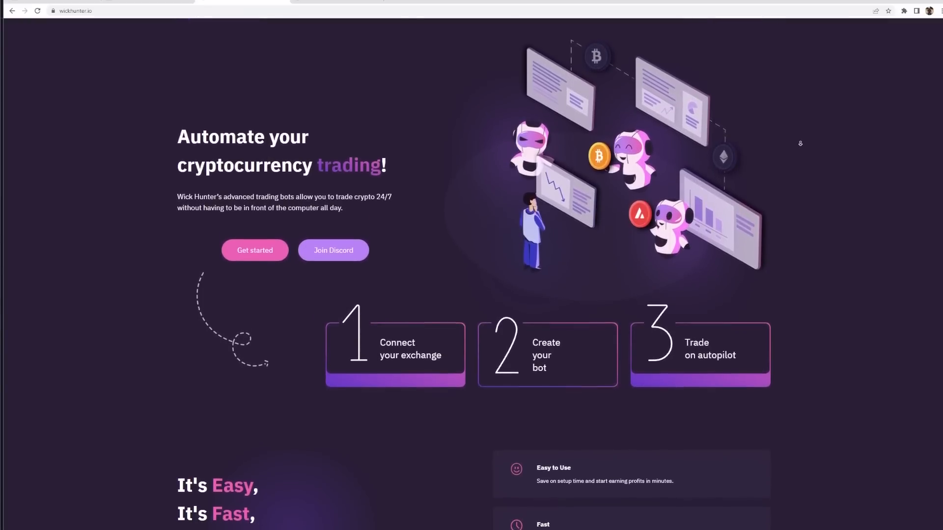
pyautogui.scroll(-3)
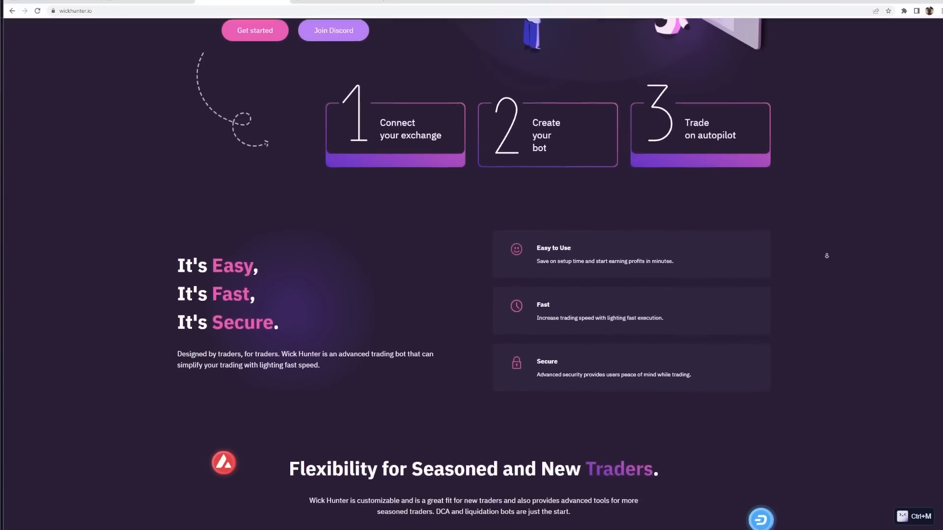
pyautogui.scroll(-3)
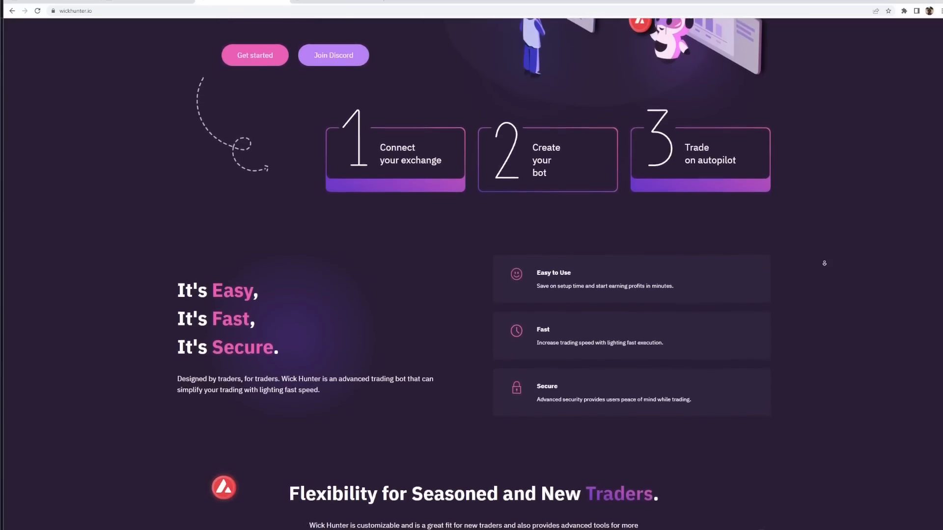
pyautogui.scroll(-3)
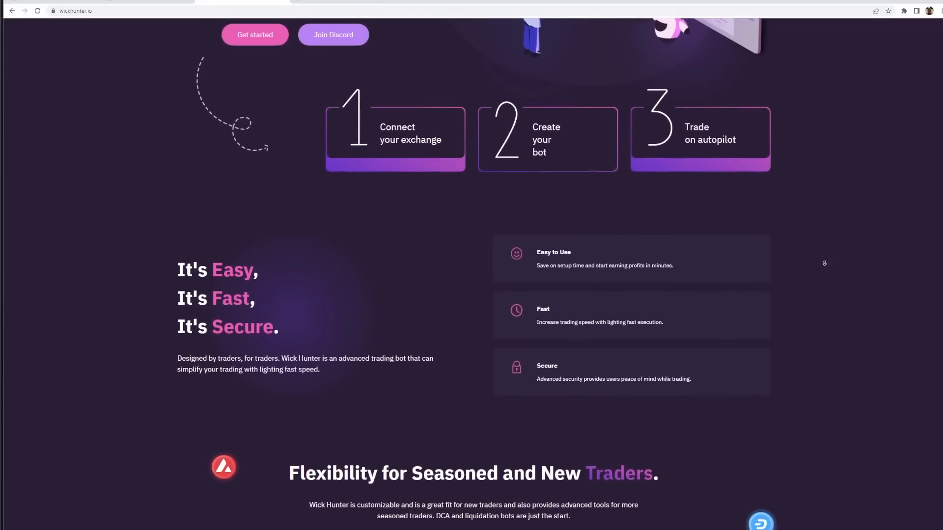
pyautogui.scroll(-3)
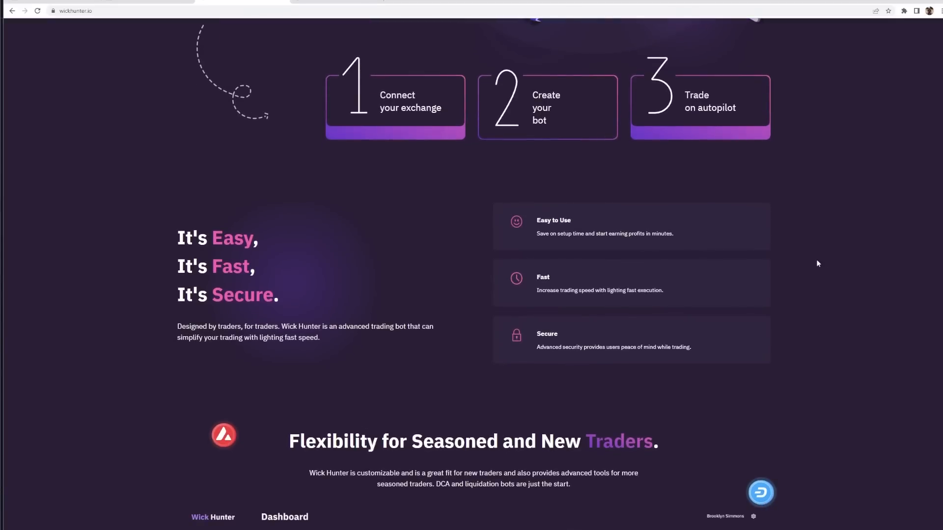
pyautogui.moveTo(809, 253)
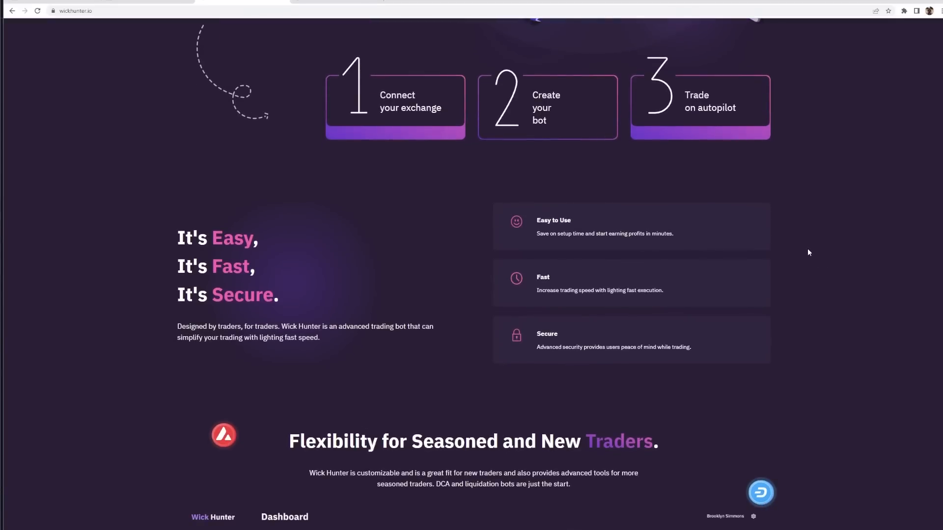
pyautogui.scroll(-3)
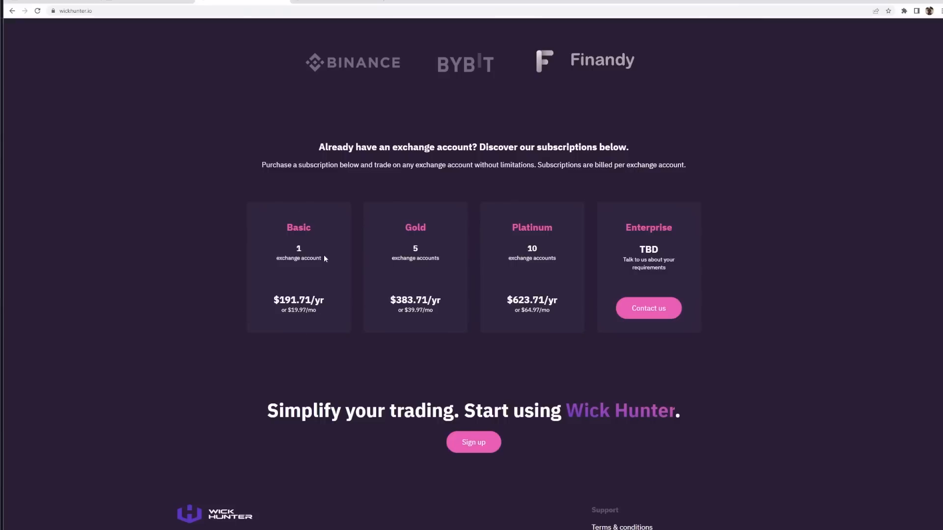
pyautogui.moveTo(344, 255)
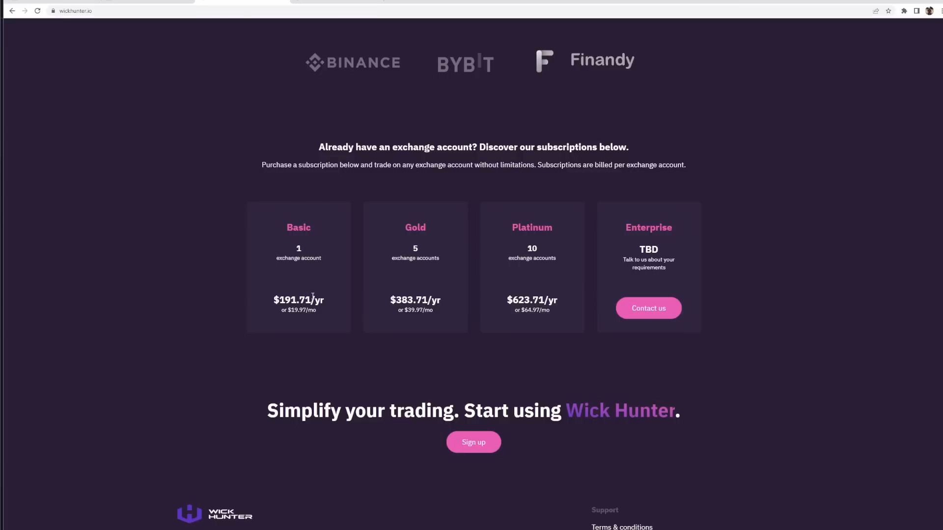
pyautogui.moveTo(317, 286)
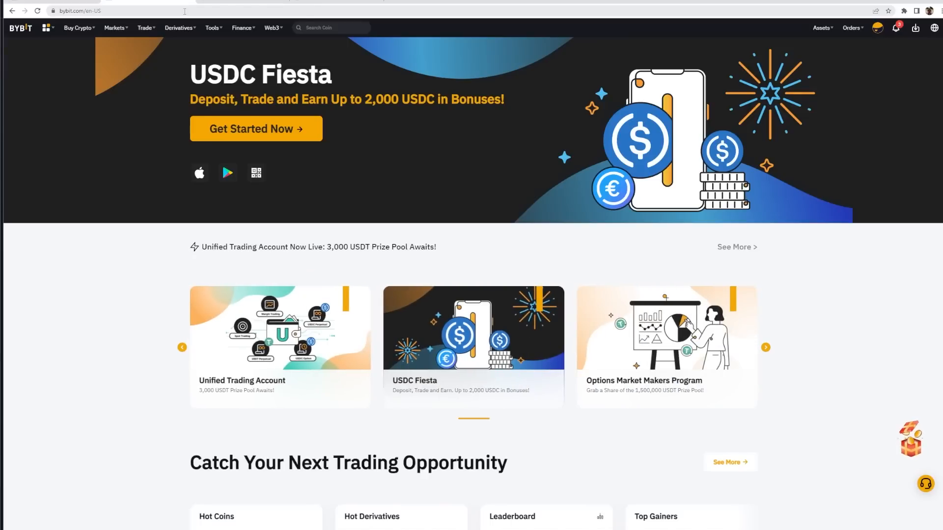
pyautogui.click(821, 28)
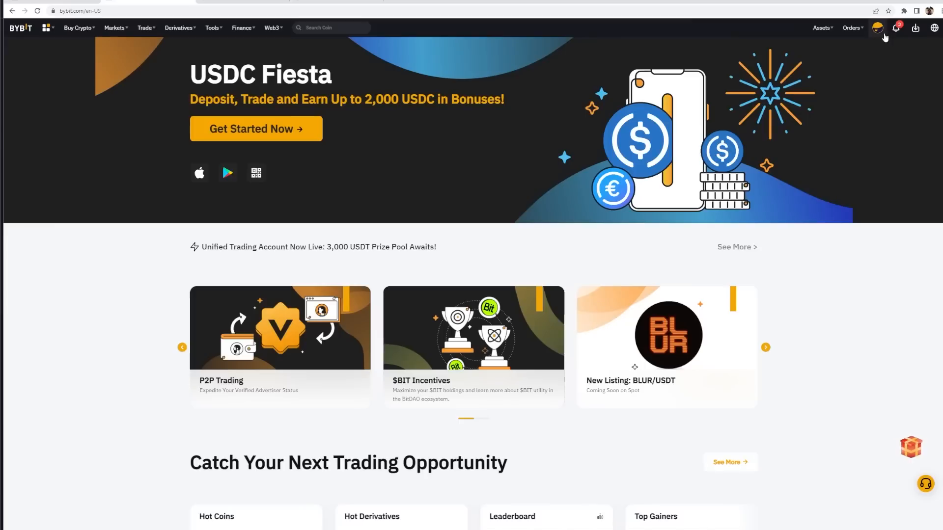
pyautogui.click(877, 28)
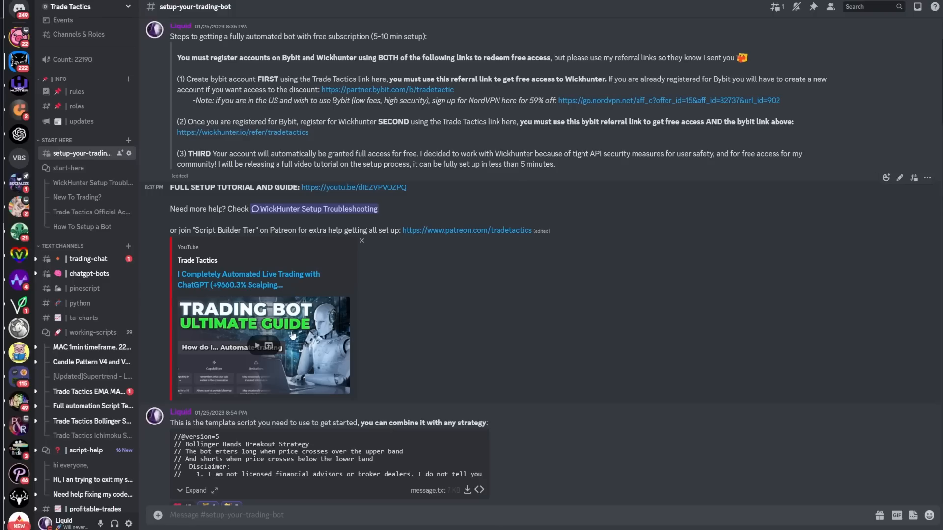
pyautogui.moveTo(315, 333)
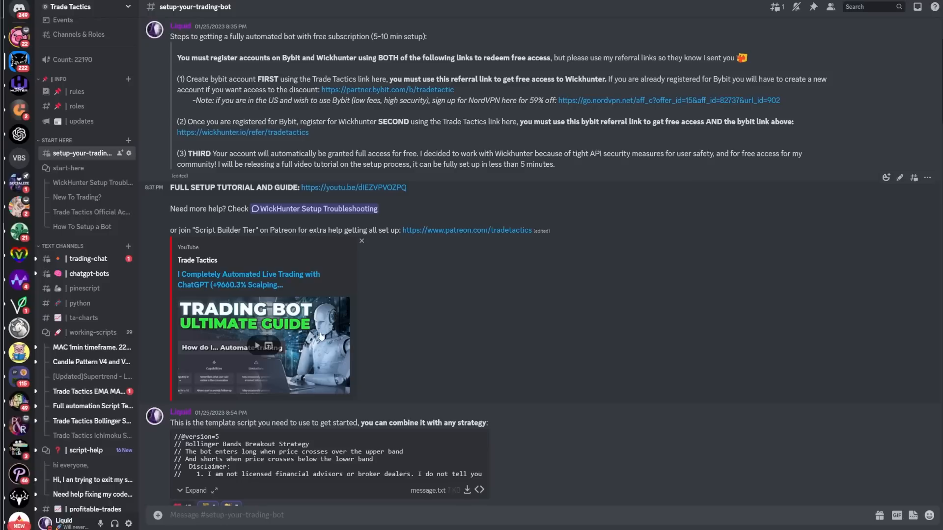
# - Scroll through the #setup-your-trading-bot channel toward the listed setup steps
pyautogui.scroll(-3)
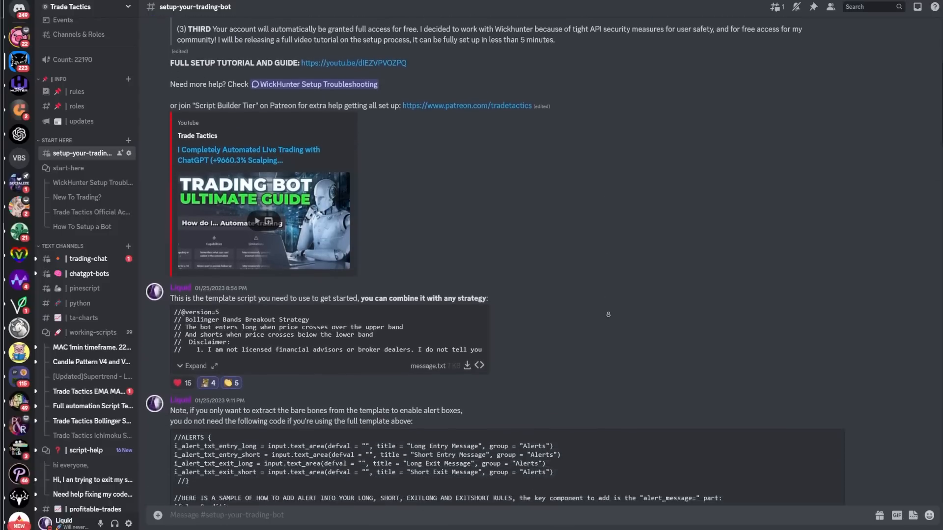
pyautogui.scroll(-3)
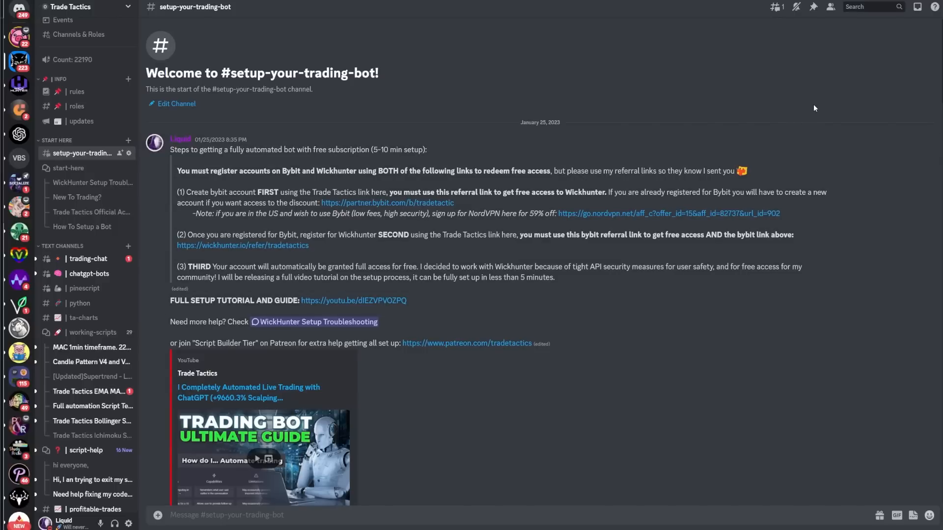
pyautogui.scroll(-3)
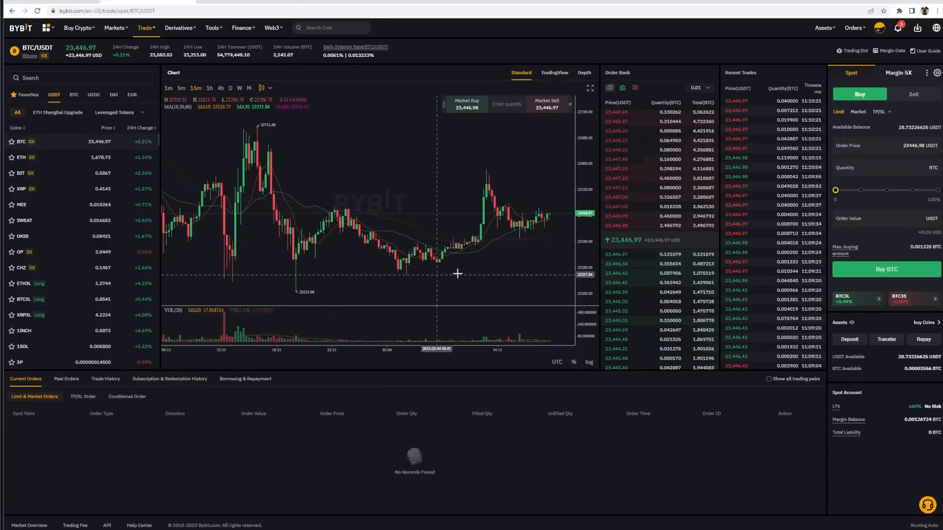
pyautogui.moveTo(461, 219)
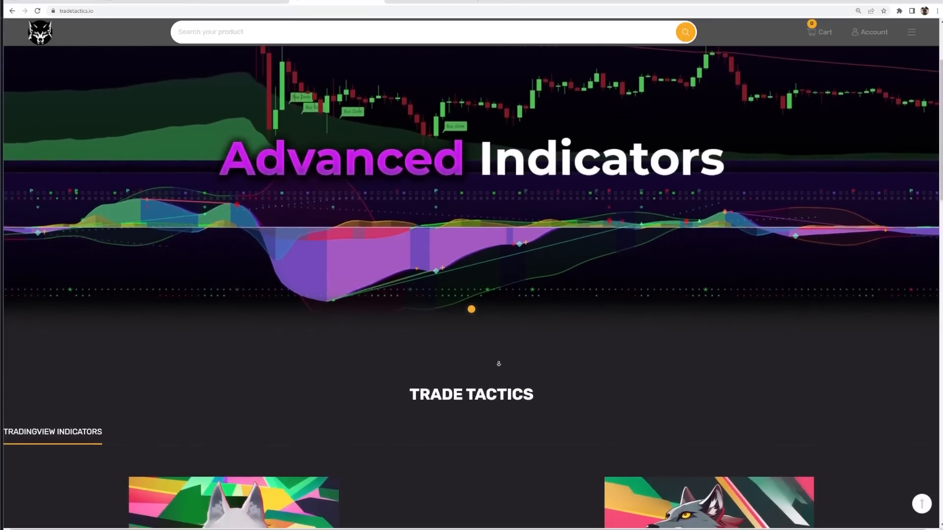
pyautogui.scroll(-3)
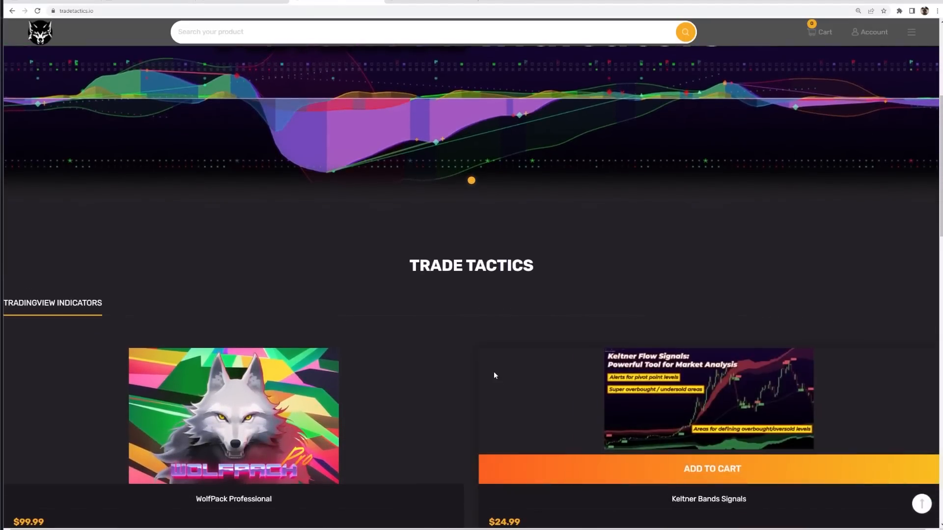
pyautogui.scroll(-3)
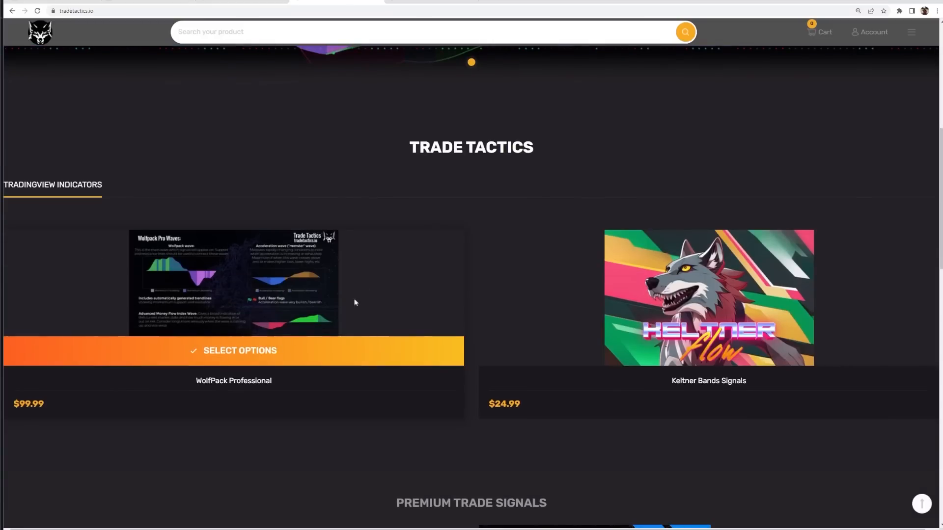
pyautogui.click(233, 351)
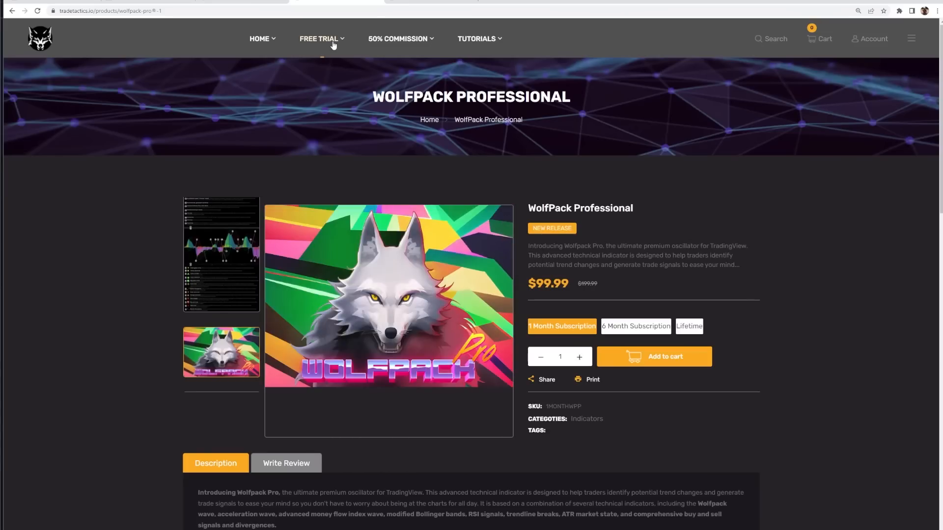
pyautogui.scroll(-3)
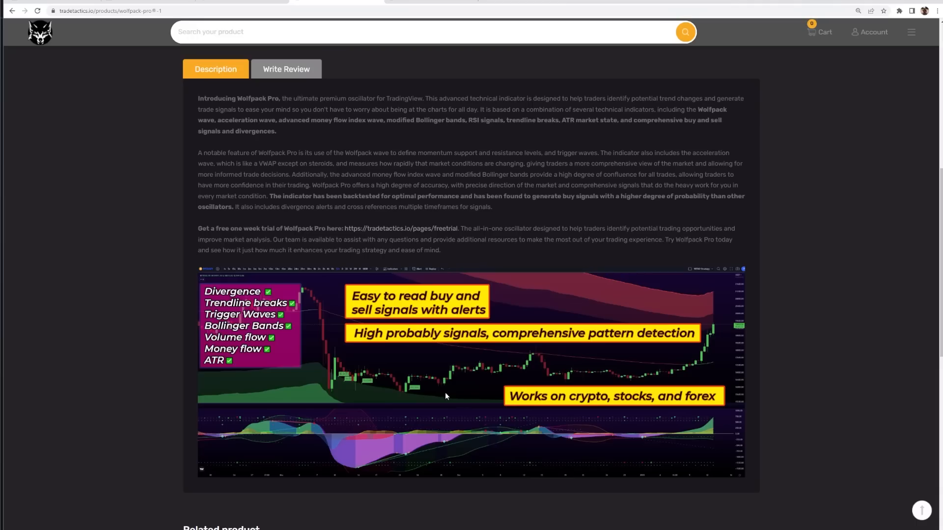
pyautogui.moveTo(507, 393)
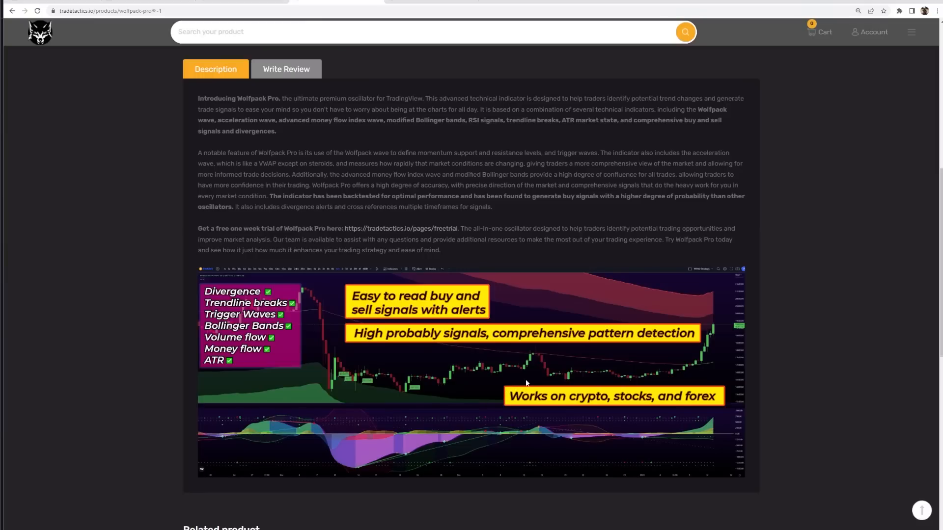
pyautogui.moveTo(657, 225)
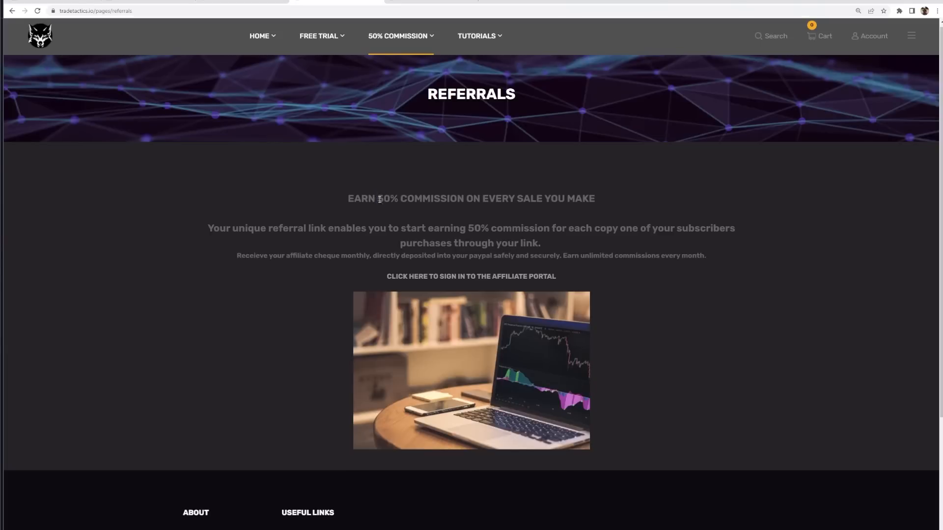
pyautogui.moveTo(377, 198); pyautogui.dragTo(594, 198)
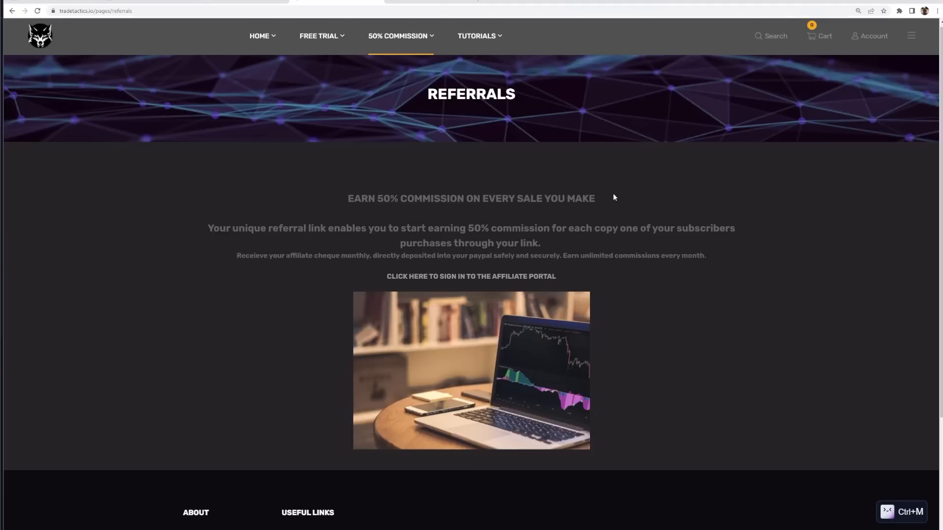
pyautogui.scroll(-3)
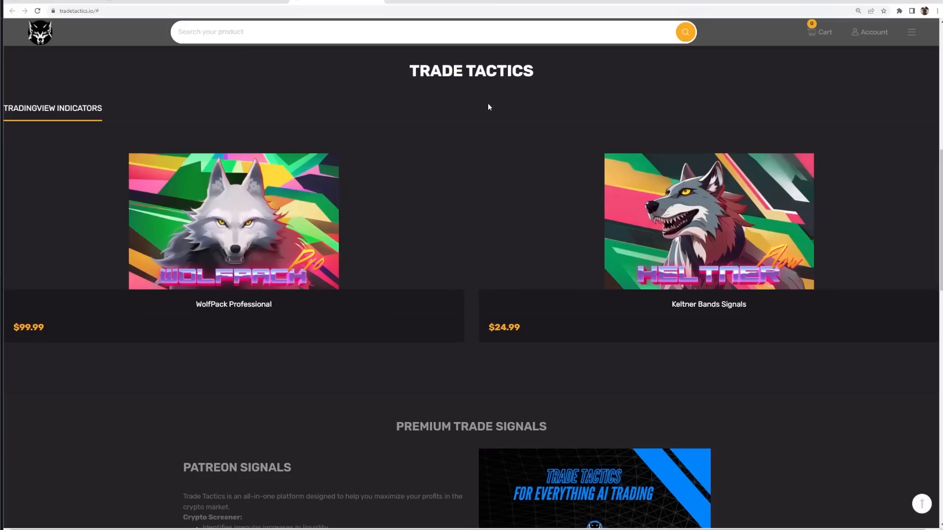
pyautogui.moveTo(483, 125)
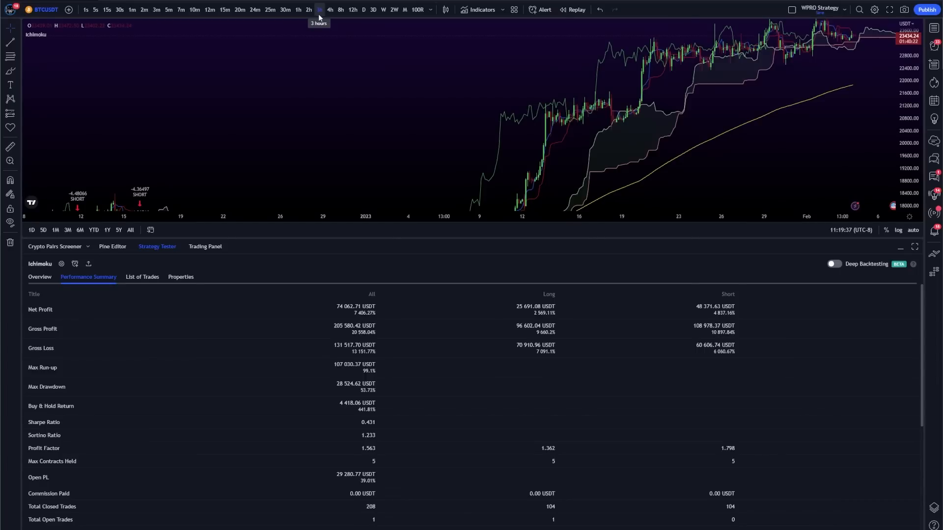
# - Cycle the BTCUSDT chart through 3h, 4h, 2h, 1h and 15m timeframes to compare backtests
pyautogui.click(308, 9)
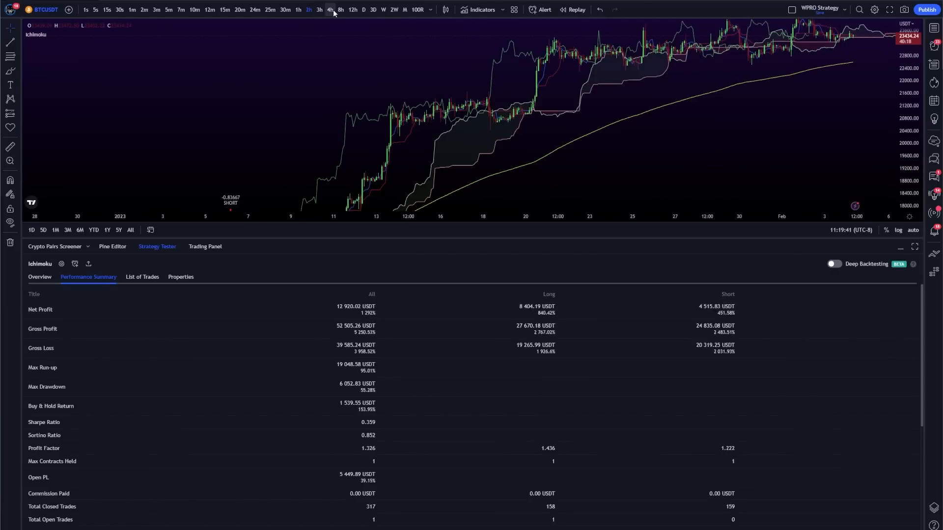
pyautogui.click(330, 9)
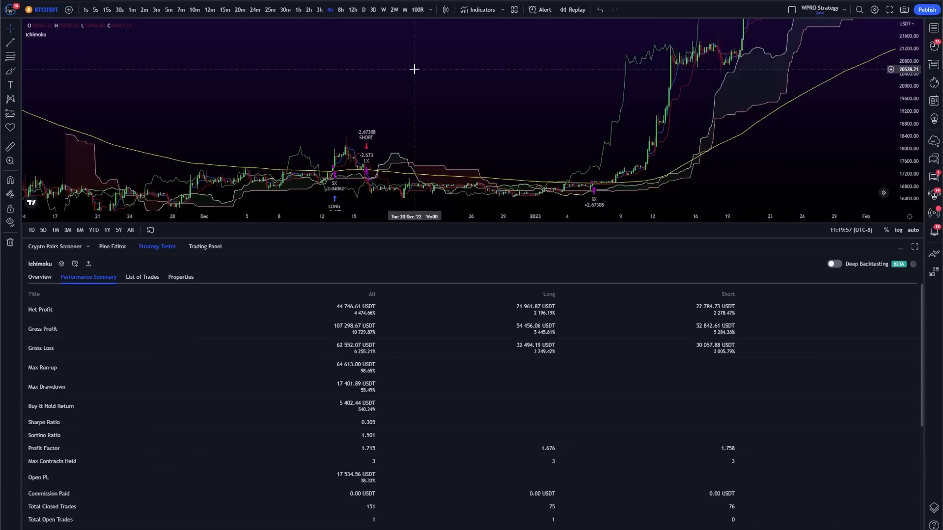
pyautogui.moveTo(399, 69)
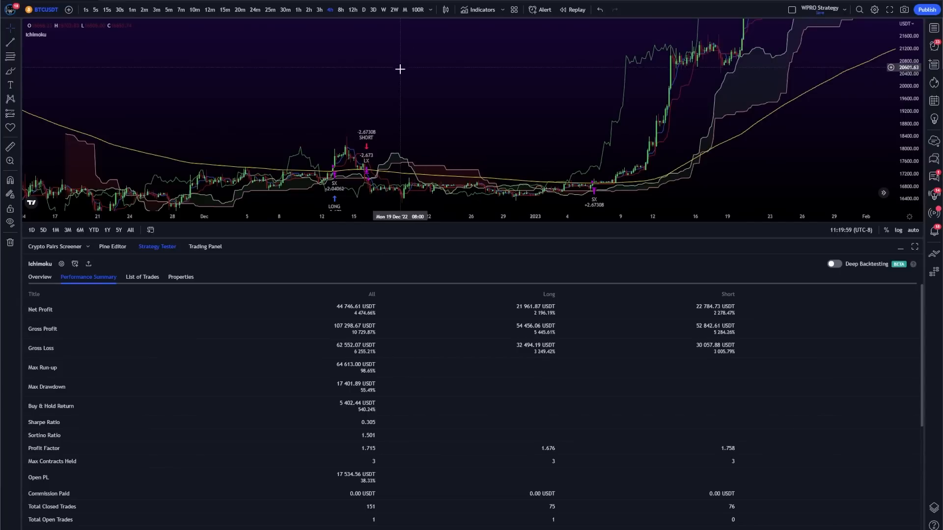
pyautogui.click(307, 9)
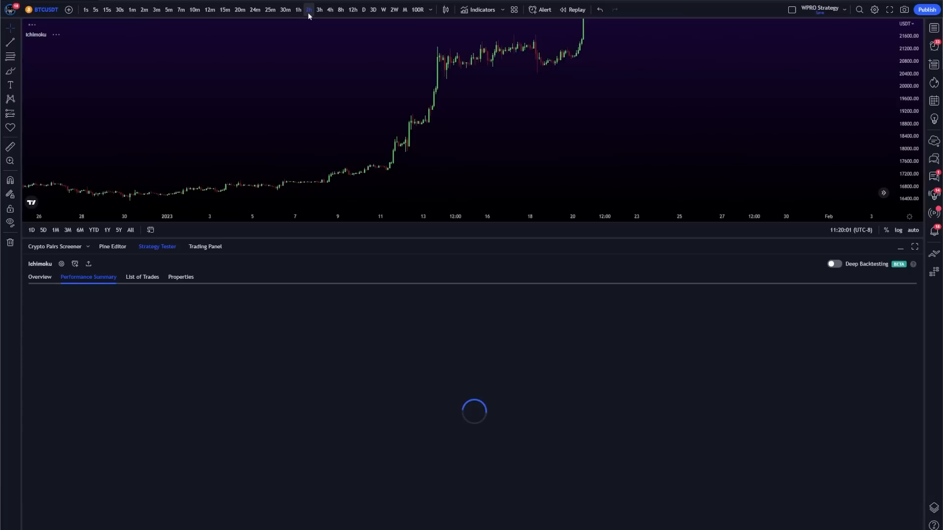
pyautogui.click(297, 10)
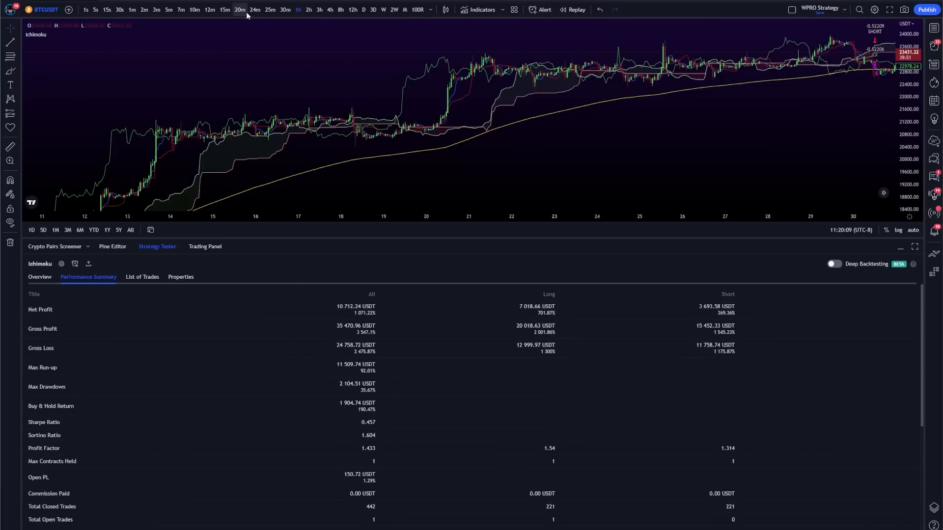
pyautogui.click(225, 9)
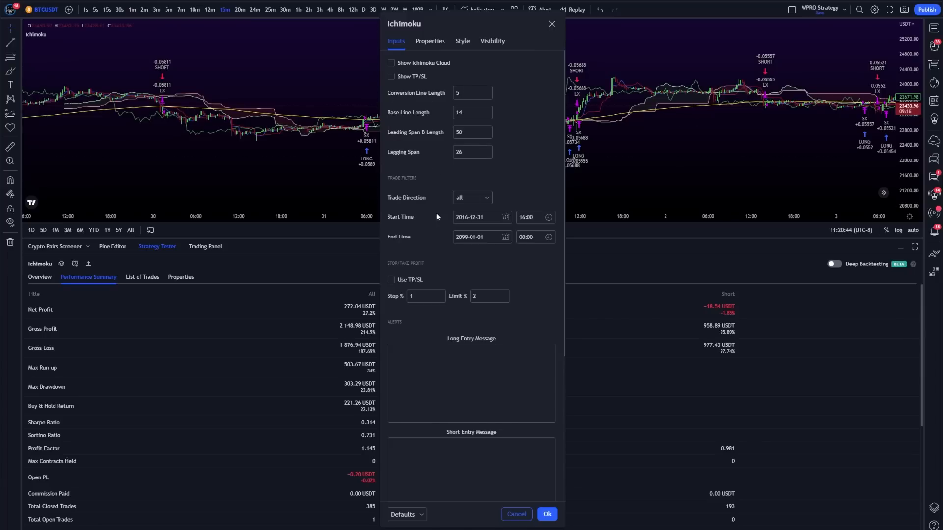
pyautogui.moveTo(520, 198)
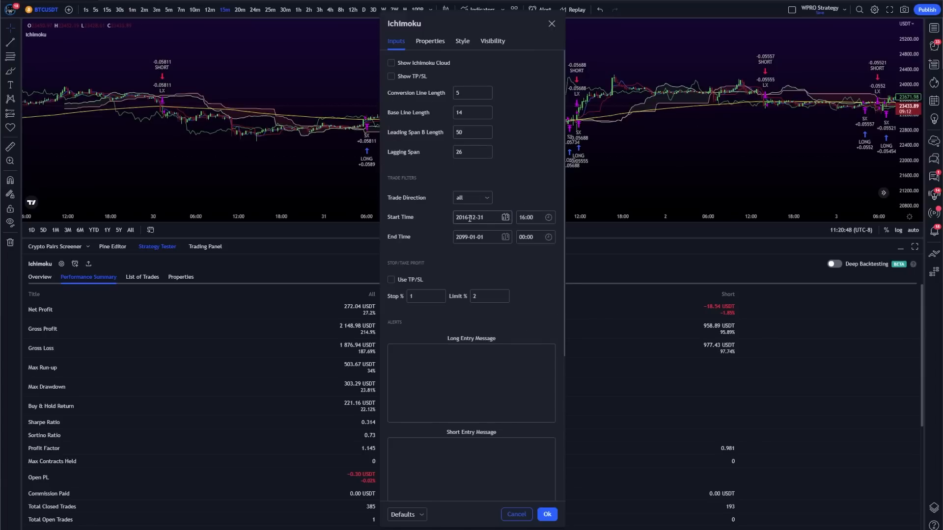
# - Bring up the Ichimoku strategy settings to inspect its inputs and alert message boxes
pyautogui.click(478, 217)
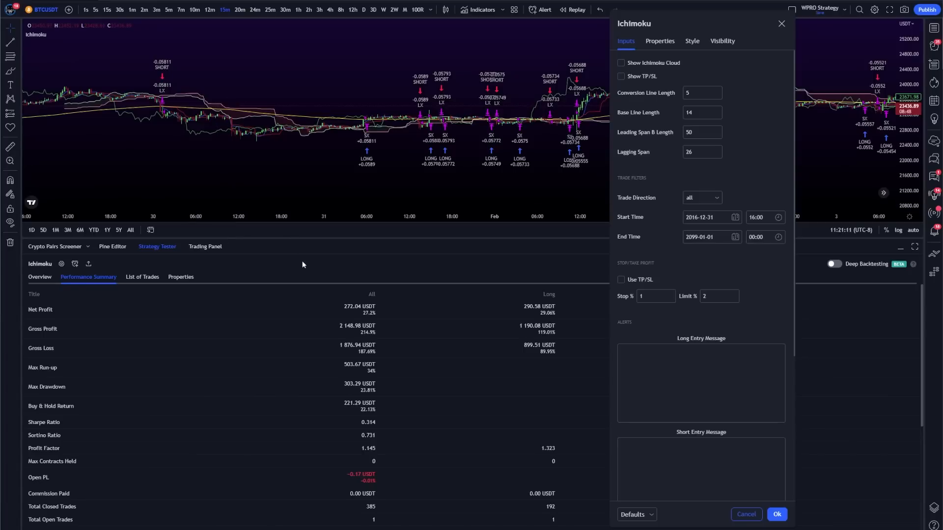
pyautogui.moveTo(671, 218)
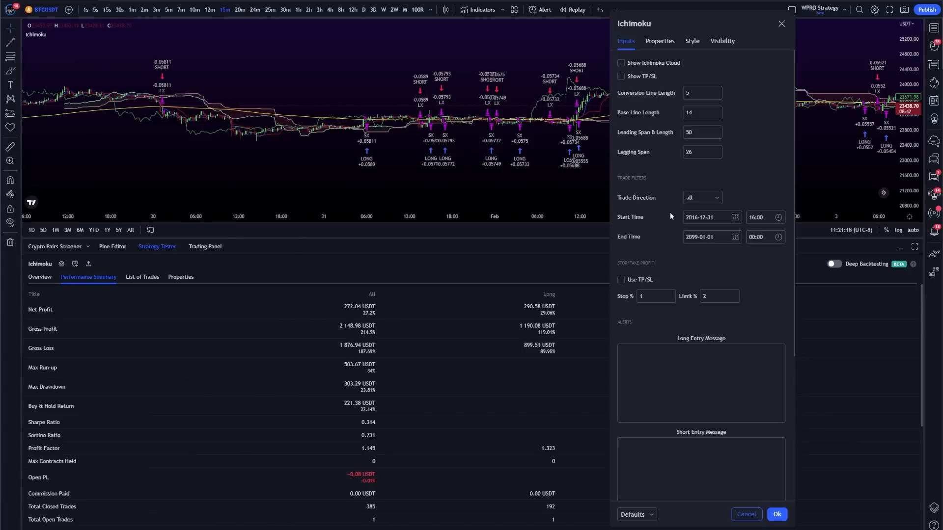
pyautogui.moveTo(419, 149)
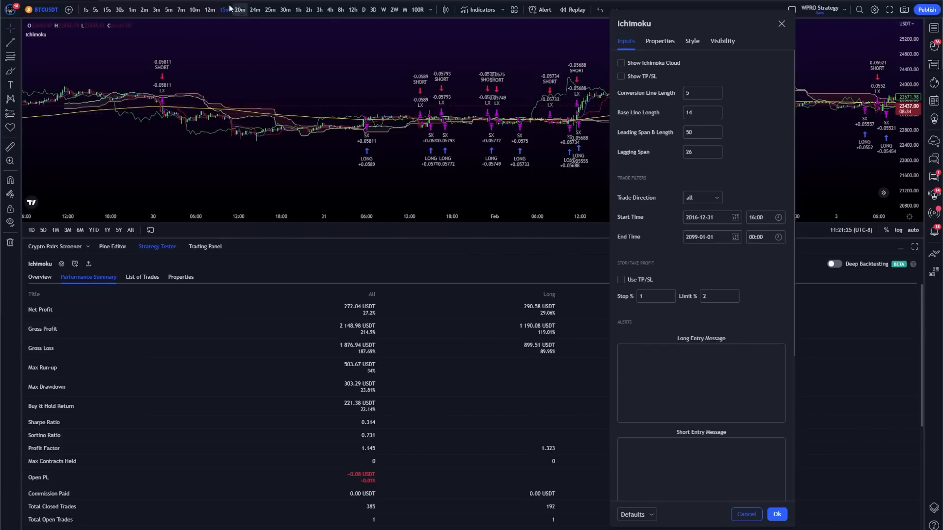
pyautogui.moveTo(575, 122)
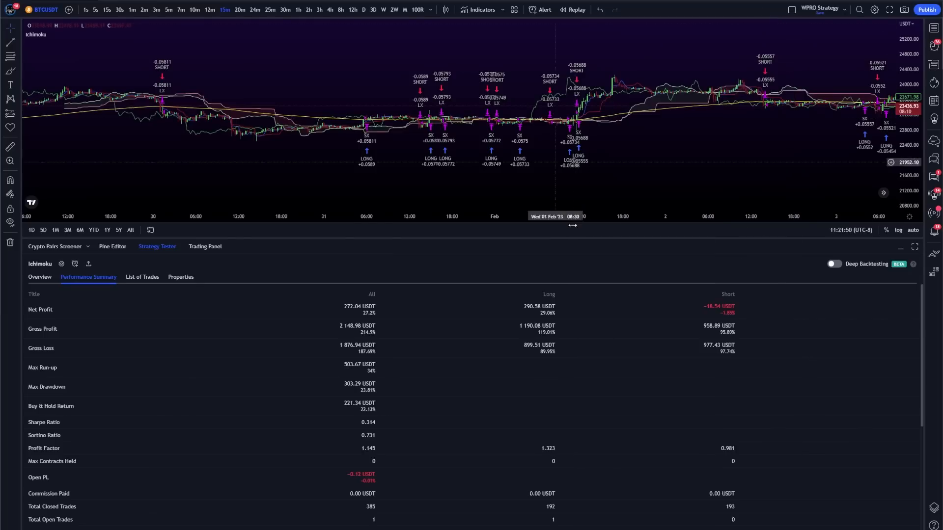
pyautogui.click(834, 264)
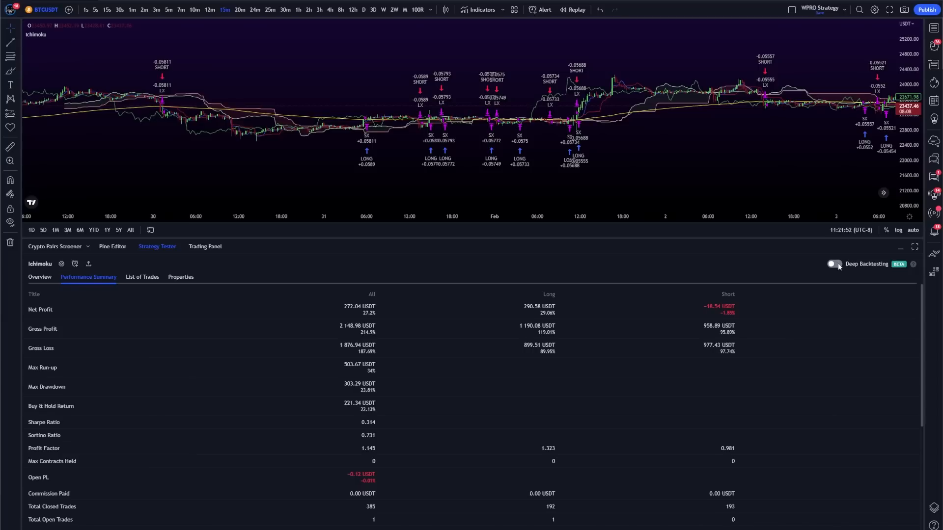
pyautogui.click(834, 264)
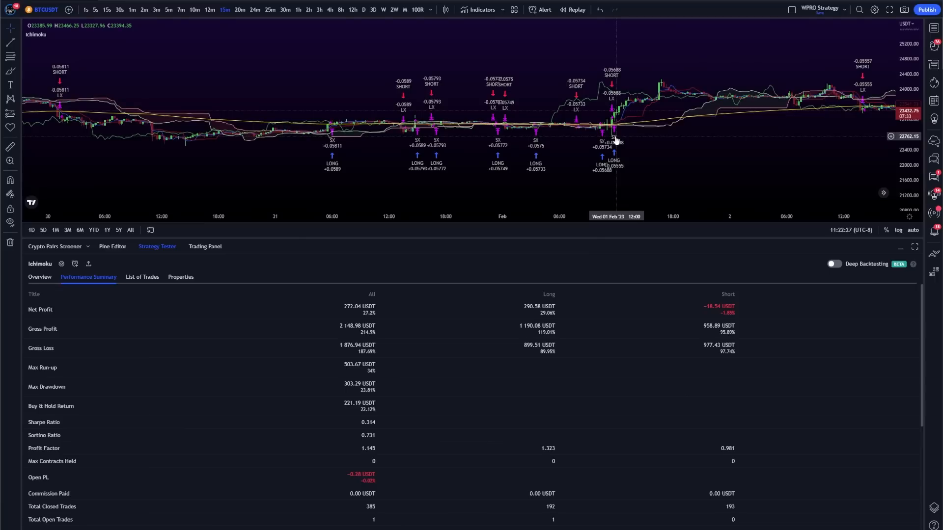
pyautogui.click(60, 265)
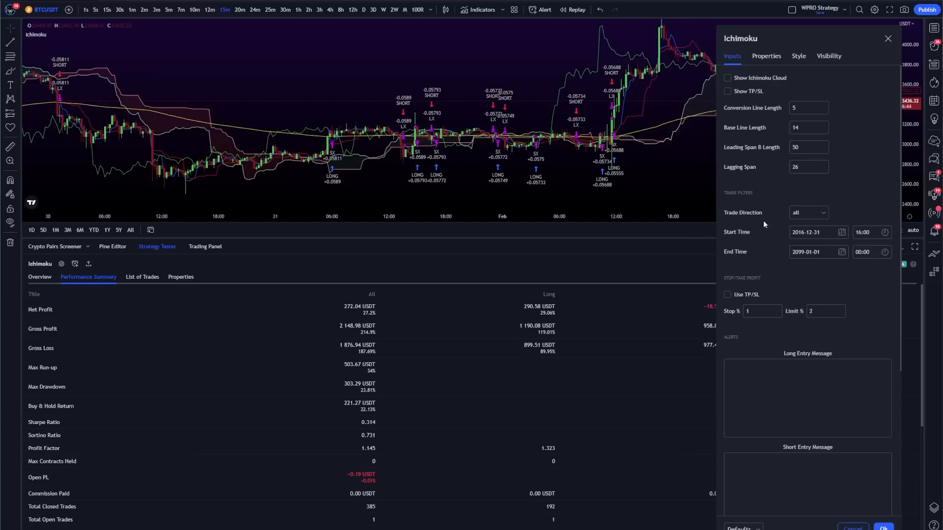
# - Enable take-profit/stop-loss zones and apply stop and limit percentages to the backtest
pyautogui.click(815, 251)
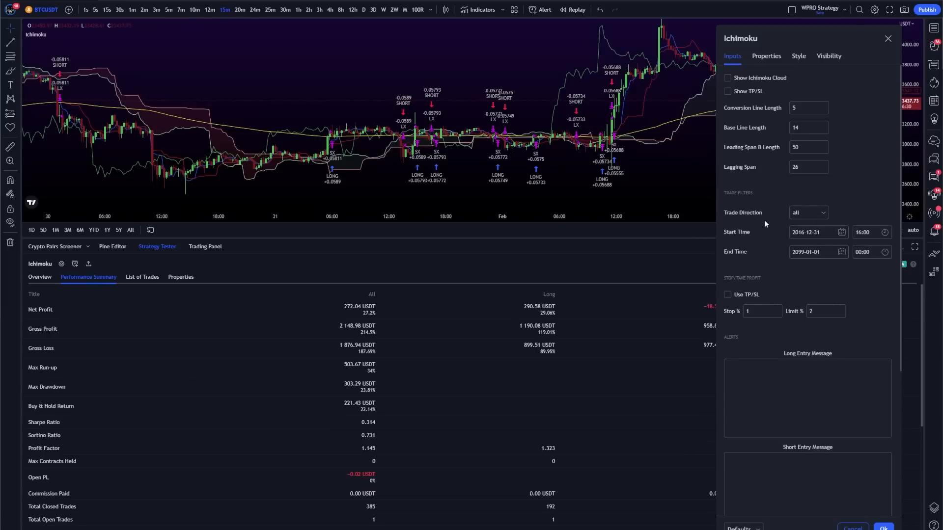
pyautogui.click(727, 90)
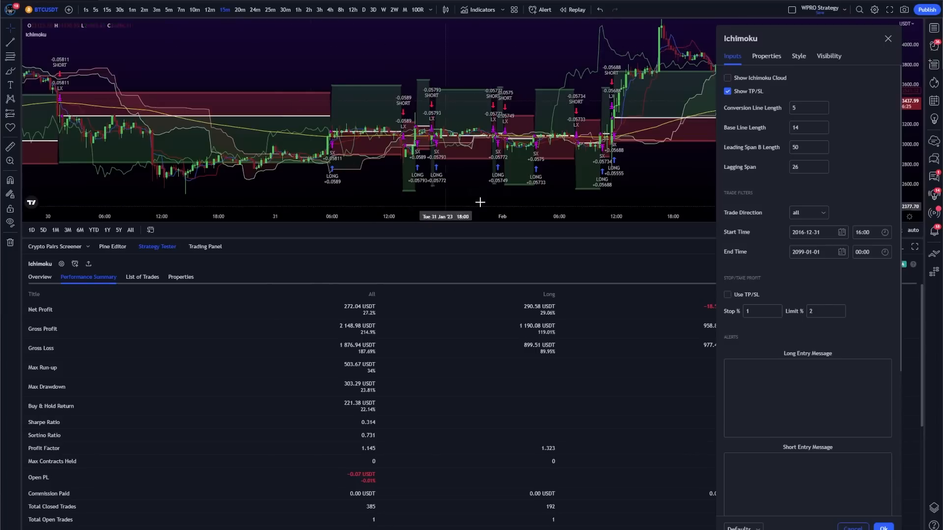
pyautogui.click(762, 311)
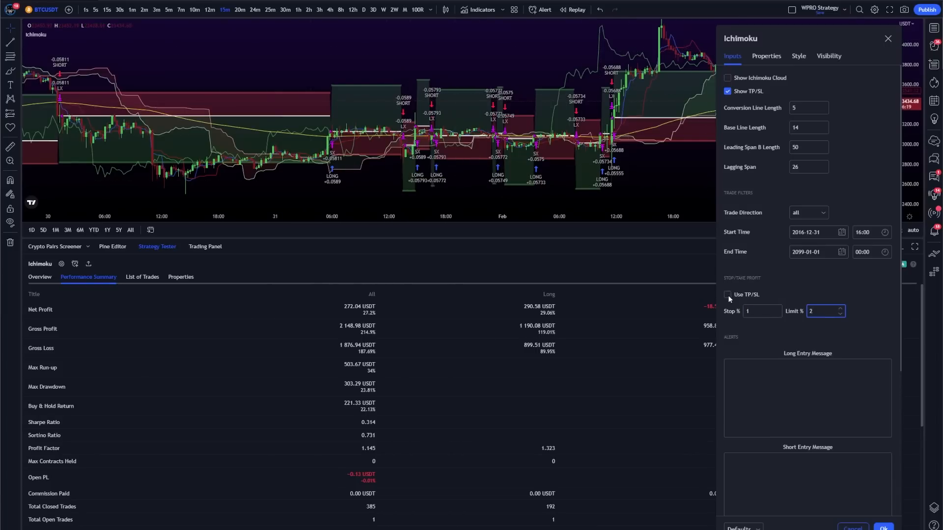
pyautogui.click(728, 295)
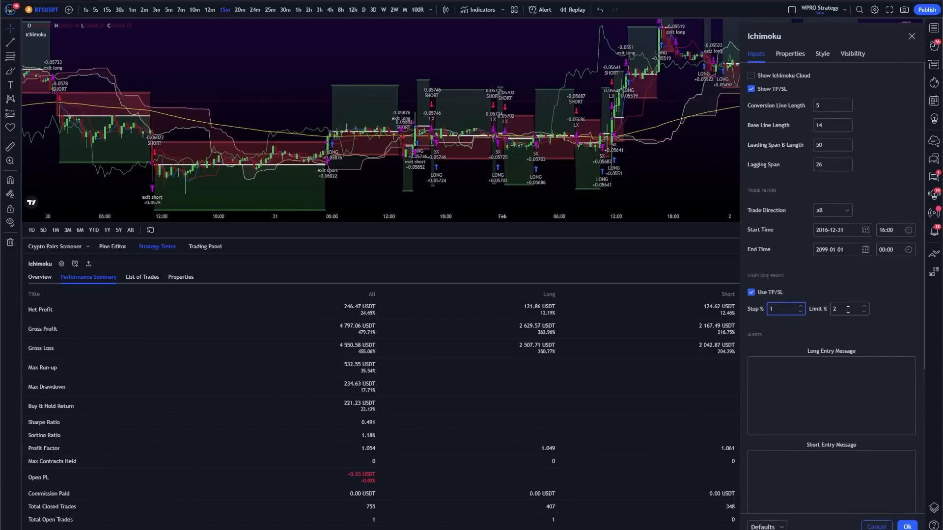
# - Set Stop % to 1.5 and Limit % to 3 for the Ichimoku strategy
pyautogui.click(848, 308)
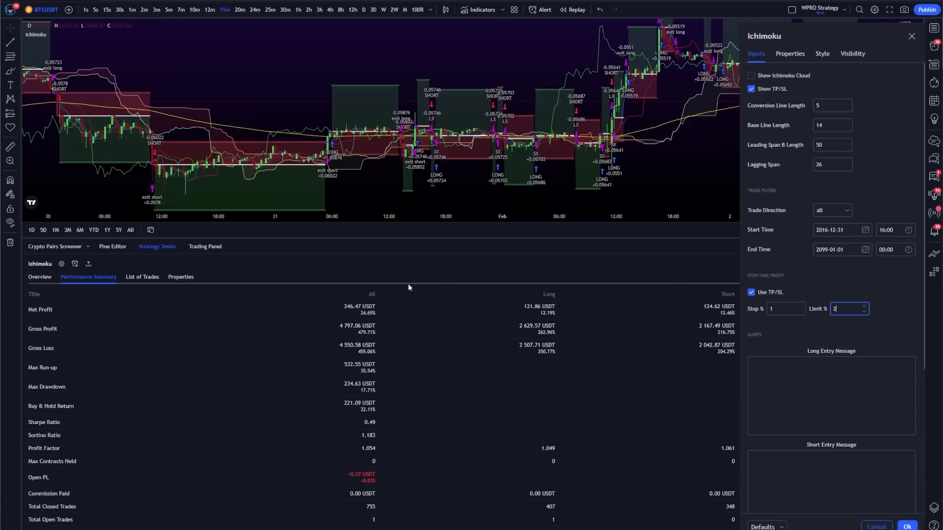
pyautogui.moveTo(41, 309)
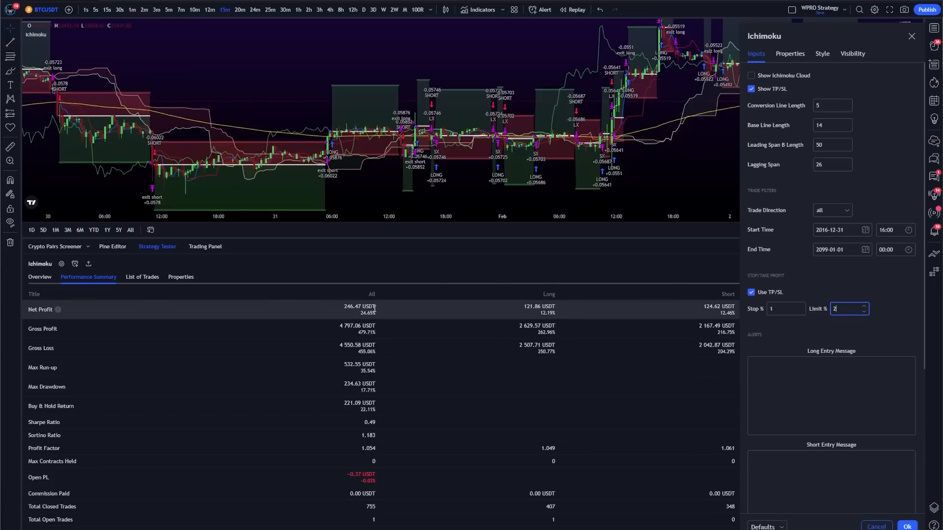
pyautogui.click(782, 309)
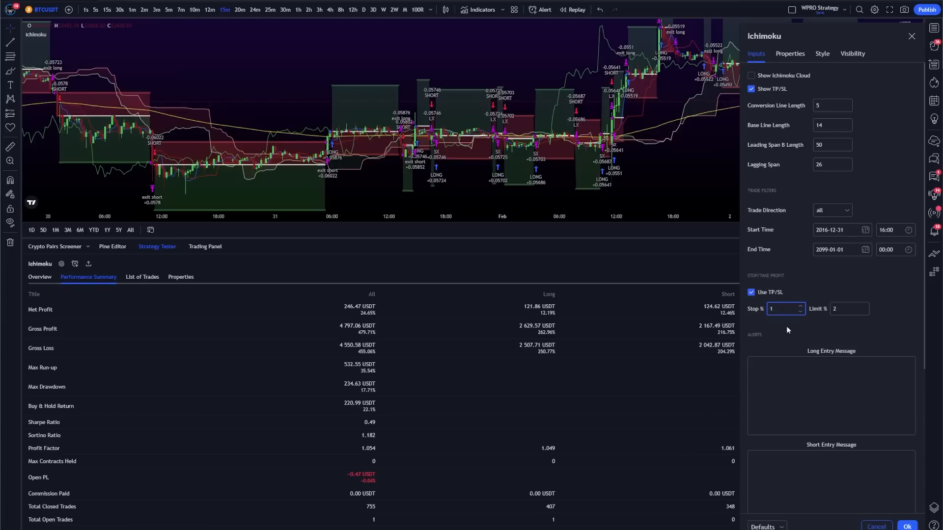
pyautogui.write('1.25')
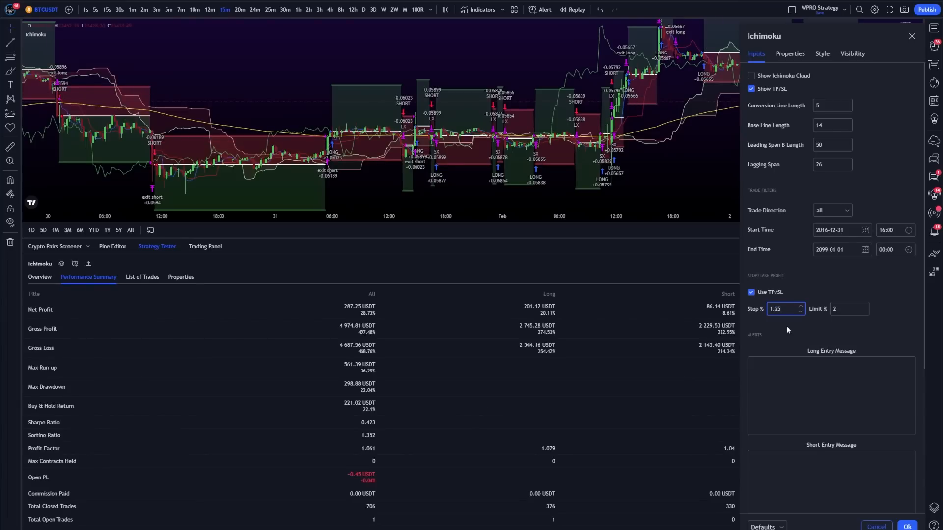
pyautogui.write('1.5')
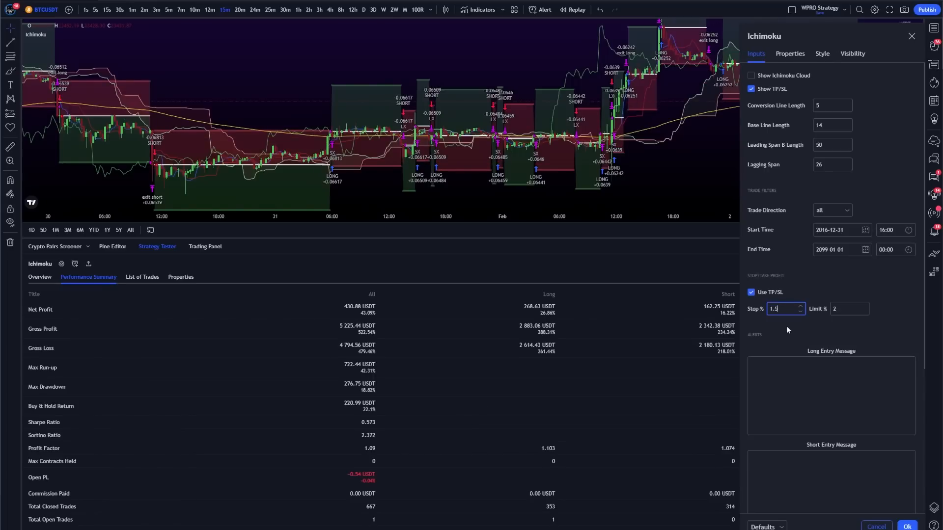
pyautogui.write('2.75')
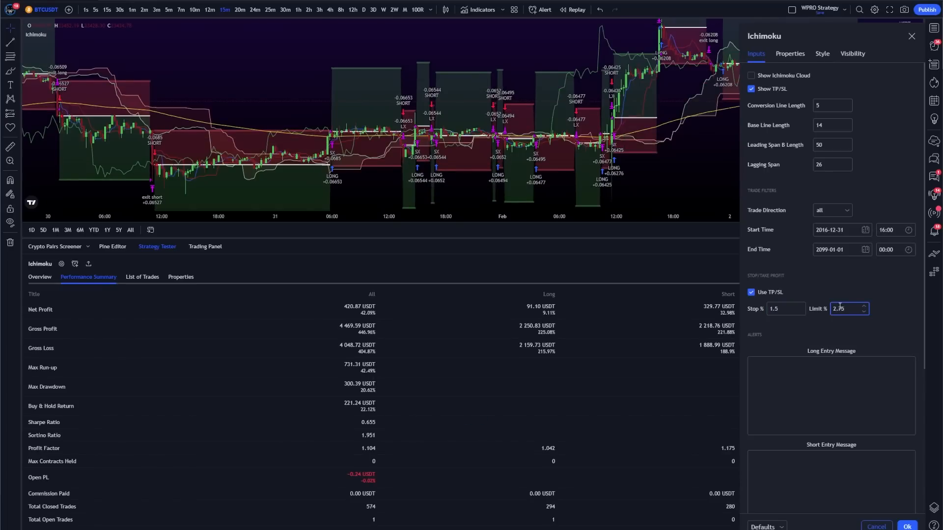
pyautogui.write('3')
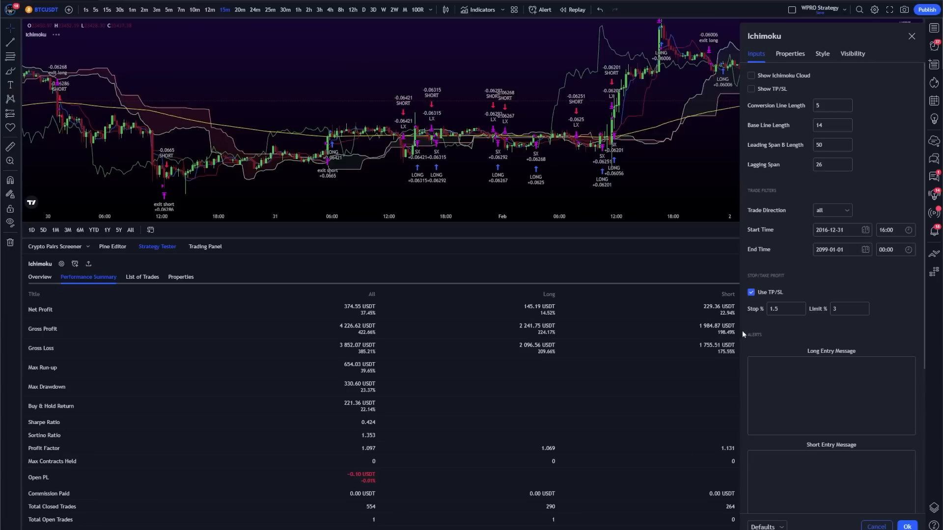
# - Turn off TP/SL and set conversion 4, base line 10, leading span B 42
pyautogui.click(752, 293)
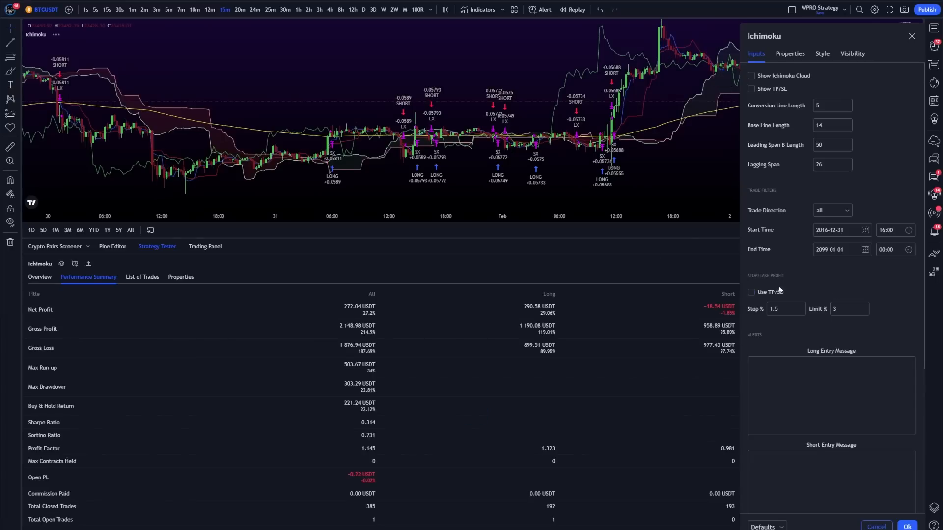
pyautogui.click(832, 105)
pyautogui.write('9')
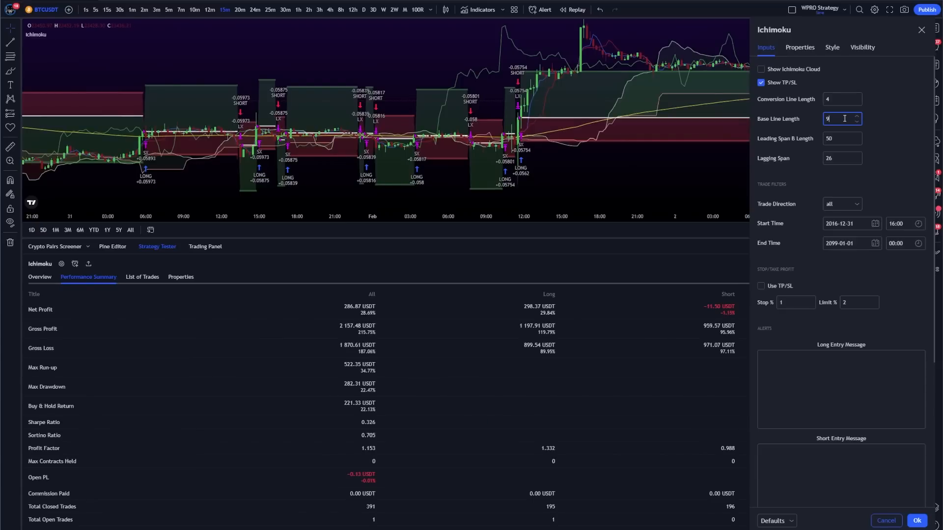
pyautogui.write('10')
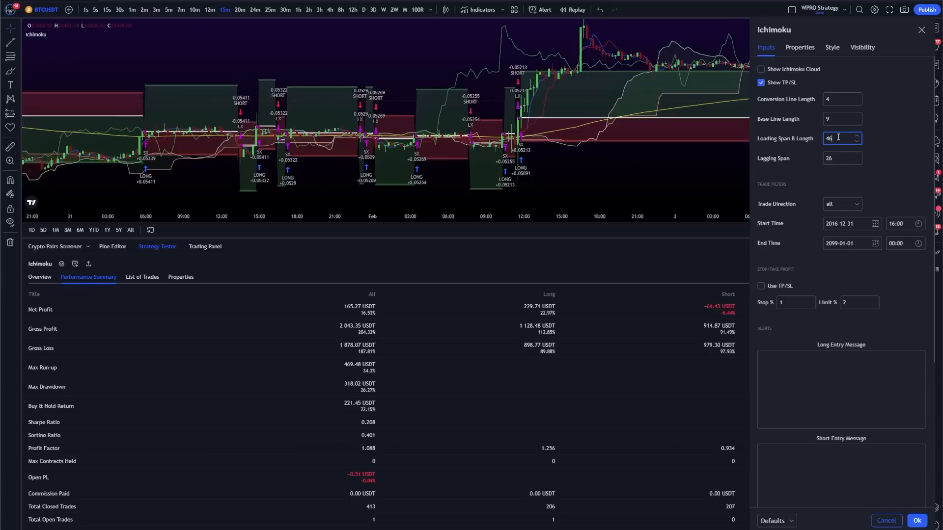
pyautogui.write('42')
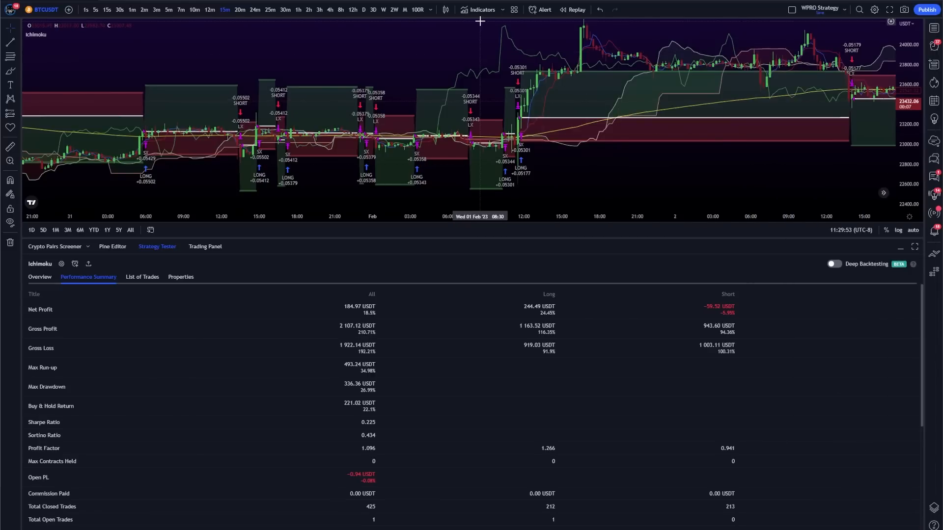
# - Switch the chart to Heikin Ashi candles and attempt to start Bar Replay
pyautogui.click(444, 9)
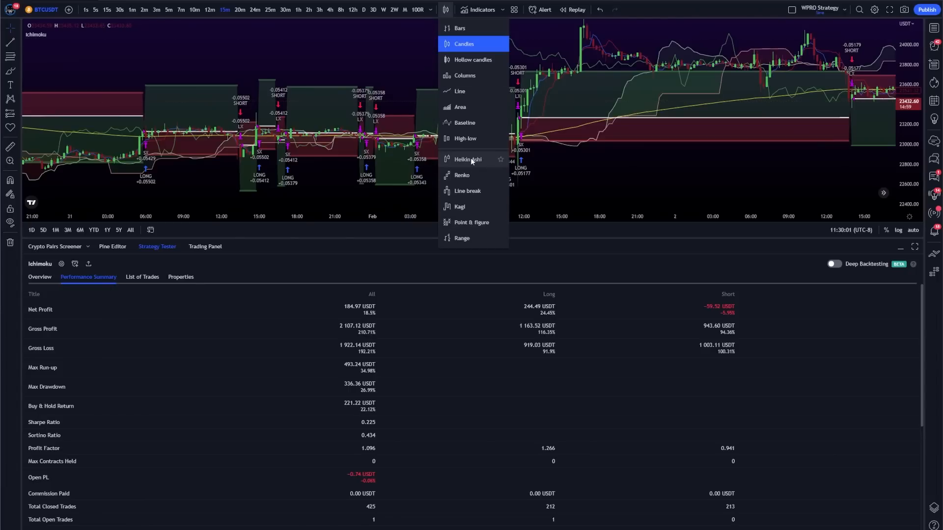
pyautogui.moveTo(461, 207)
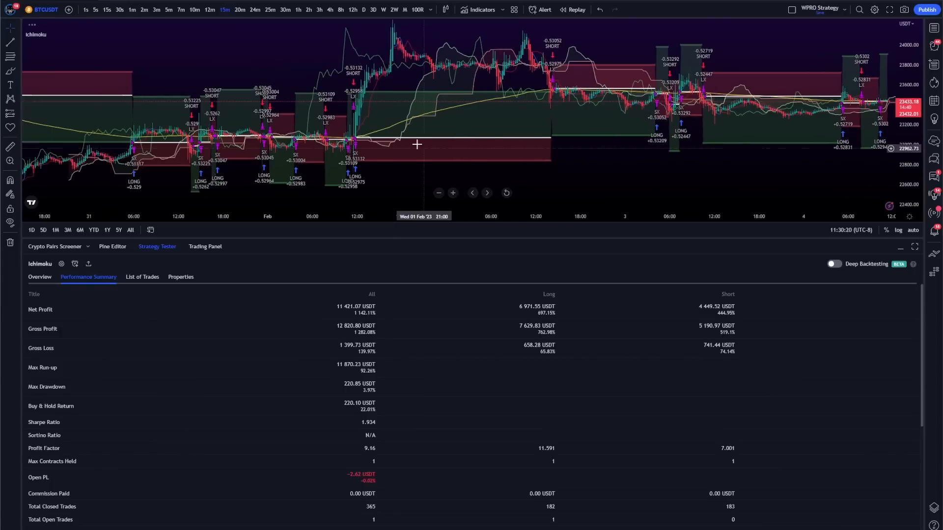
pyautogui.moveTo(507, 35)
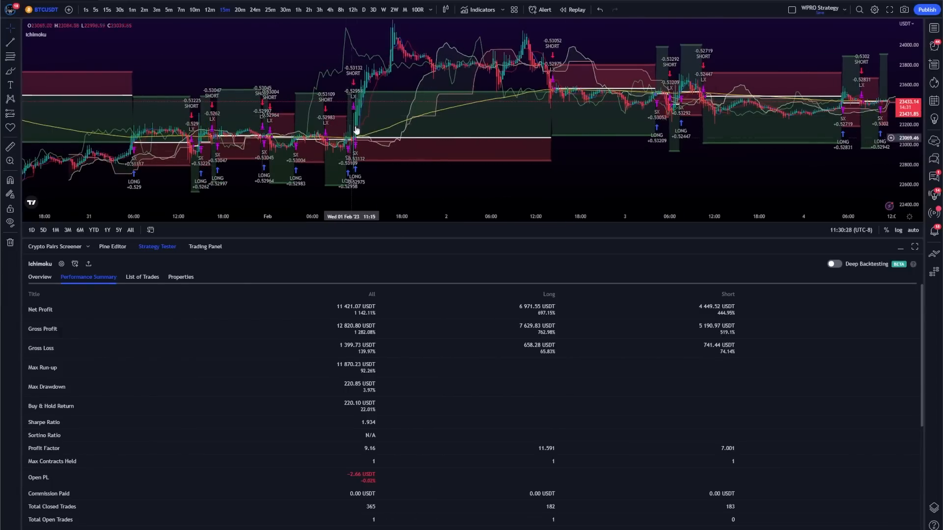
pyautogui.click(572, 9)
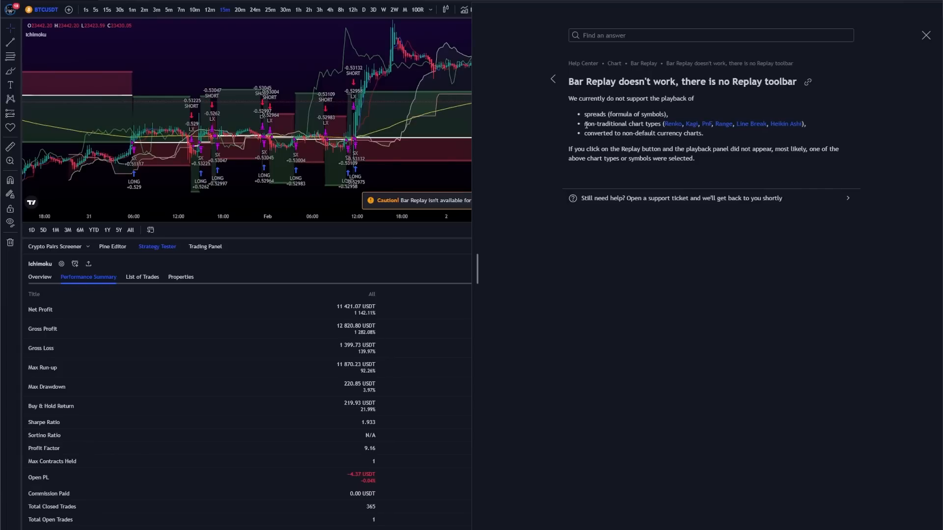
# - Close the Bar Replay help article and return to the chart type list
pyautogui.moveTo(584, 124); pyautogui.dragTo(806, 124)
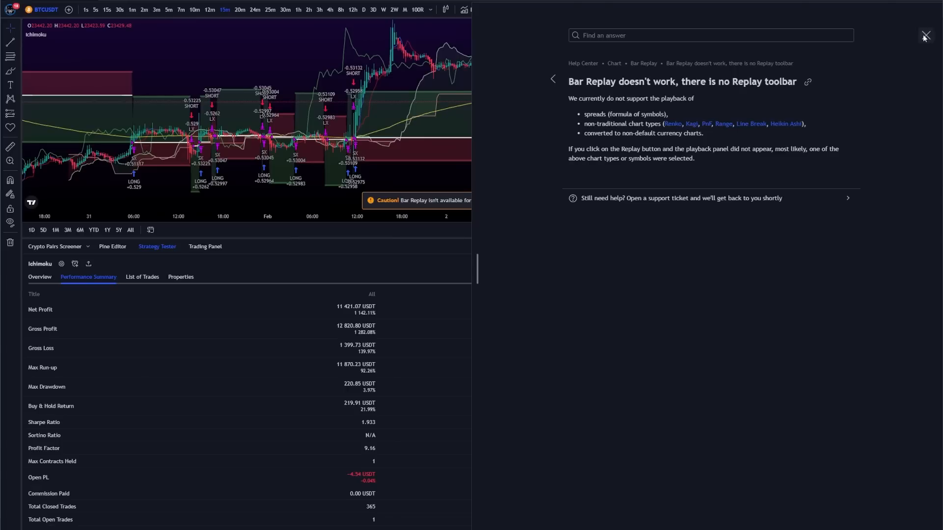
pyautogui.click(925, 35)
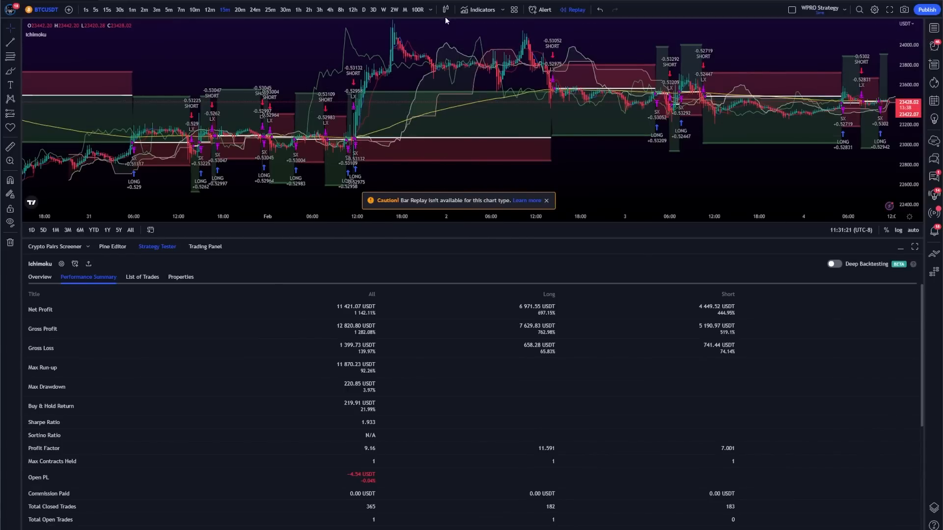
pyautogui.moveTo(669, 156)
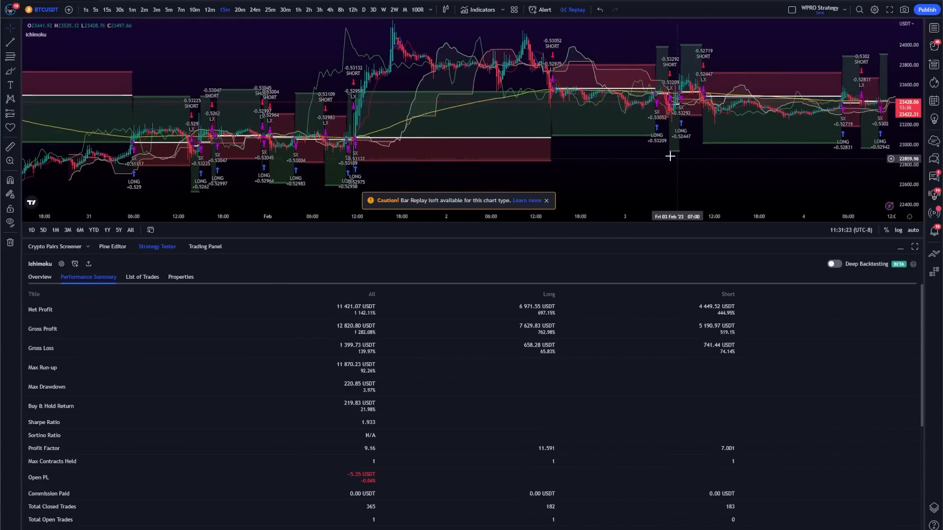
pyautogui.moveTo(636, 162)
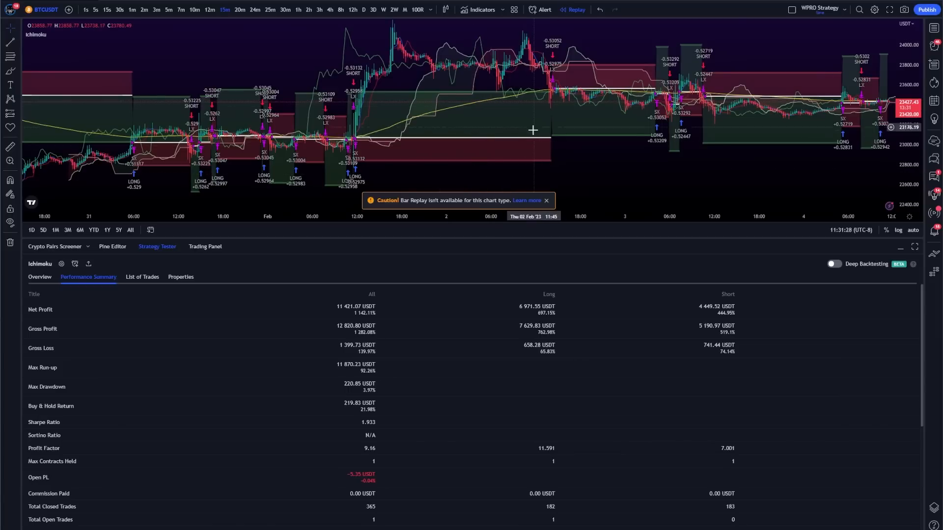
pyautogui.click(444, 9)
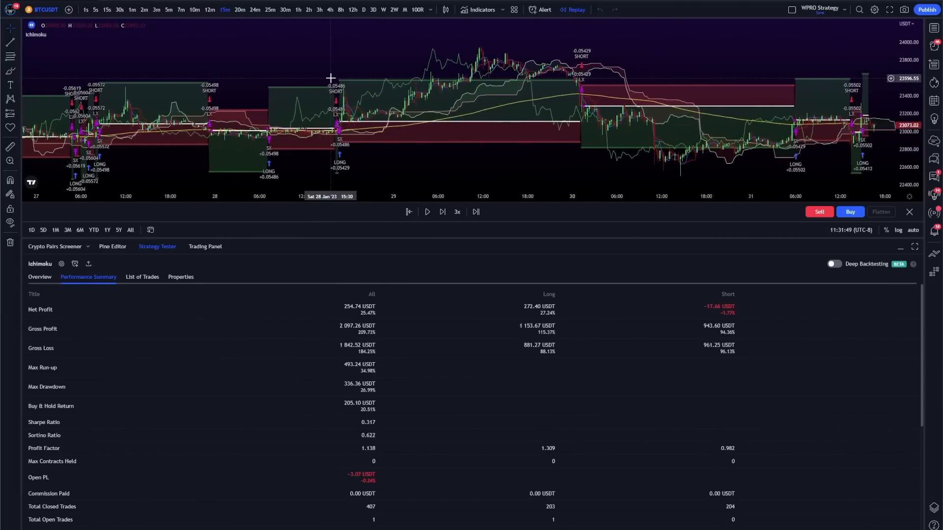
# - Exit Bar Replay so the regular chart and 184.97 USDT backtest return
pyautogui.click(443, 212)
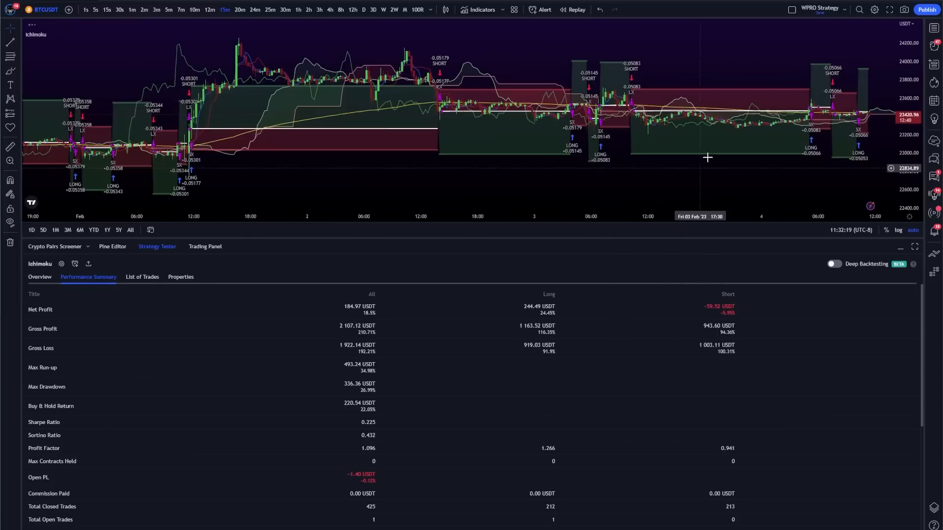
pyautogui.moveTo(595, 78)
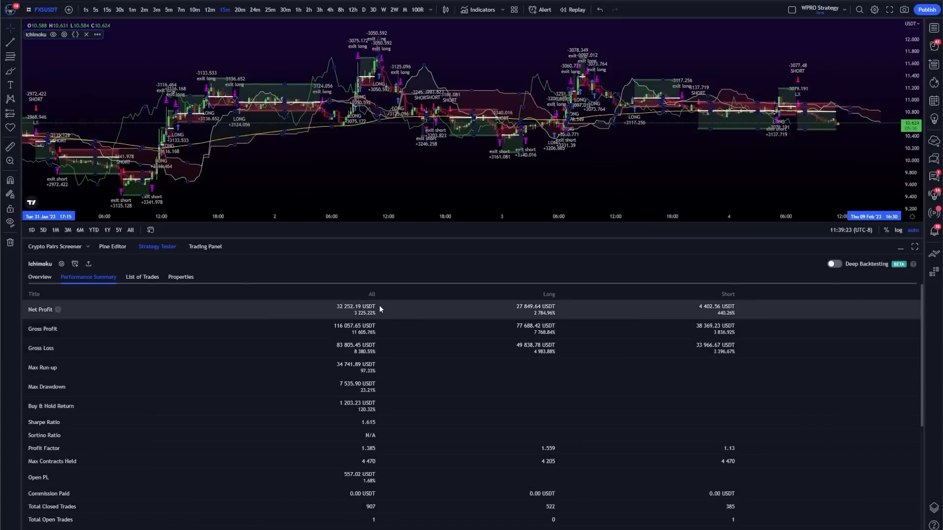
pyautogui.moveTo(377, 387)
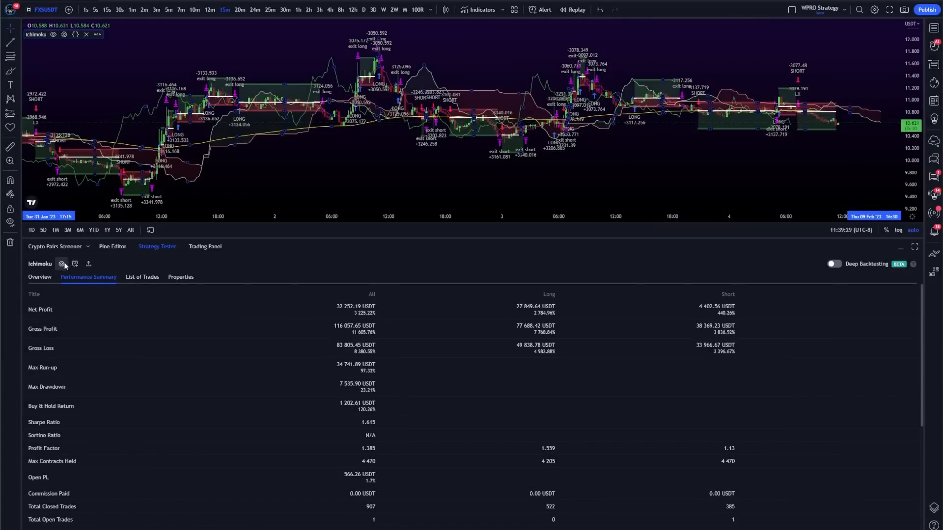
# - Show the FXSUSDT backtest Overview with its equity and drawdown curve
pyautogui.click(39, 277)
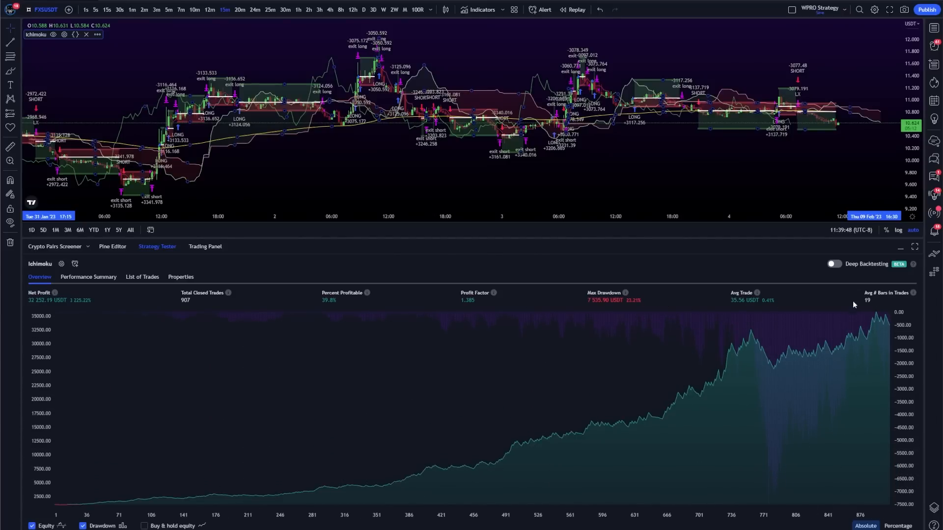
pyautogui.moveTo(387, 462)
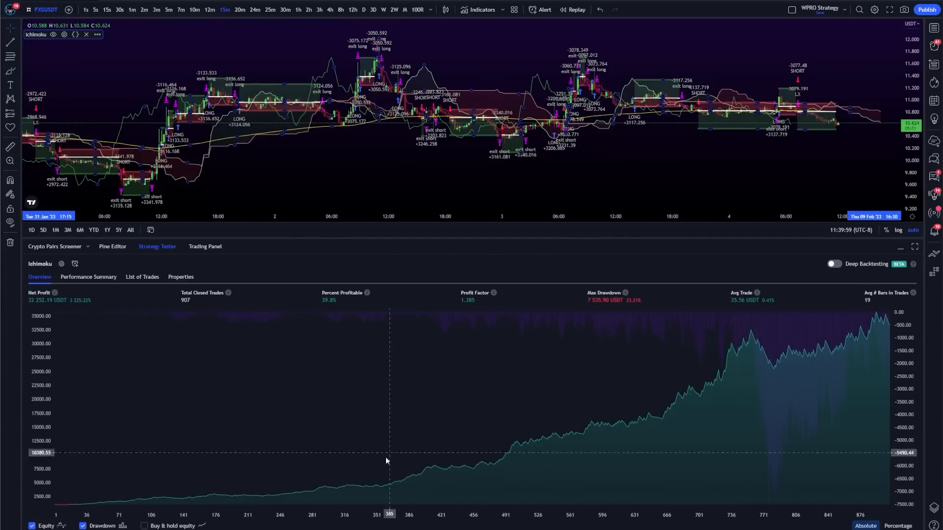
pyautogui.moveTo(300, 313)
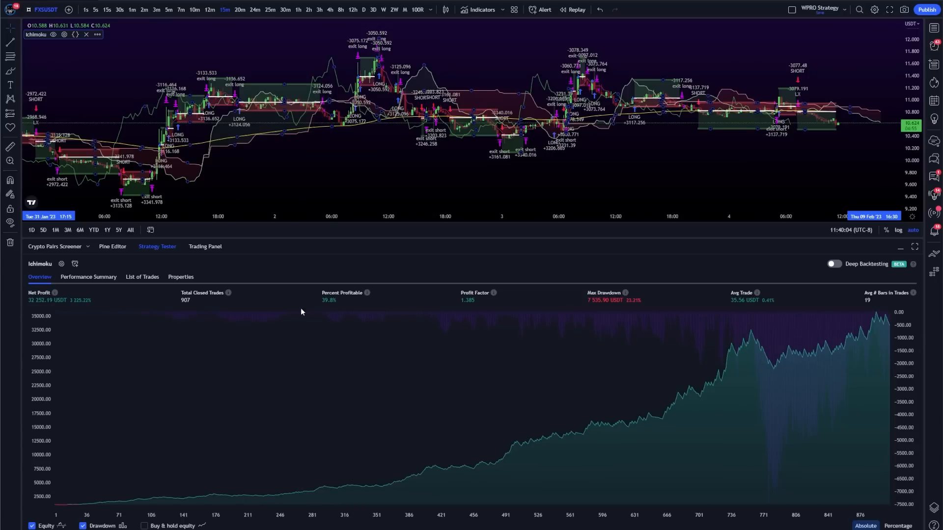
pyautogui.moveTo(216, 312)
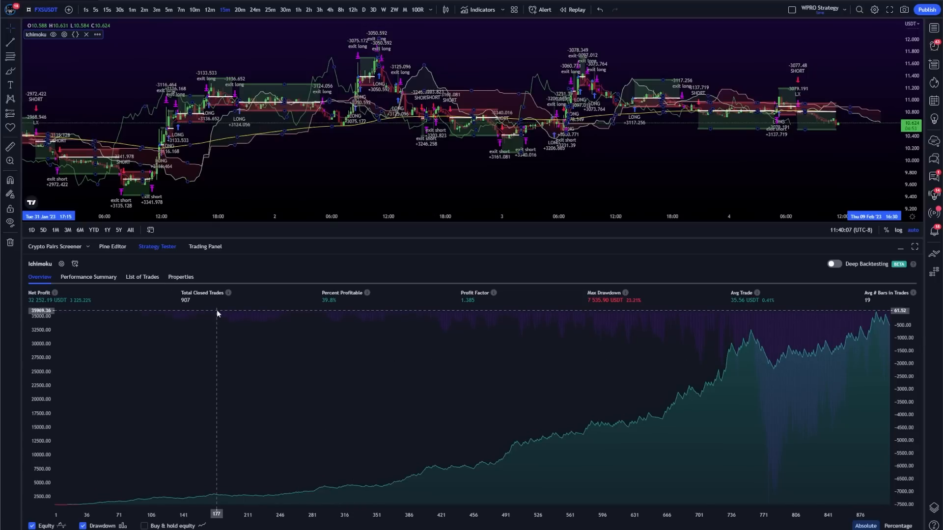
pyautogui.moveTo(375, 417)
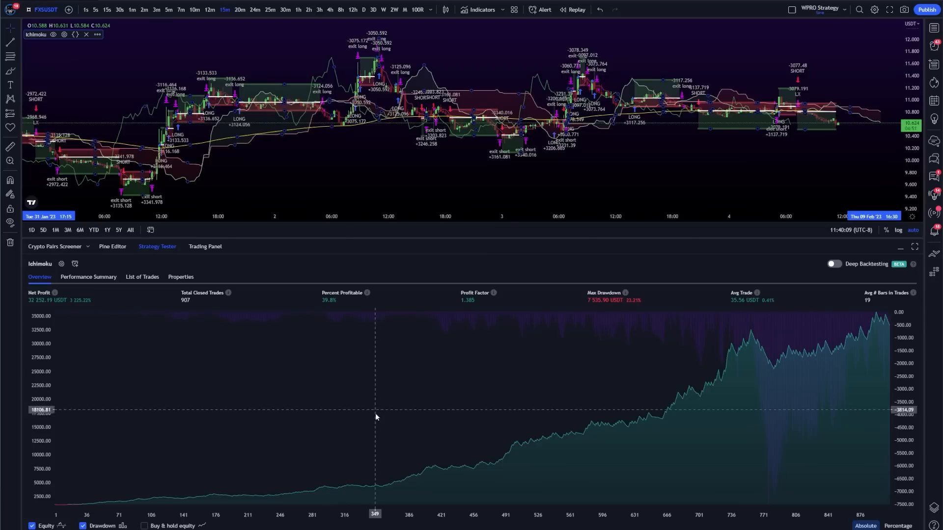
pyautogui.moveTo(856, 341)
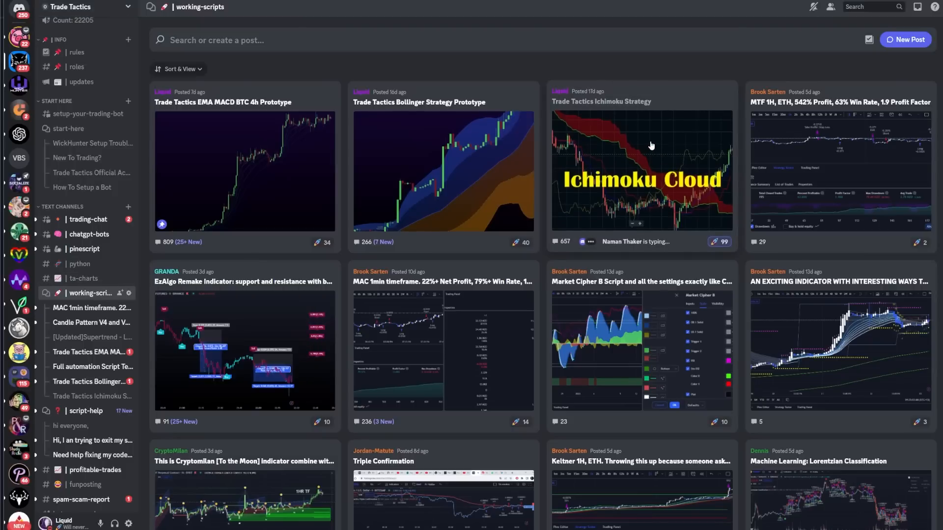
# - Pin the Ichimoku settings screenshot message in the Trade Tactics Ichimoku Strategy thread
pyautogui.click(640, 168)
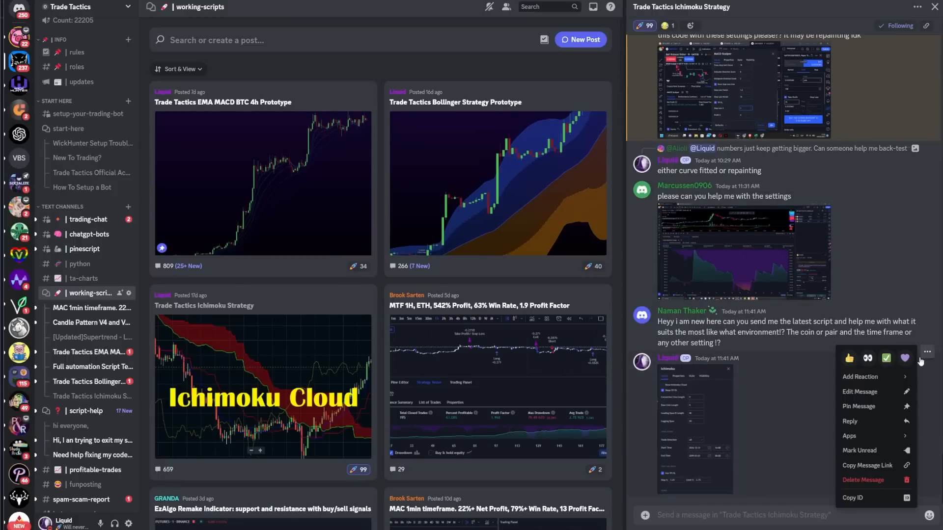
pyautogui.click(858, 405)
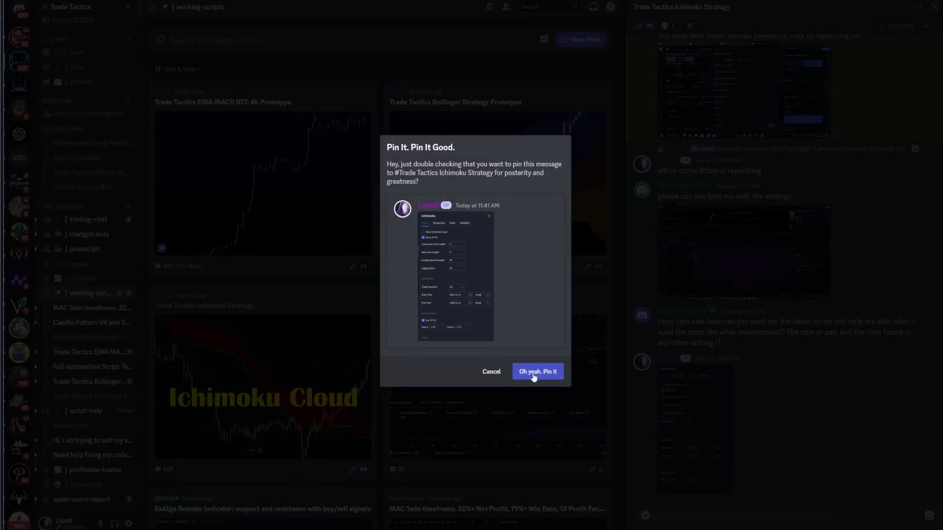
pyautogui.click(537, 372)
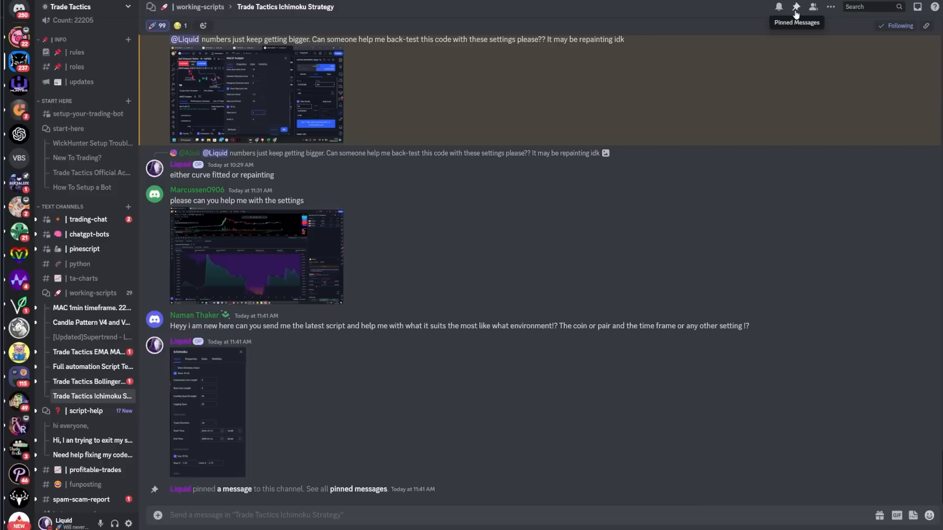
# - View the screenshot in the thread's Pinned Messages list
pyautogui.click(795, 7)
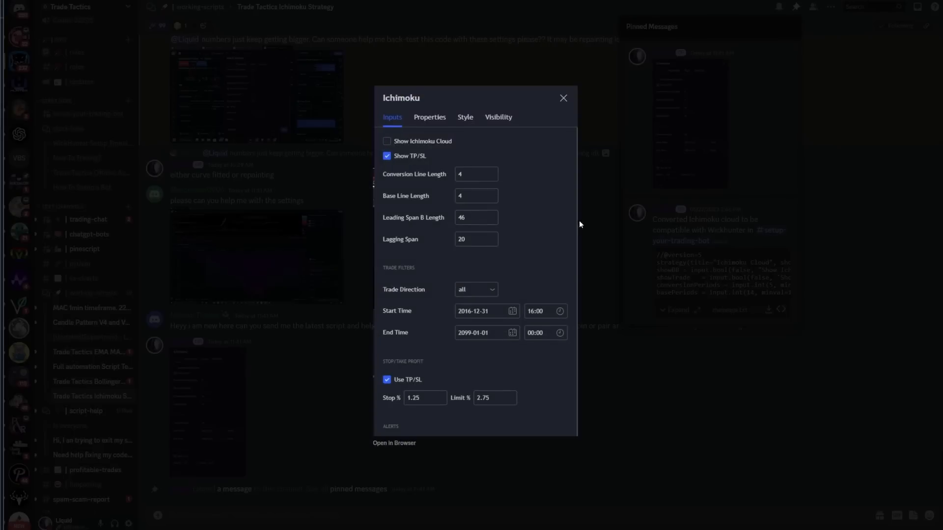
pyautogui.click(563, 97)
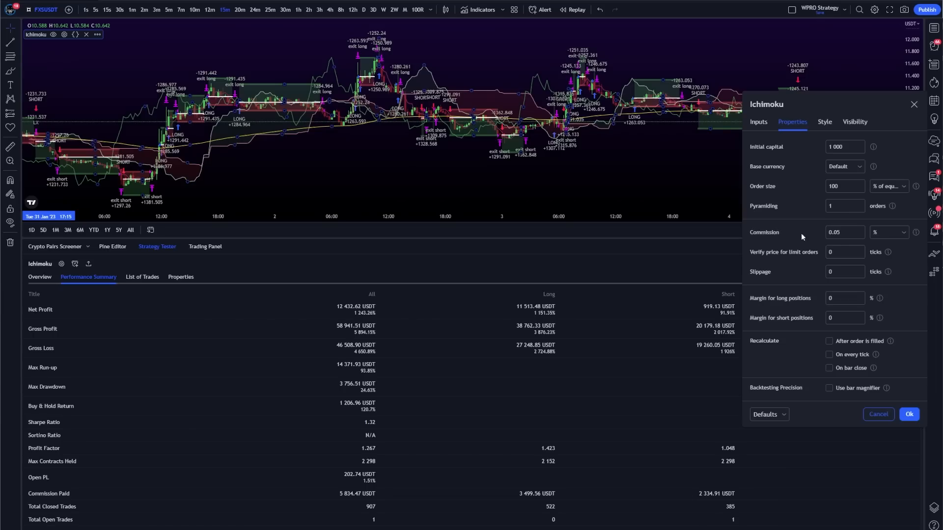
# - Keep commission at 0.05% and apply the Ichimoku strategy properties
pyautogui.click(843, 232)
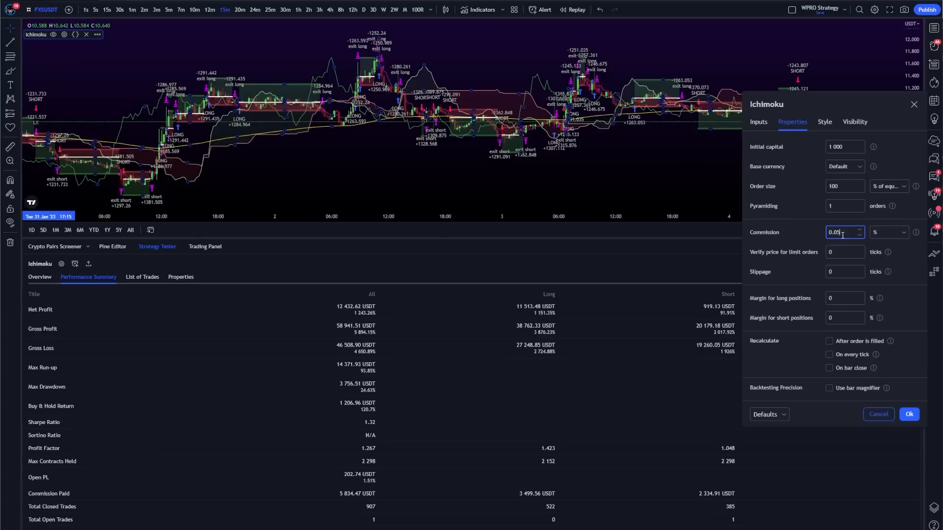
pyautogui.click(909, 413)
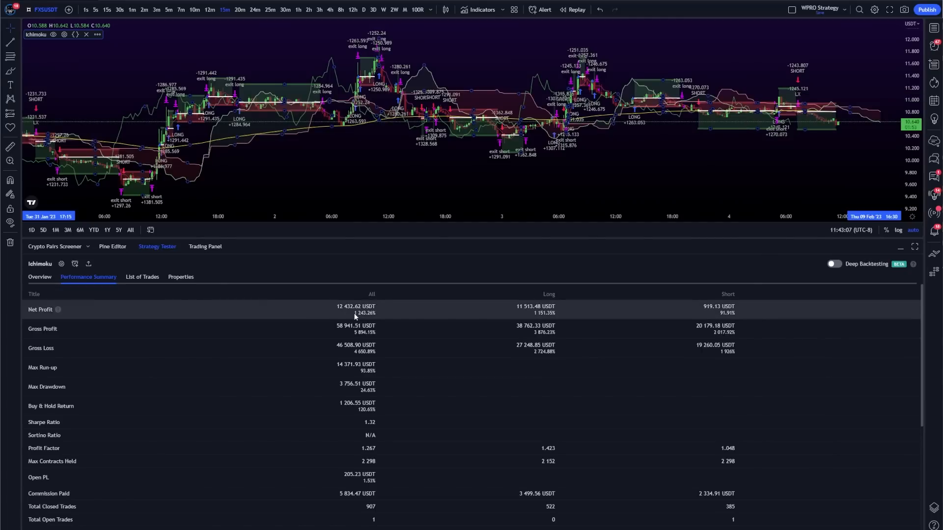
# - Enable Deep Backtesting, check the equity curve Overview and return to the Performance Summary
pyautogui.click(835, 265)
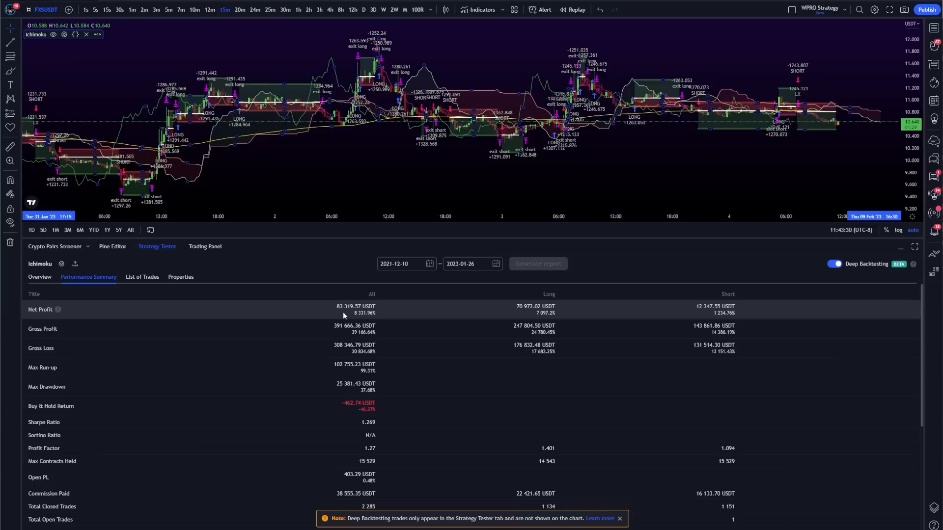
pyautogui.moveTo(355, 319)
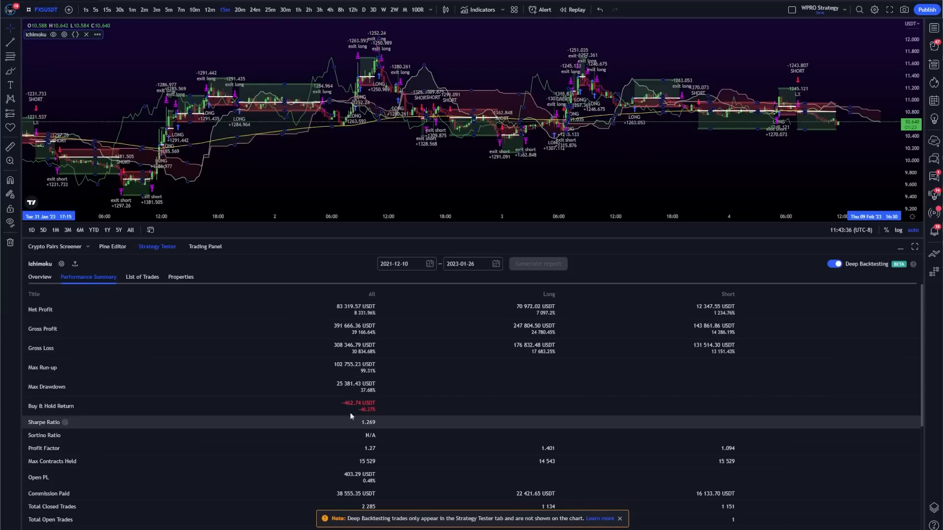
pyautogui.moveTo(352, 387)
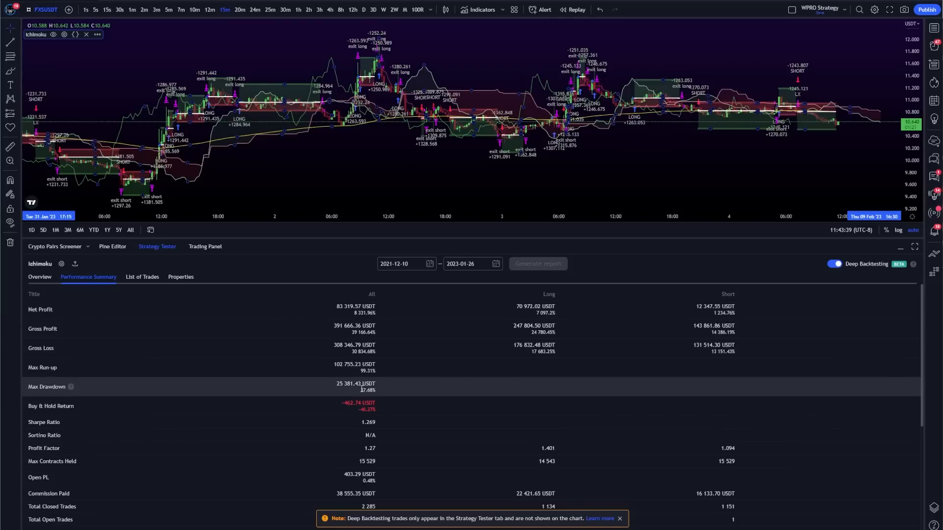
pyautogui.moveTo(359, 395)
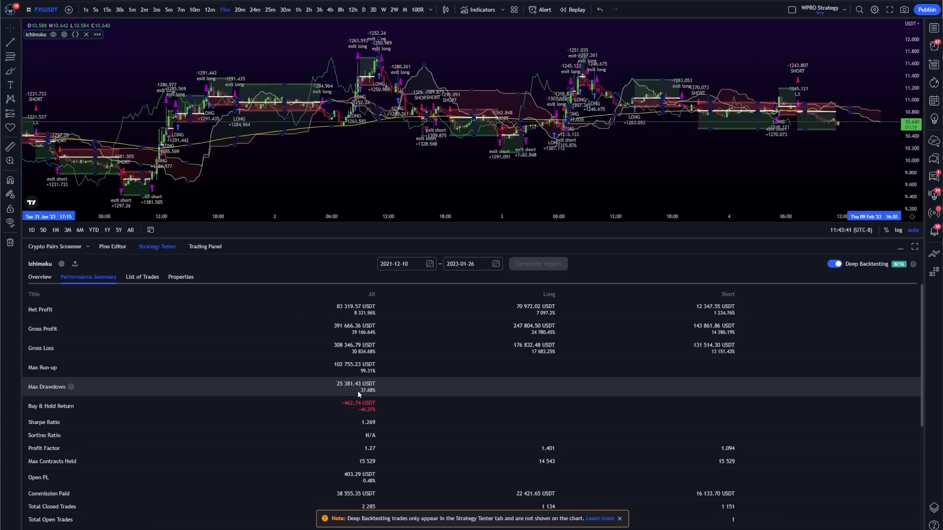
pyautogui.click(39, 277)
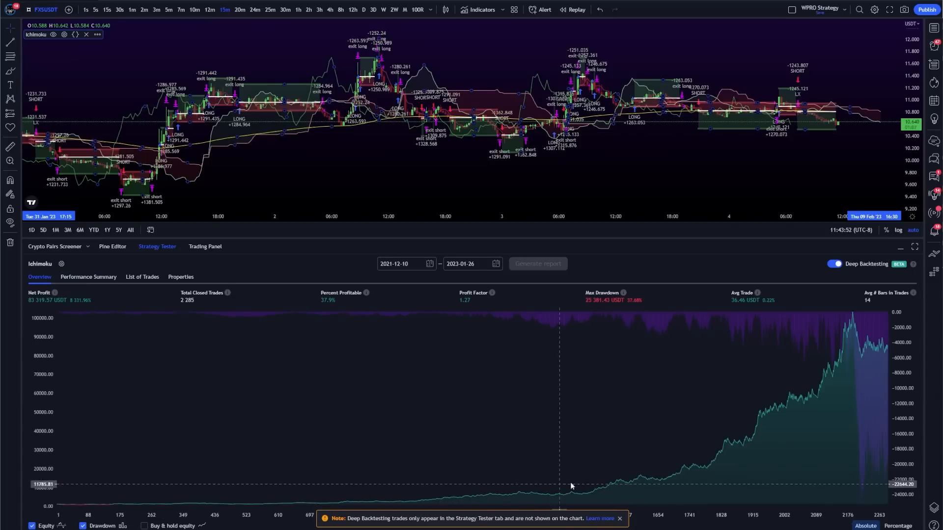
pyautogui.moveTo(768, 352)
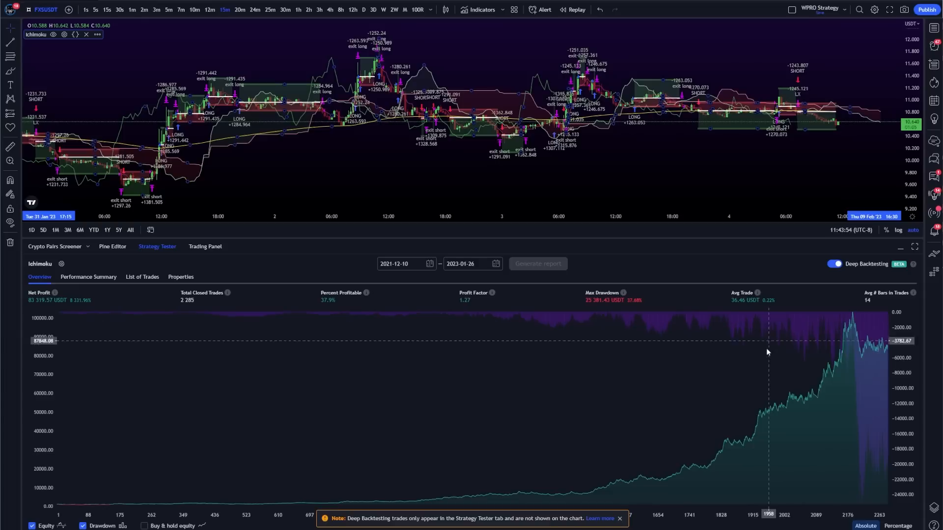
pyautogui.moveTo(853, 331)
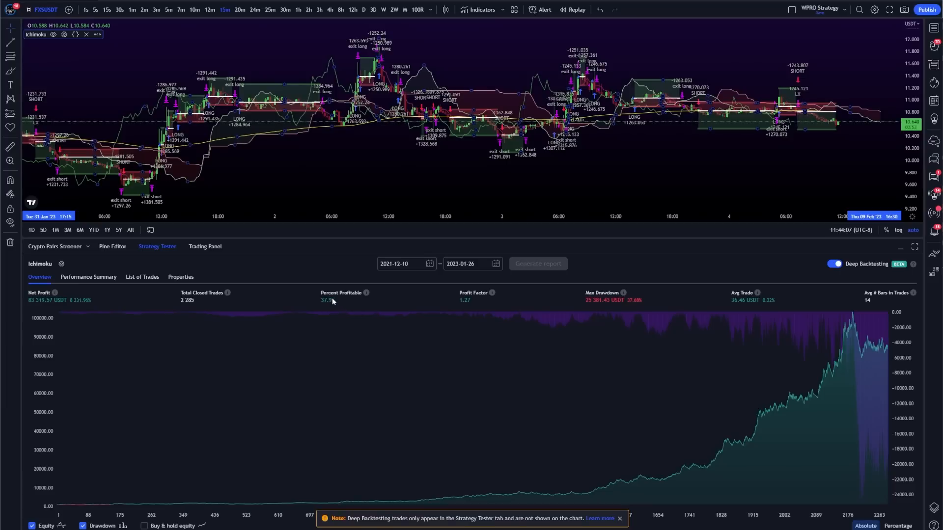
pyautogui.click(88, 277)
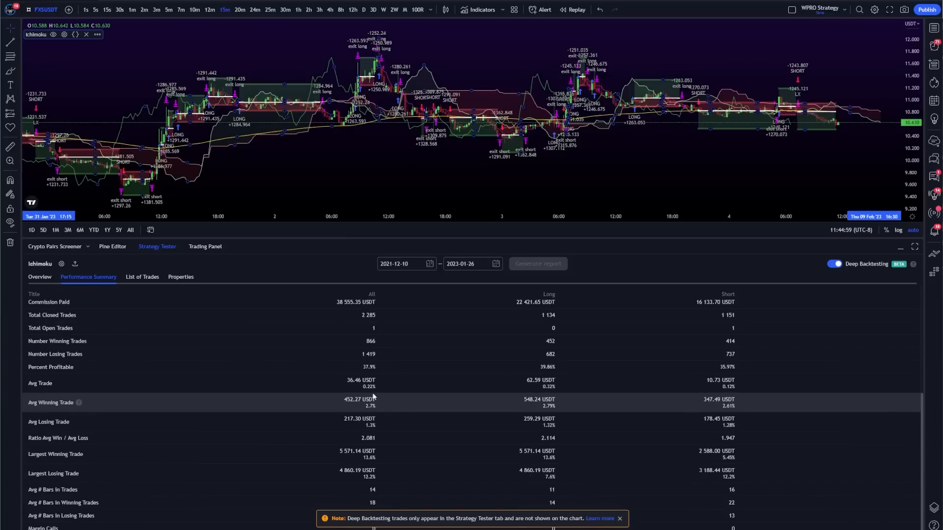
pyautogui.moveTo(363, 425)
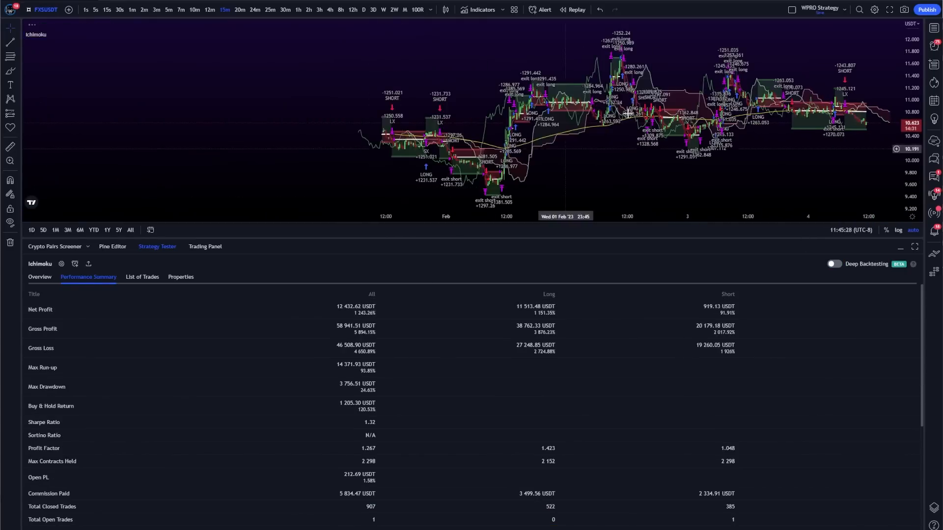
# - Scroll the FXSUSDT chart toward the most recent bars after disabling Deep Backtesting
pyautogui.hscroll(-3)
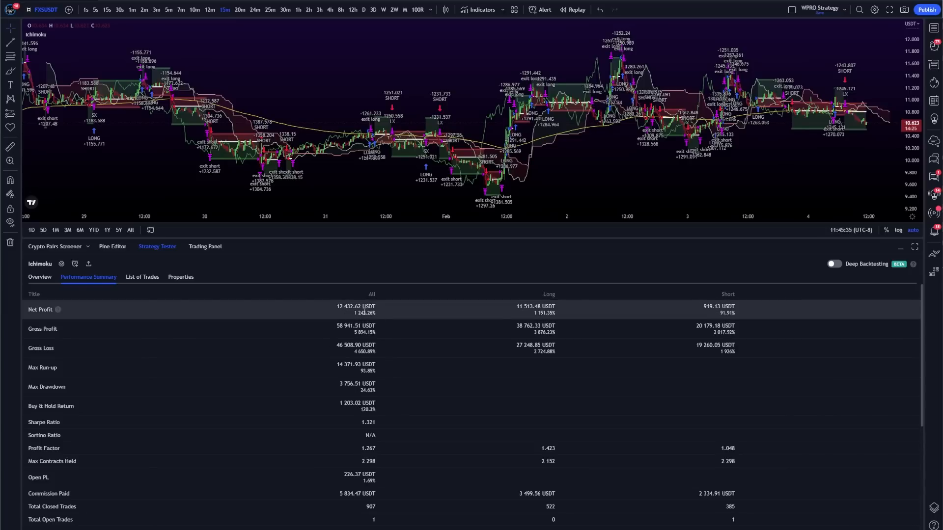
pyautogui.moveTo(66, 47)
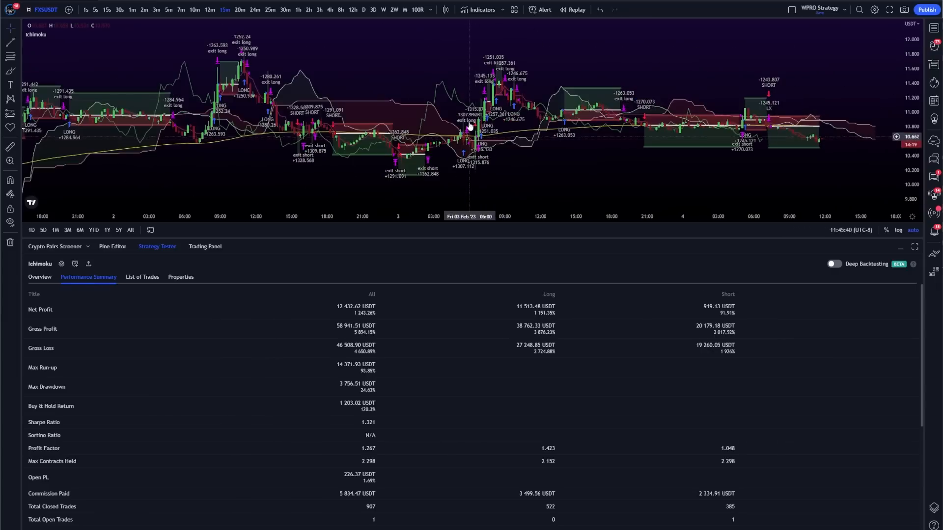
pyautogui.moveTo(528, 114)
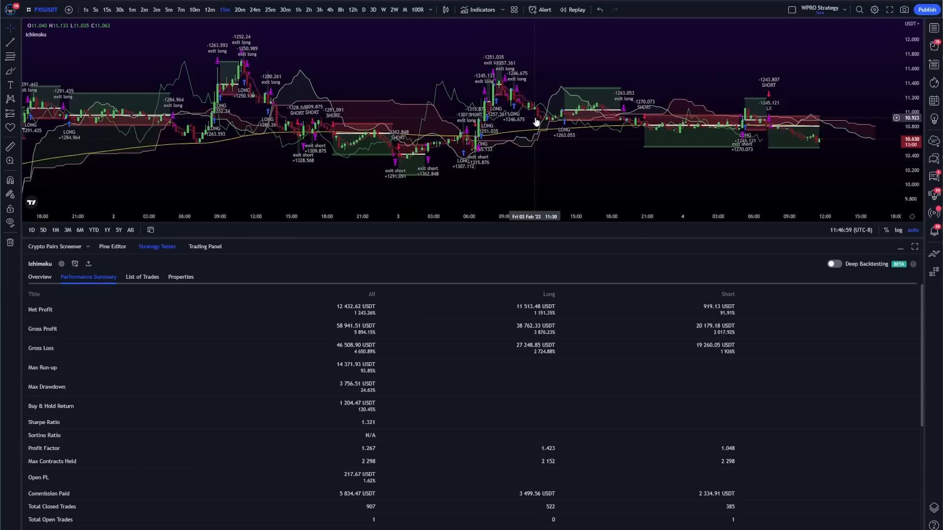
# - Start a new FXSUSDT alert and select the WickHunter webhook URL under Notifications
pyautogui.click(538, 9)
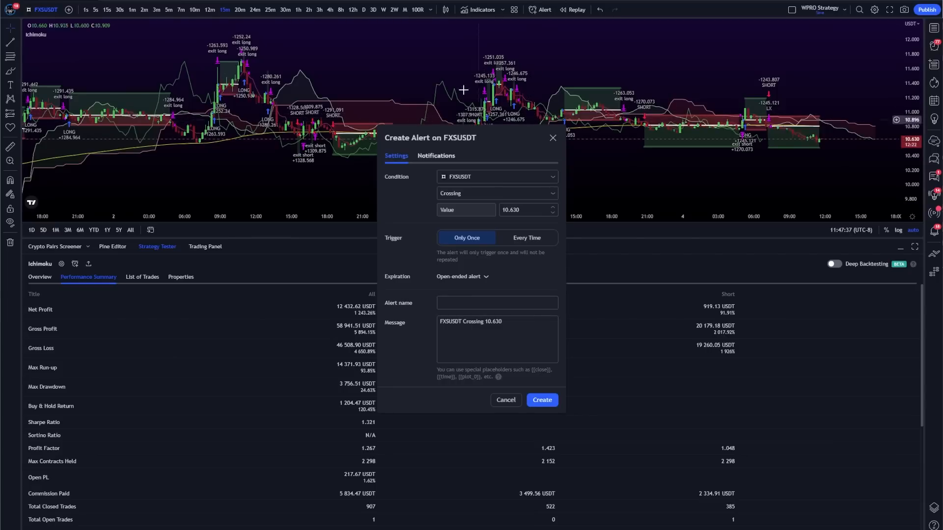
pyautogui.moveTo(539, 9)
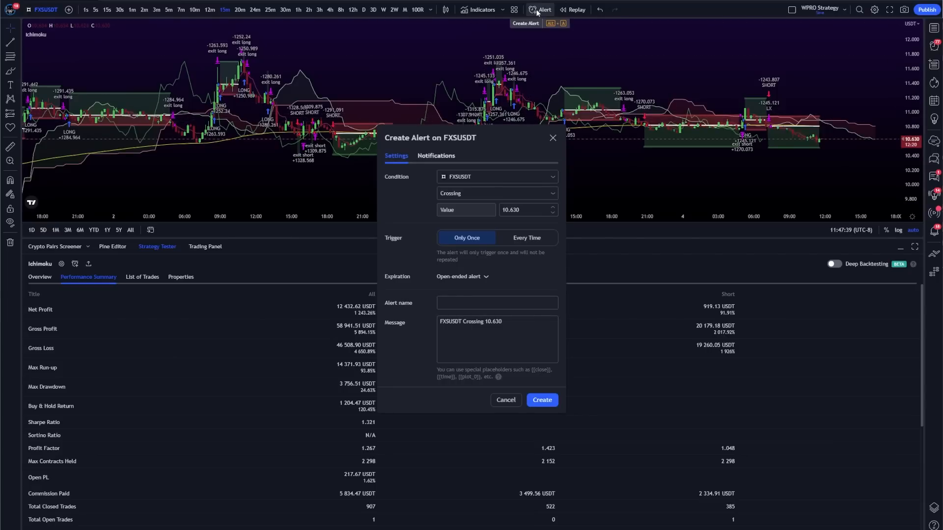
pyautogui.click(436, 155)
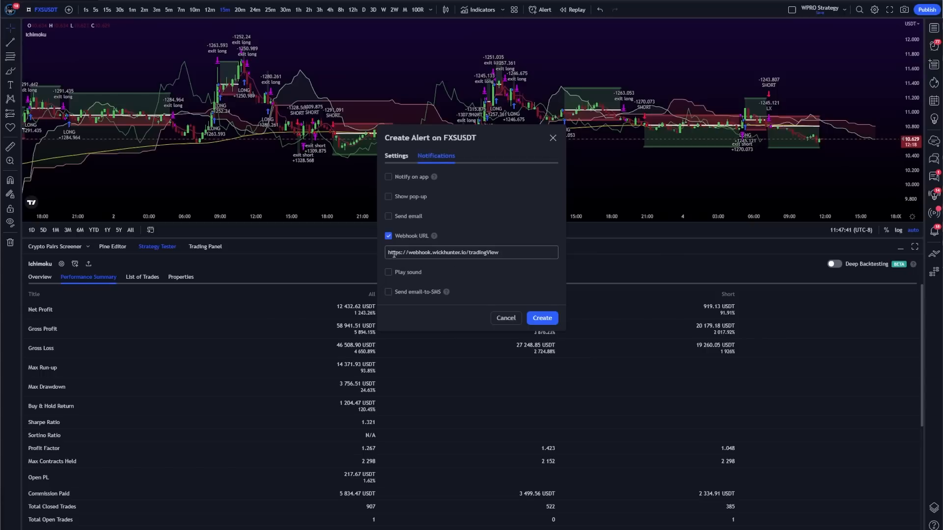
pyautogui.click(471, 253)
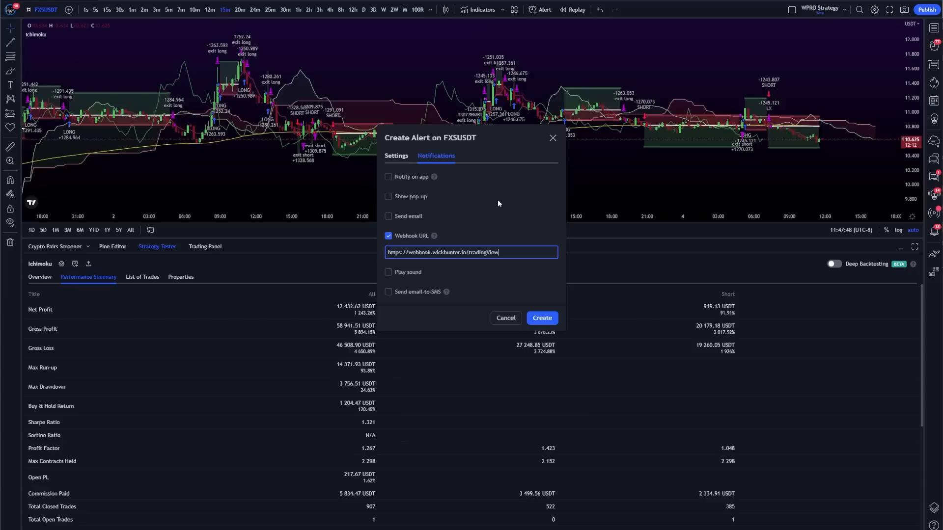
pyautogui.moveTo(469, 221)
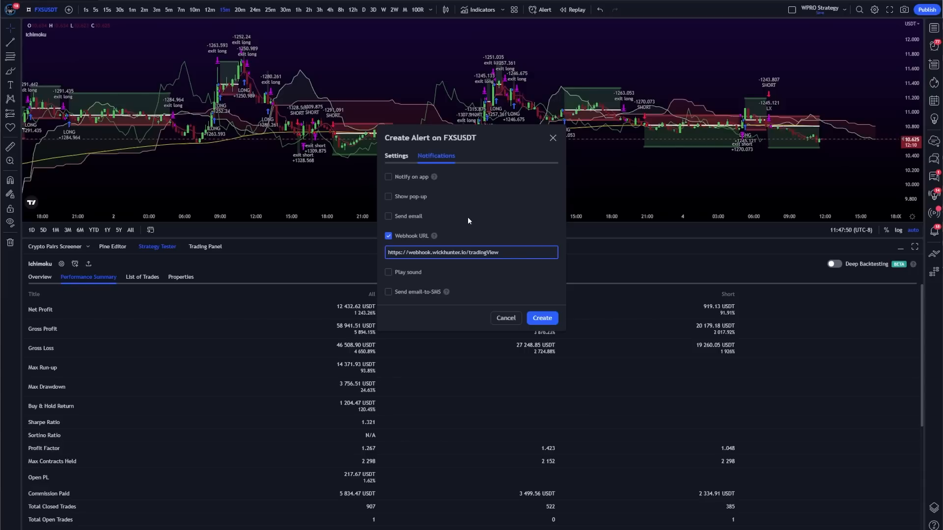
pyautogui.tripleClick(471, 252)
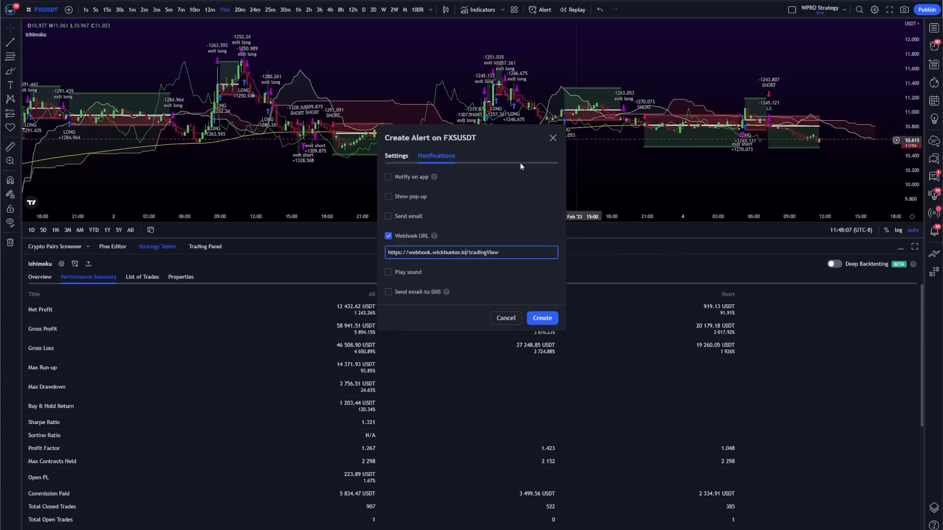
# - Set the alert's Condition to the Ichimoku strategy in Settings
pyautogui.click(396, 156)
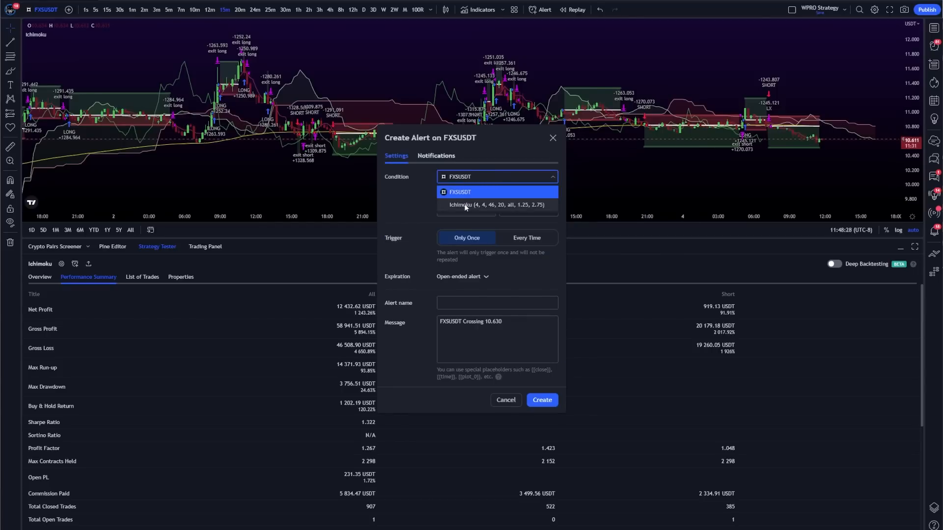
pyautogui.click(494, 204)
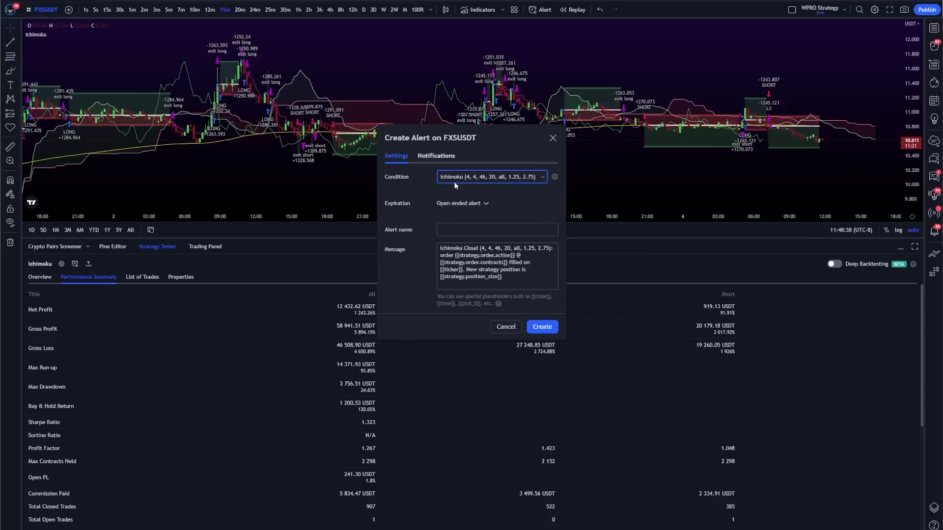
pyautogui.moveTo(435, 264)
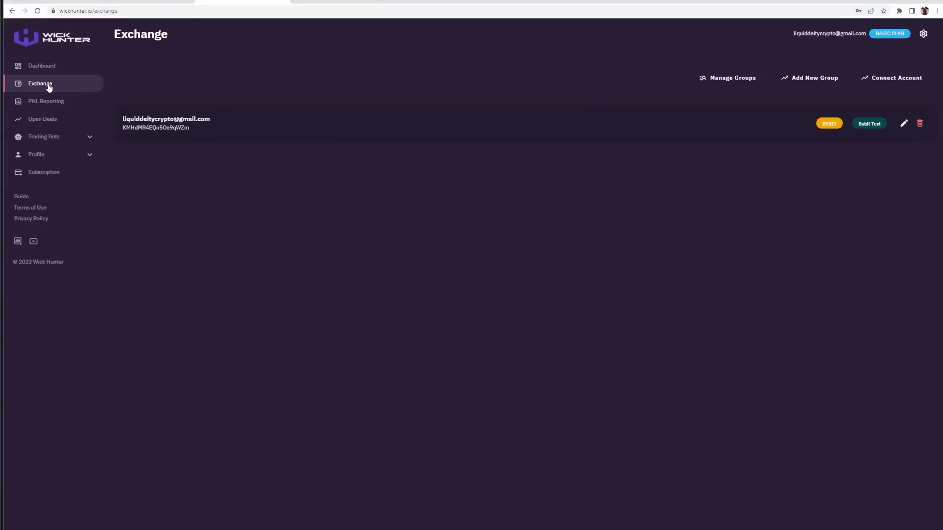
pyautogui.moveTo(837, 124)
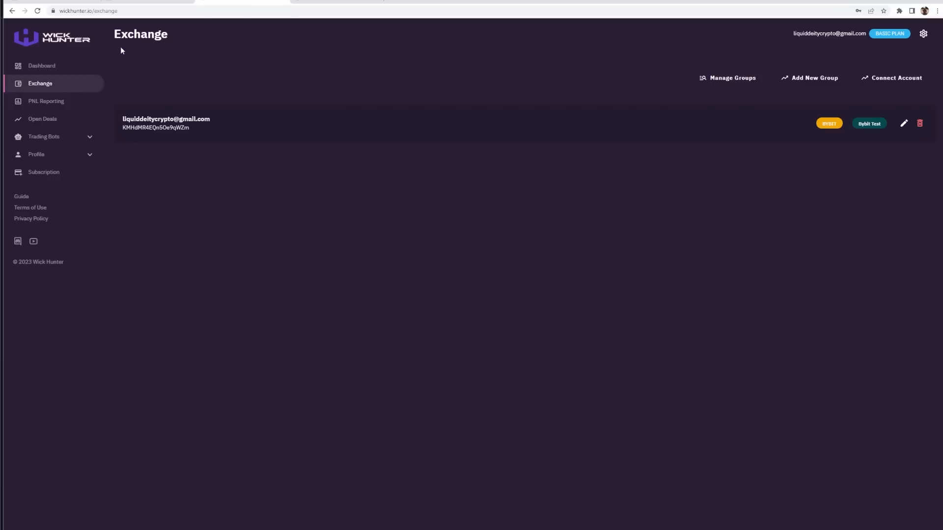
pyautogui.moveTo(642, 146)
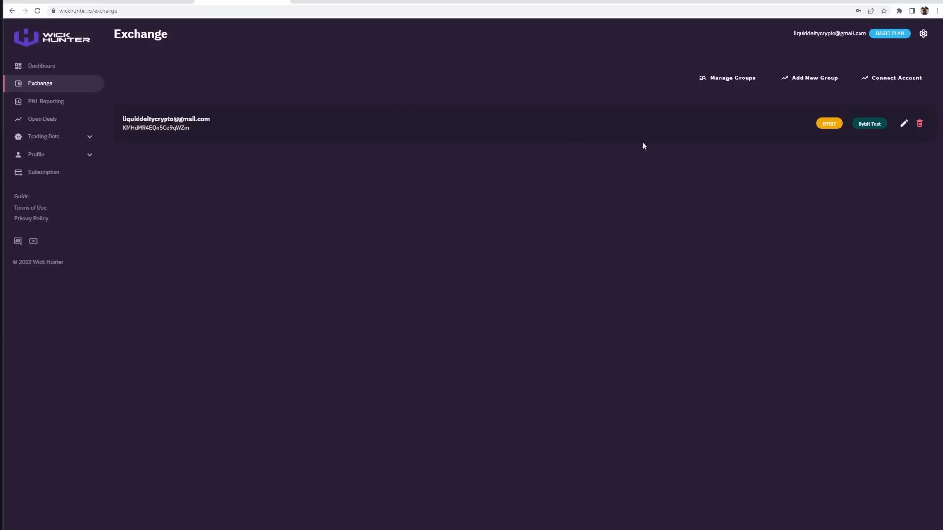
pyautogui.moveTo(882, 113)
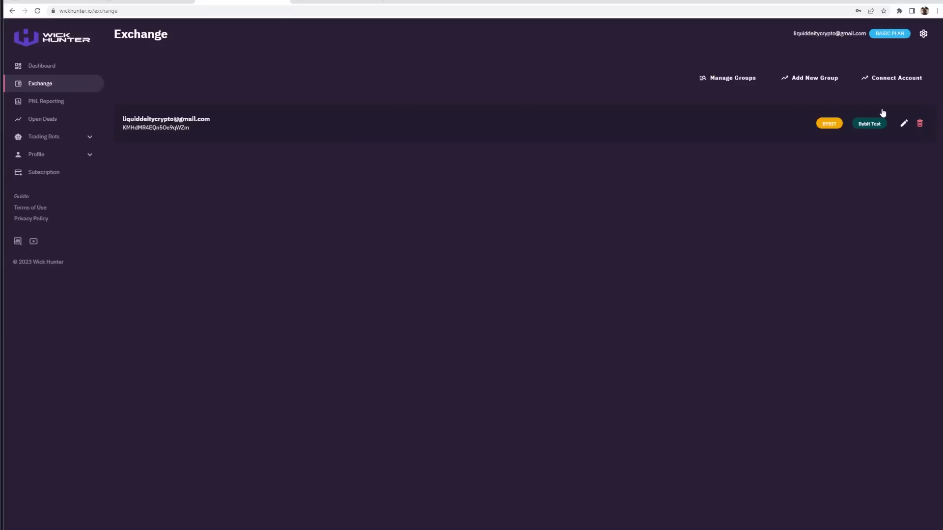
# - Check the connected Bybit Test account on the Exchange page and return to Trading Bots
pyautogui.click(44, 137)
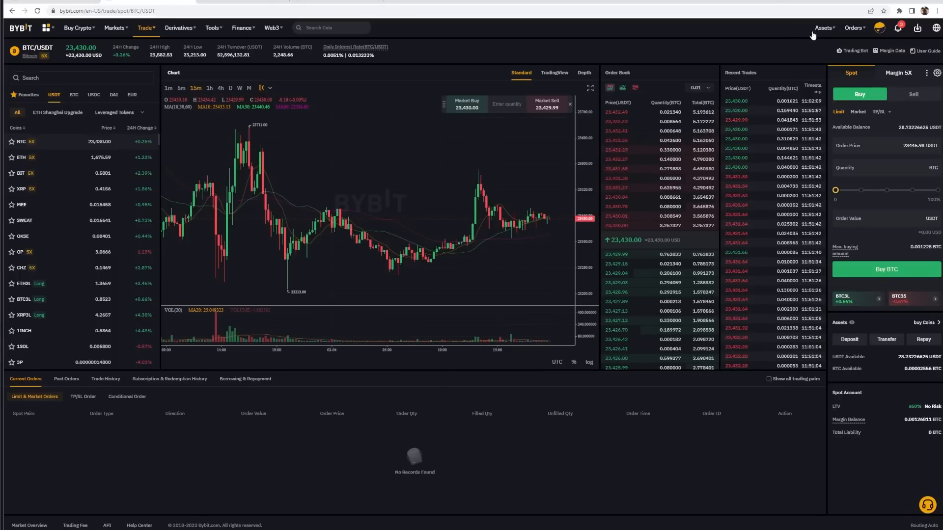
pyautogui.click(824, 28)
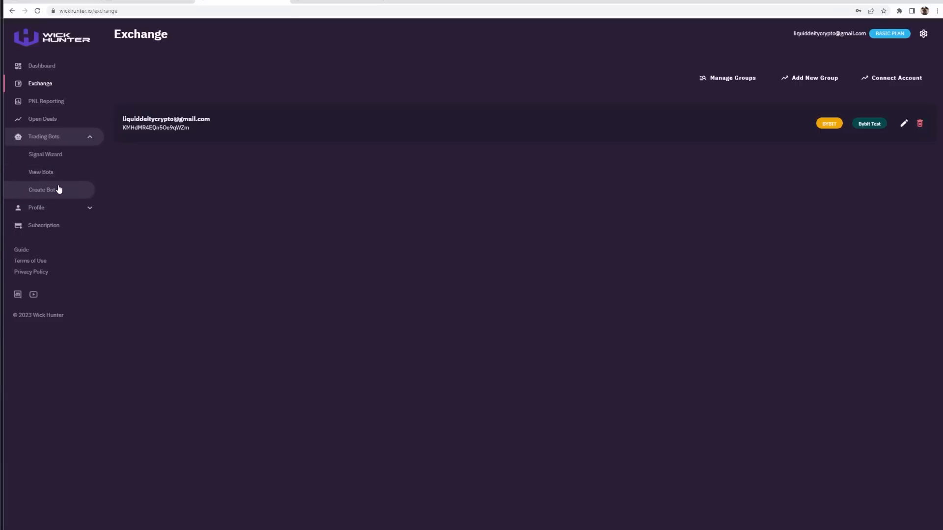
# - Start a new bot with Percent entry sizing and entry size 20
pyautogui.click(43, 189)
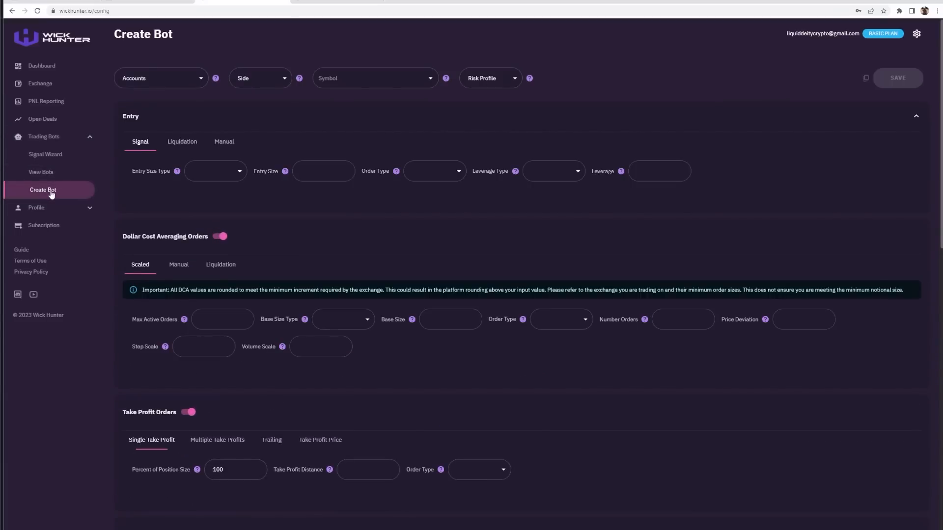
pyautogui.click(215, 171)
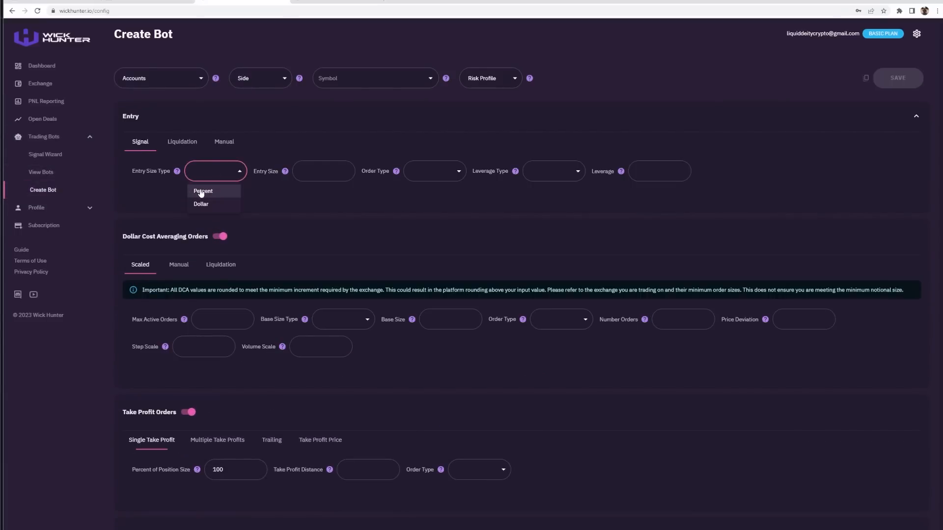
pyautogui.moveTo(207, 205)
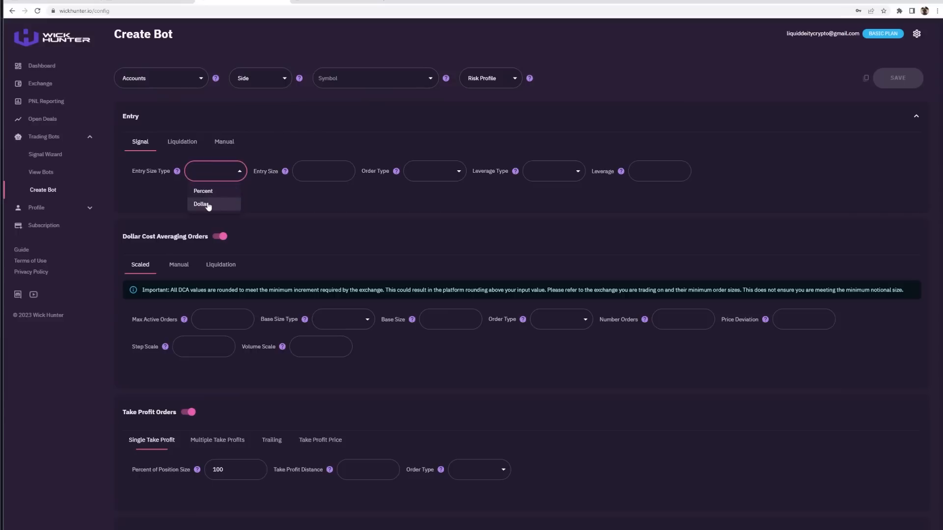
pyautogui.moveTo(209, 204)
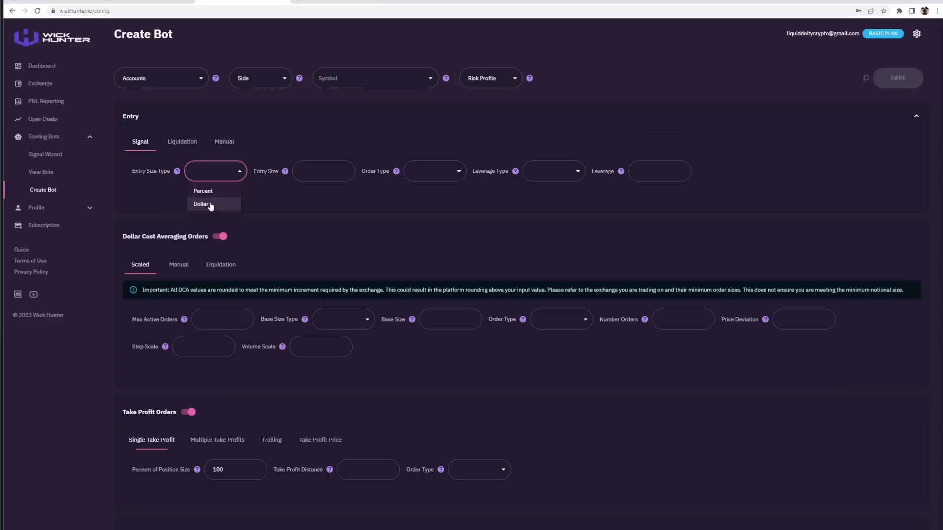
pyautogui.moveTo(212, 202)
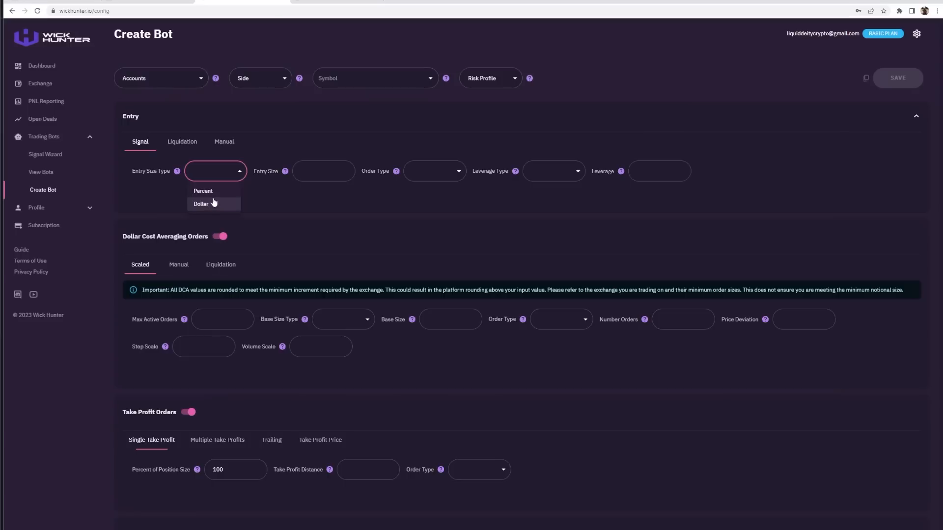
pyautogui.click(202, 191)
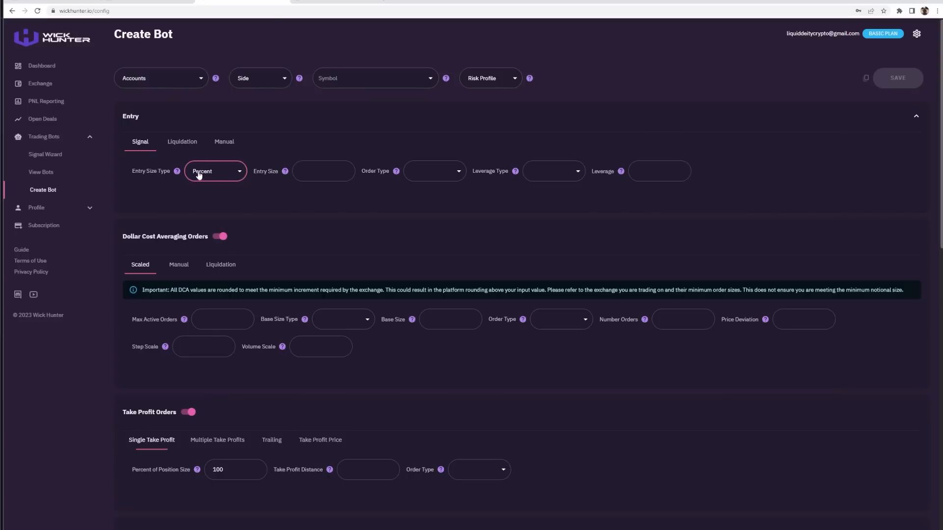
pyautogui.write('20')
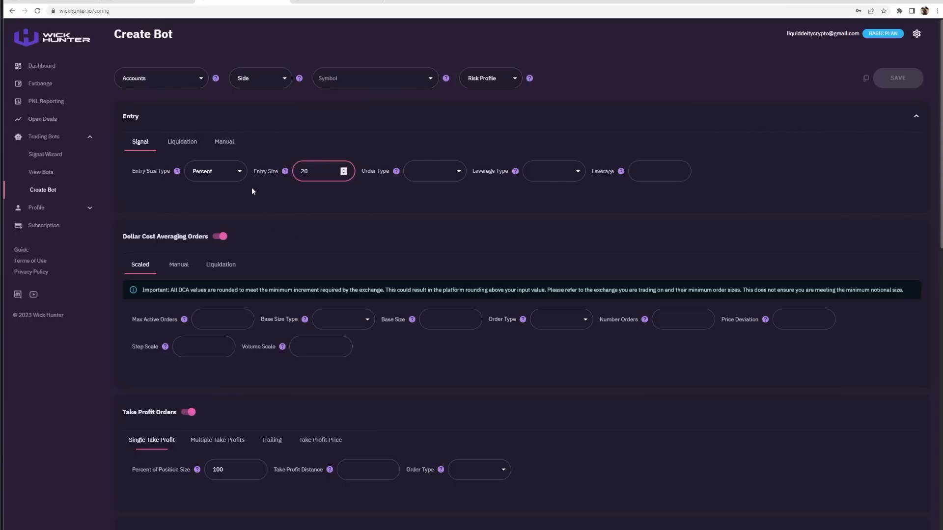
# - Set the entry Order Type to Limit and look at the leverage type choices
pyautogui.click(433, 171)
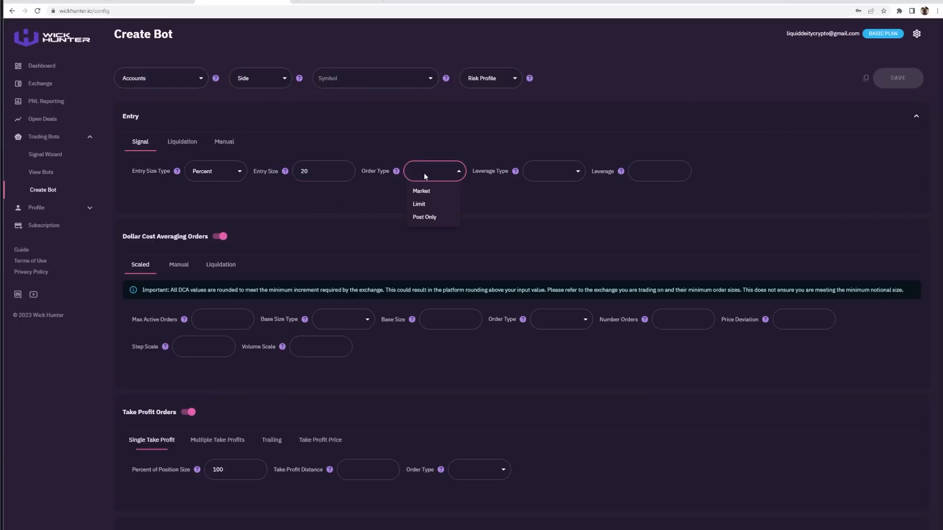
pyautogui.moveTo(421, 192)
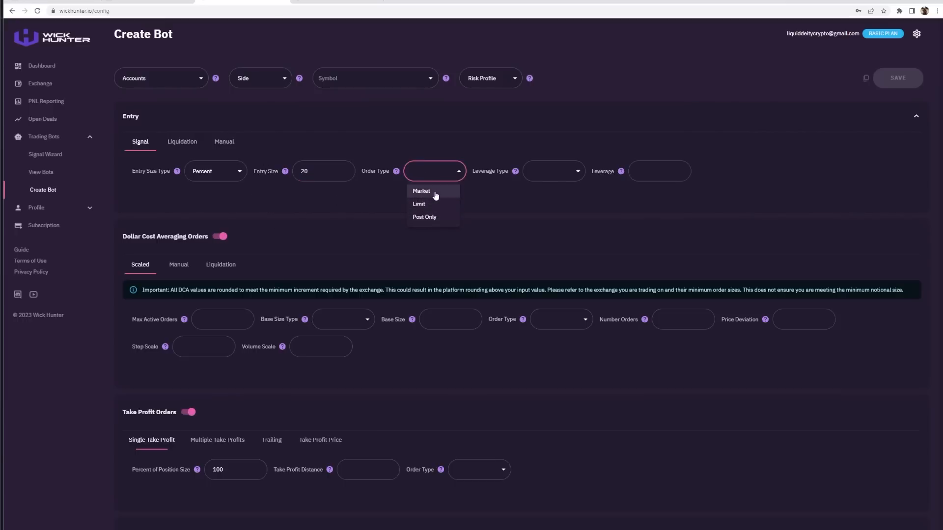
pyautogui.moveTo(419, 205)
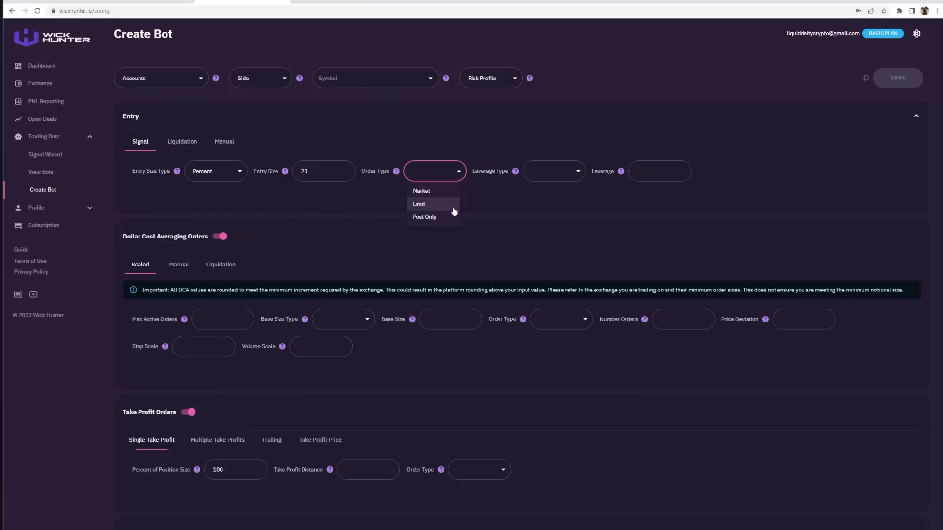
pyautogui.moveTo(421, 191)
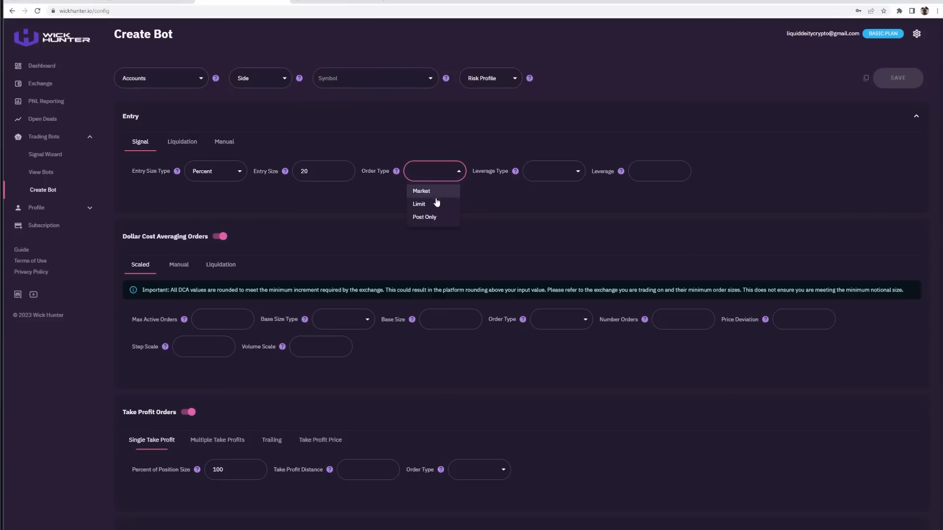
pyautogui.click(420, 204)
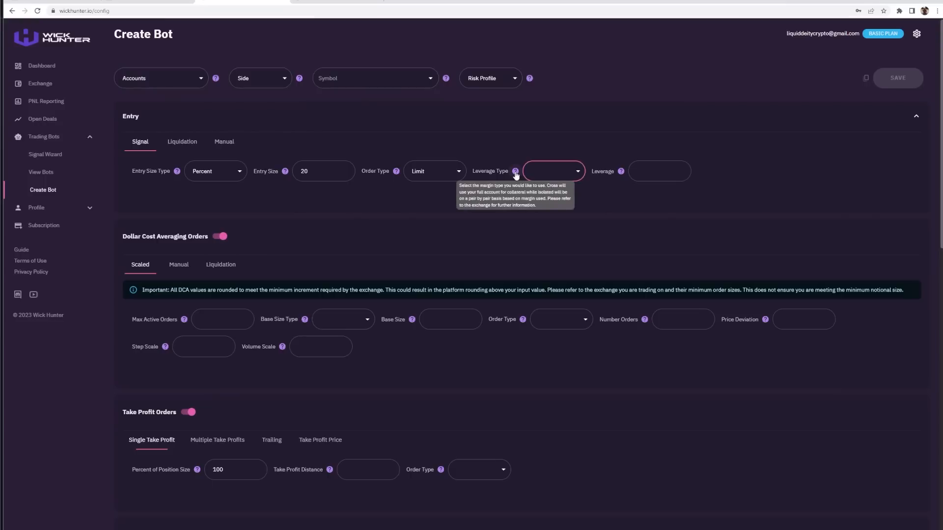
pyautogui.click(552, 171)
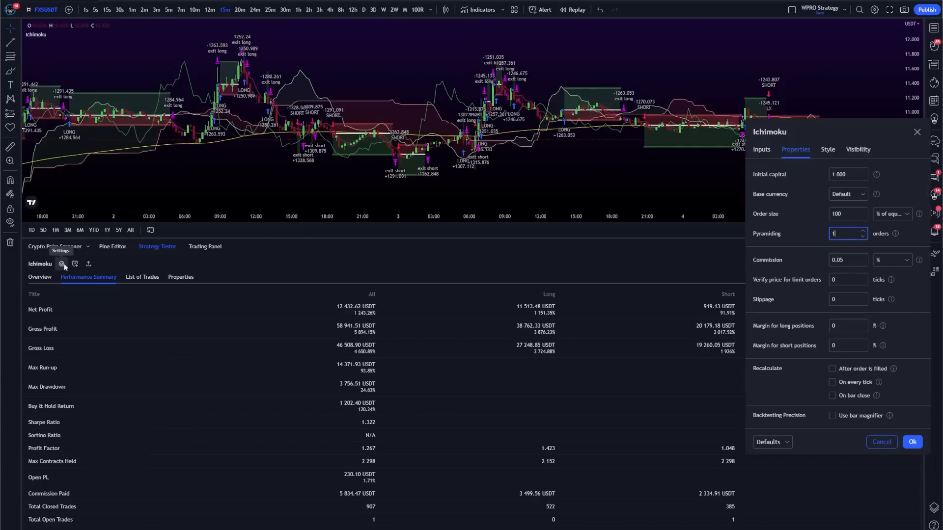
pyautogui.moveTo(607, 245)
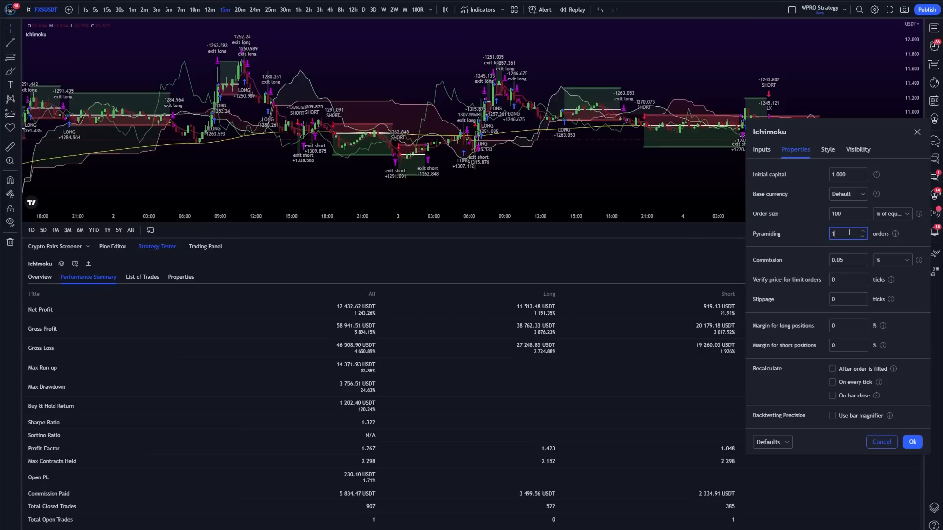
# - Try pyramiding 2 and order size 50% of equity in the Ichimoku properties
pyautogui.write('2')
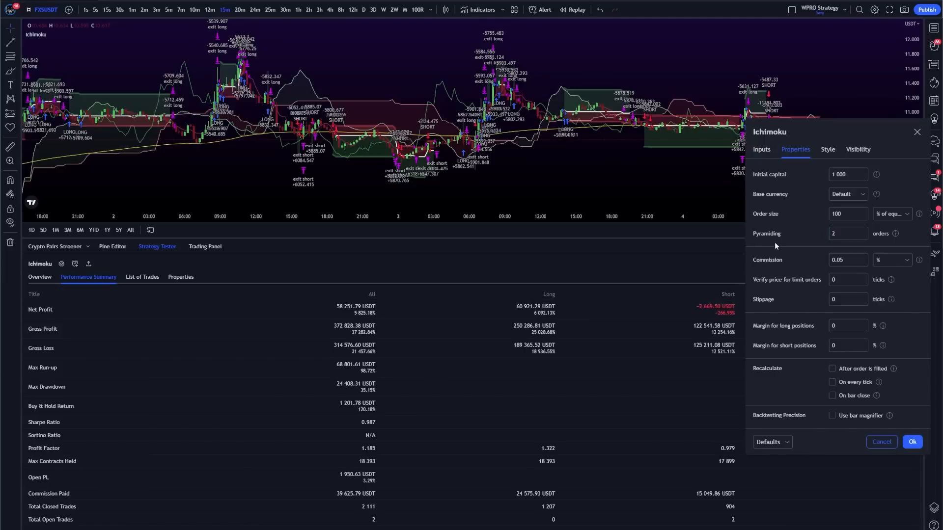
pyautogui.click(845, 234)
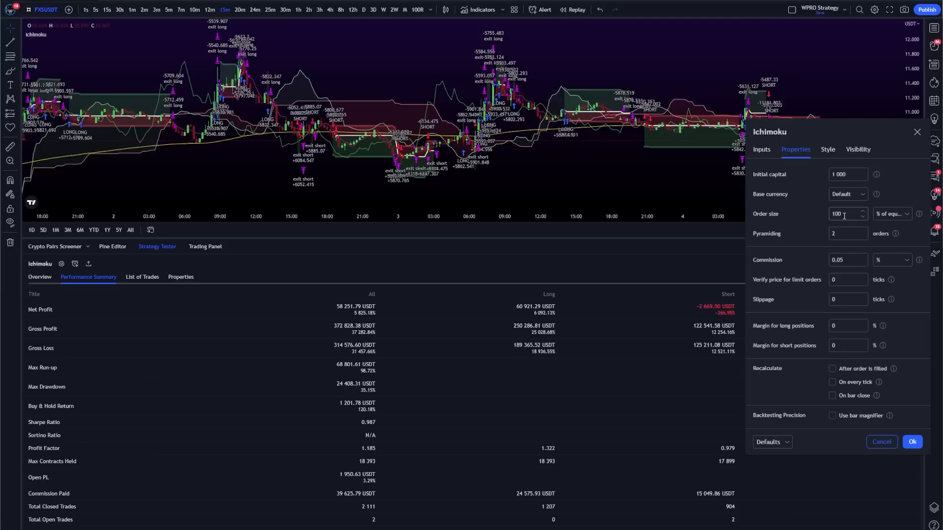
pyautogui.click(846, 213)
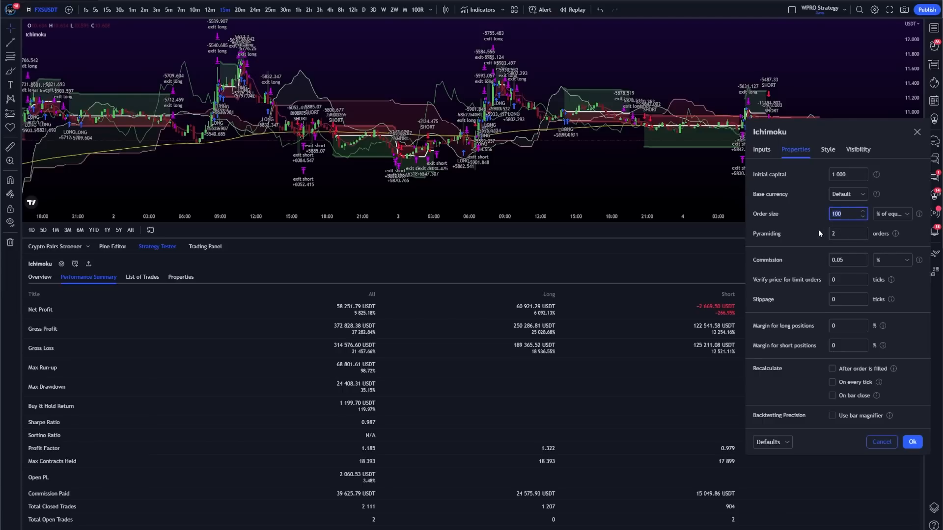
pyautogui.write('50')
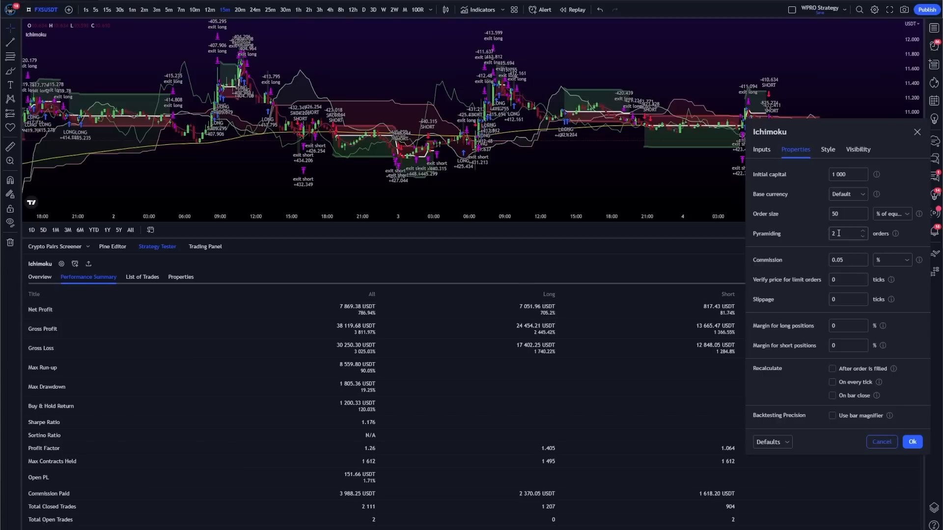
# - Try pyramiding 5 with order size 20% and compare the Strategy Tester results
pyautogui.click(847, 233)
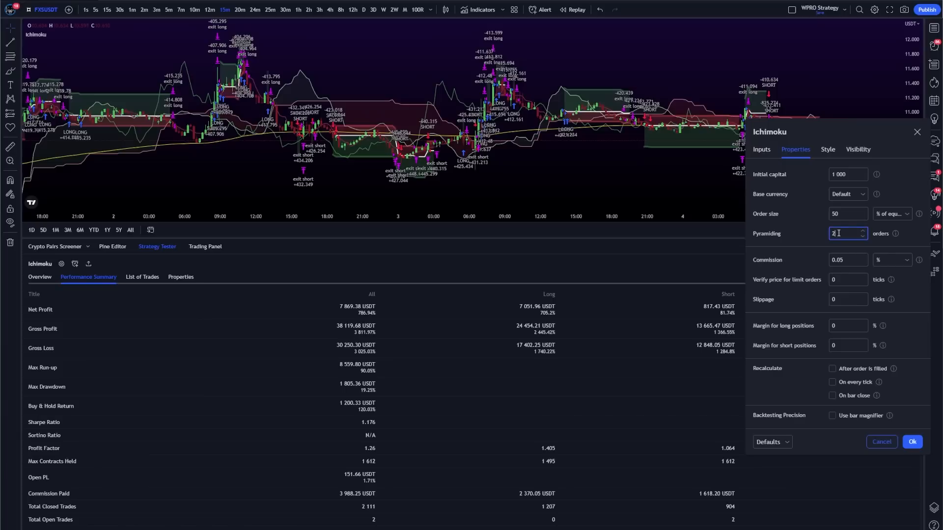
pyautogui.write('5')
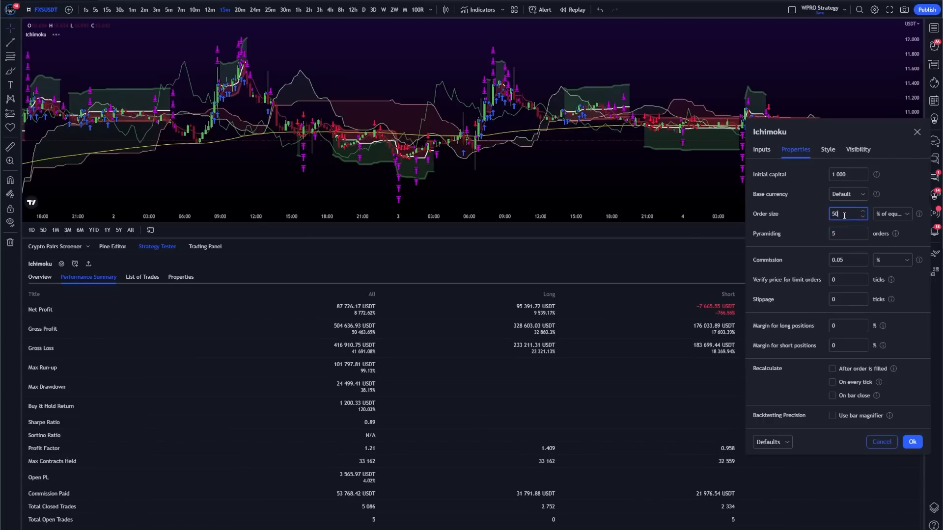
pyautogui.write('20')
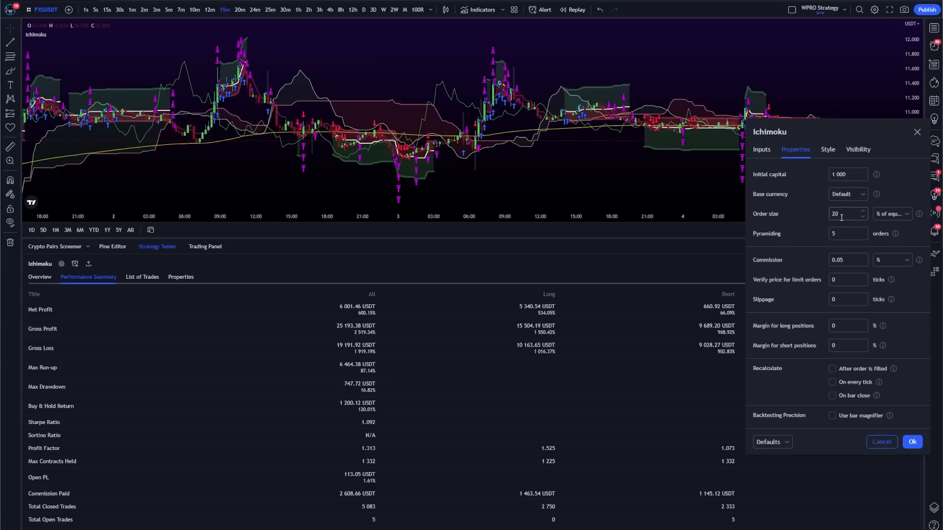
pyautogui.moveTo(377, 315)
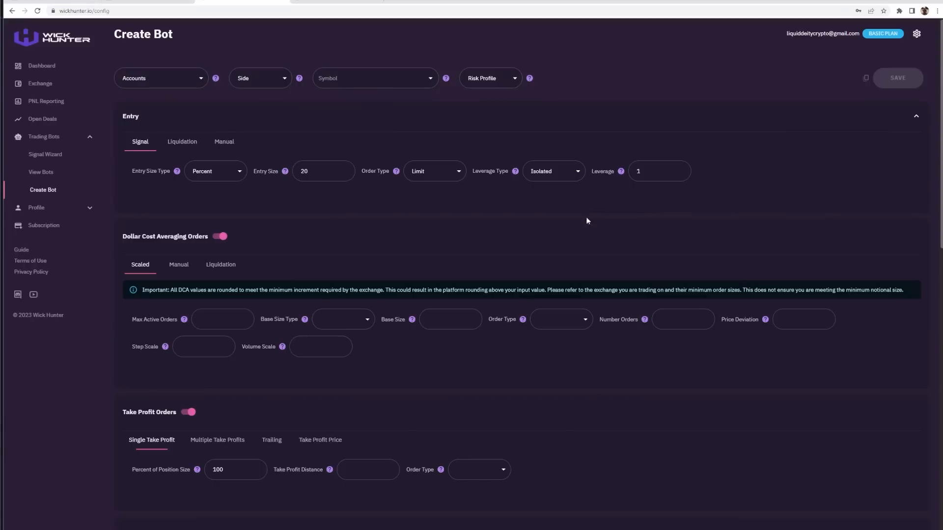
# - Discard the trial properties and set the bot's Take Profit Distance to 2.75
pyautogui.click(219, 236)
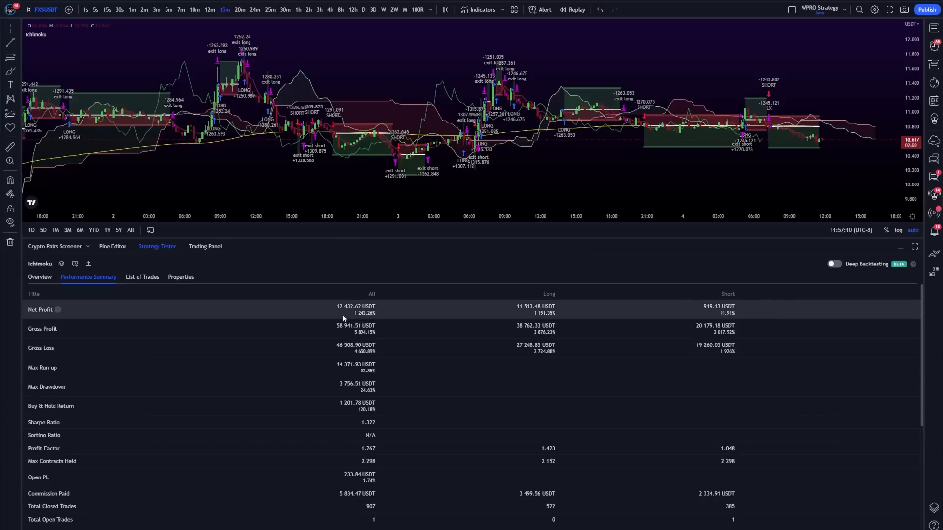
pyautogui.moveTo(355, 328)
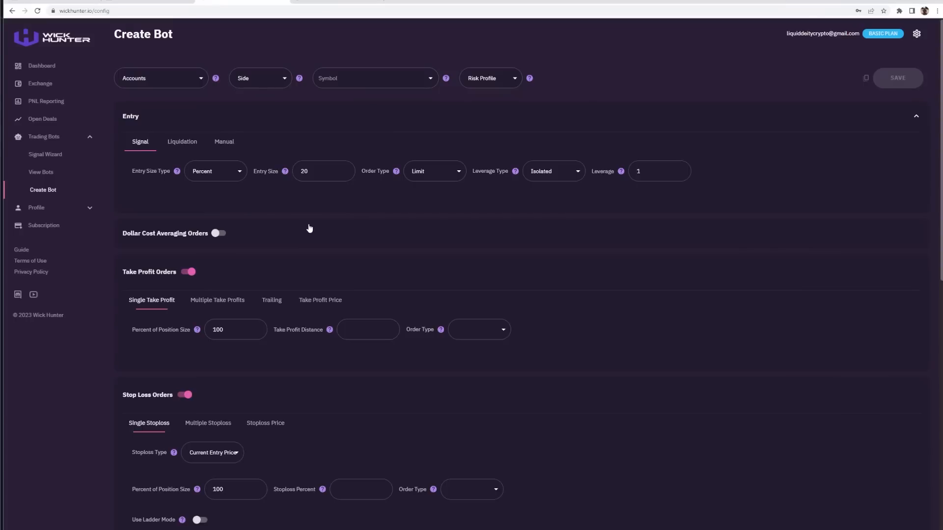
pyautogui.click(235, 329)
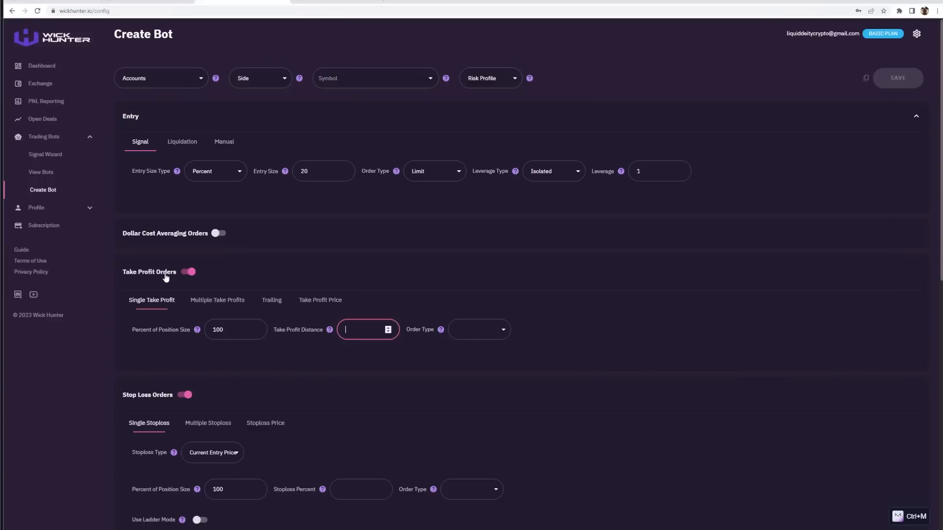
pyautogui.click(233, 330)
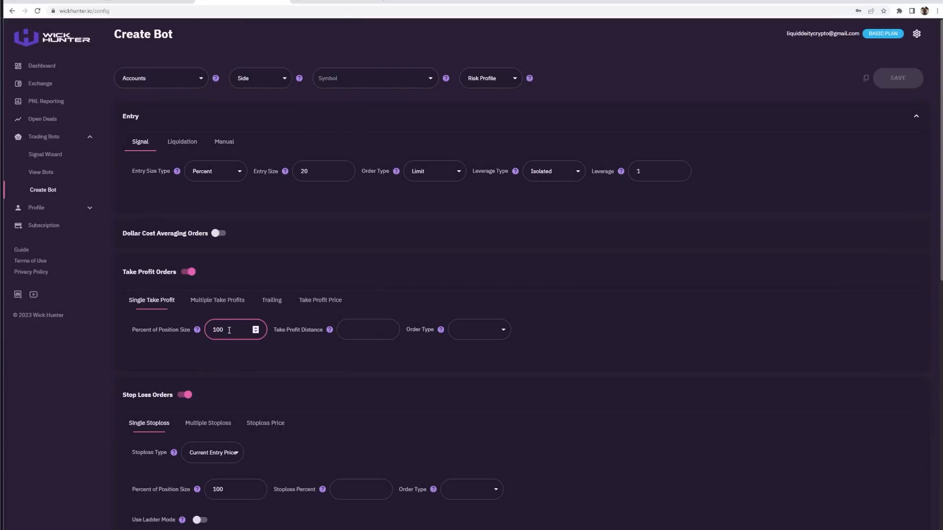
pyautogui.click(366, 330)
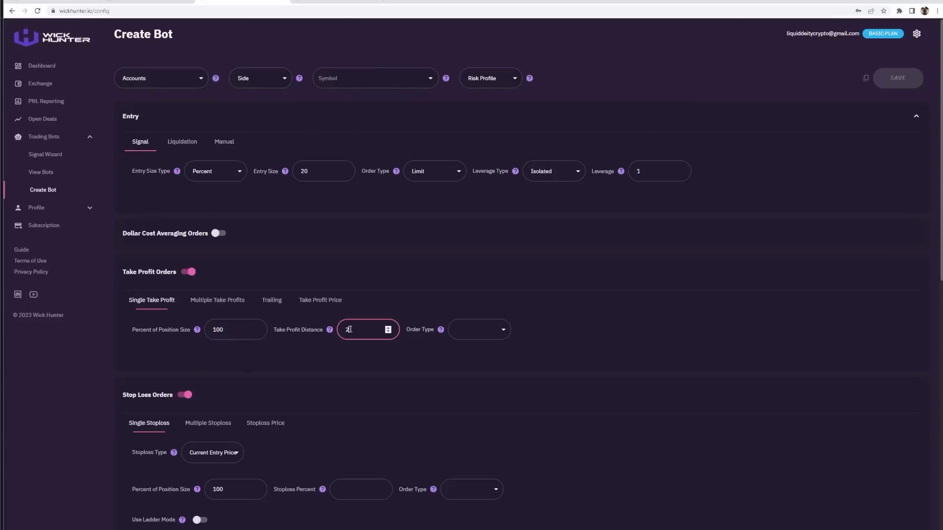
pyautogui.write('2.75')
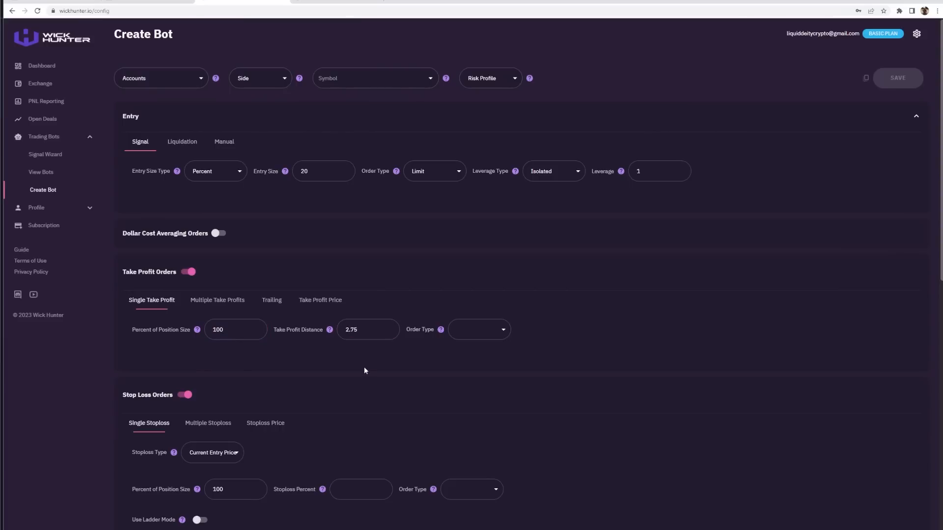
# - Set the take profit Order Type to Limit and review the strategy's stop and limit percentages
pyautogui.click(479, 330)
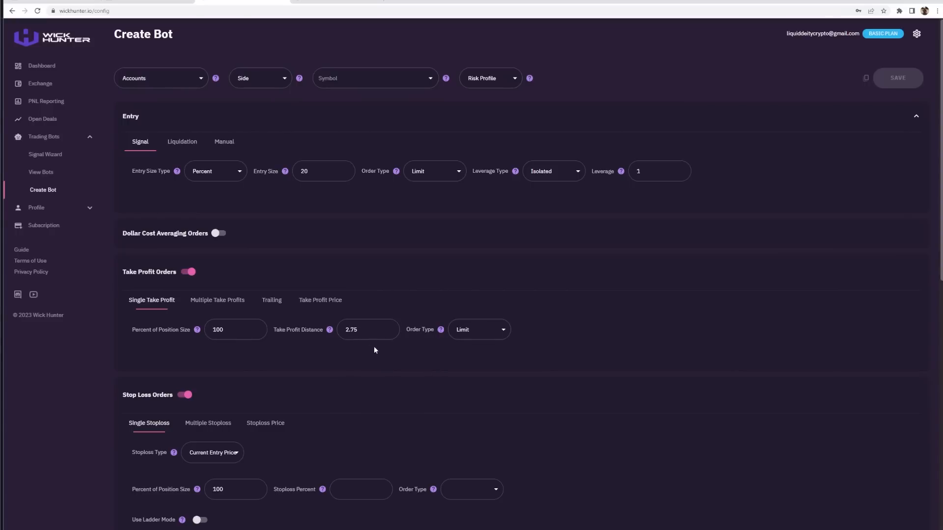
pyautogui.moveTo(208, 306)
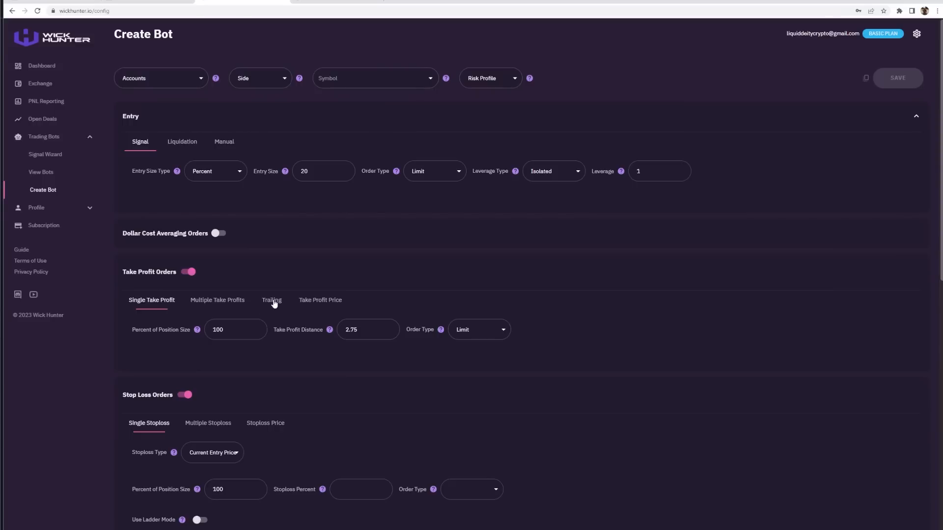
pyautogui.moveTo(315, 308)
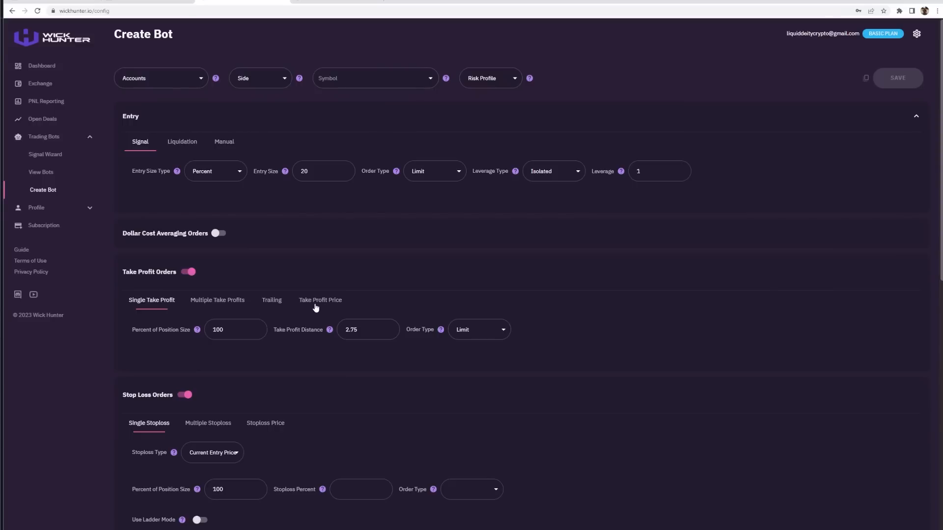
pyautogui.click(320, 301)
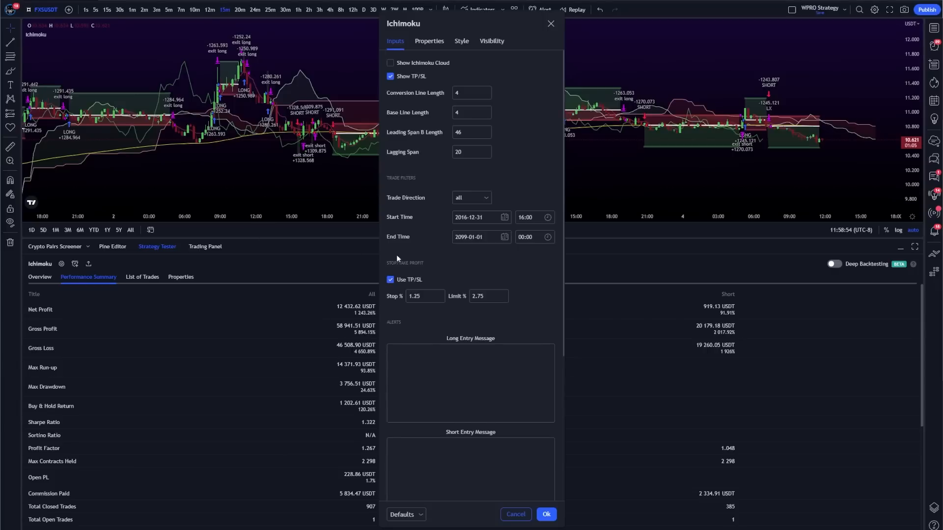
# - Set the bot's stop loss to 1.25 percent with Market as its order type
pyautogui.click(424, 296)
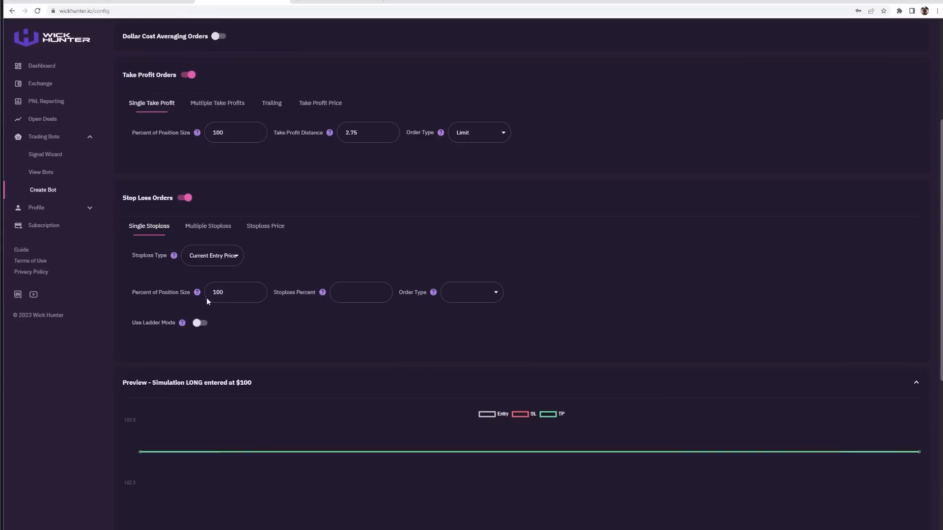
pyautogui.click(235, 293)
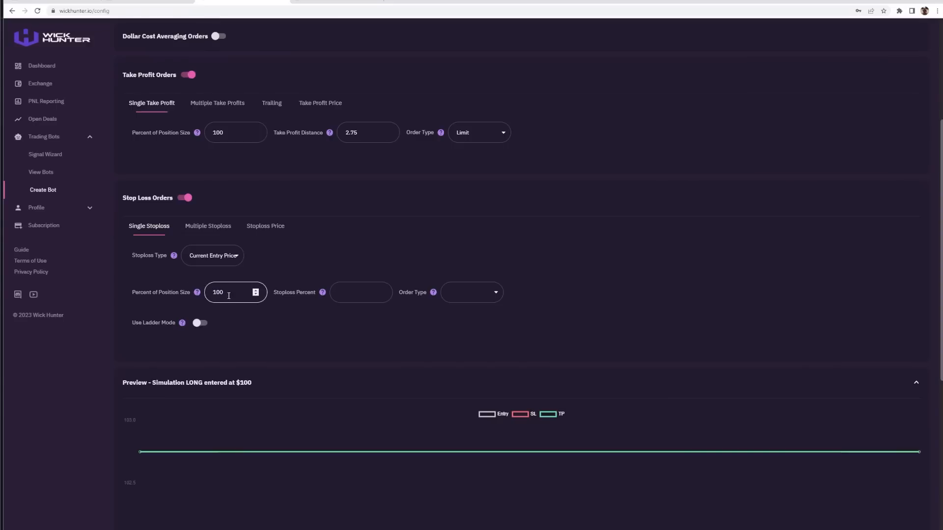
pyautogui.write('1.25')
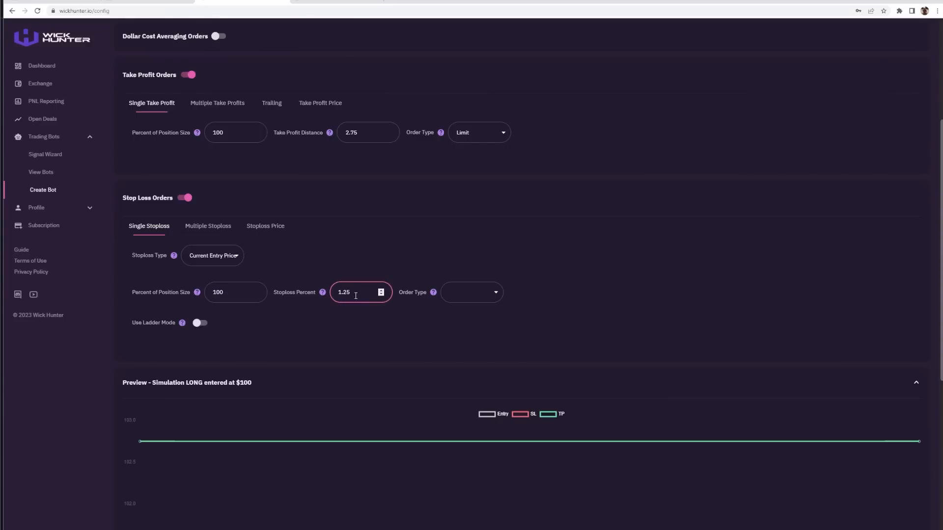
pyautogui.click(472, 293)
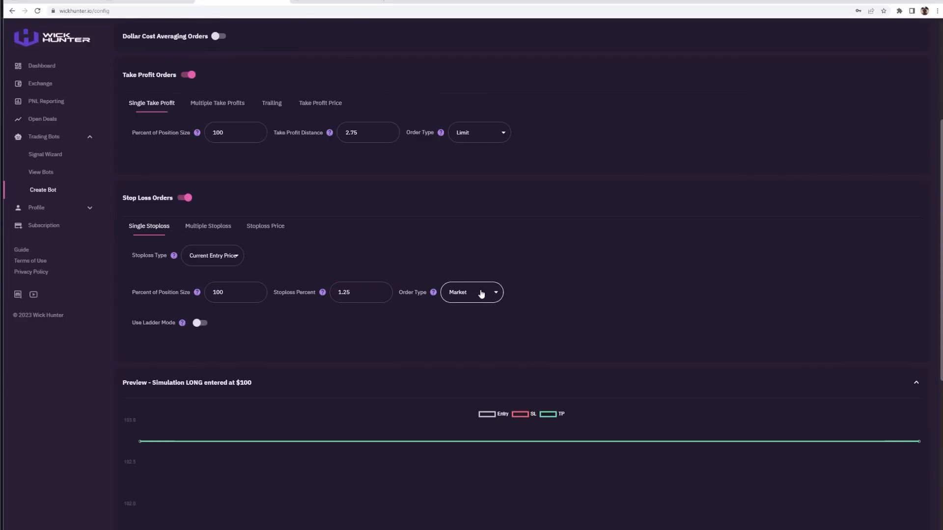
pyautogui.moveTo(526, 281)
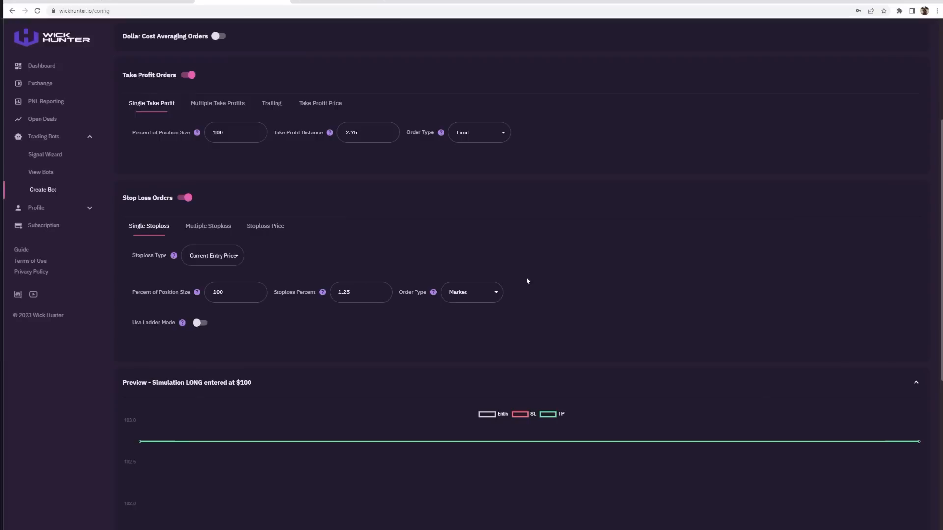
pyautogui.moveTo(510, 303)
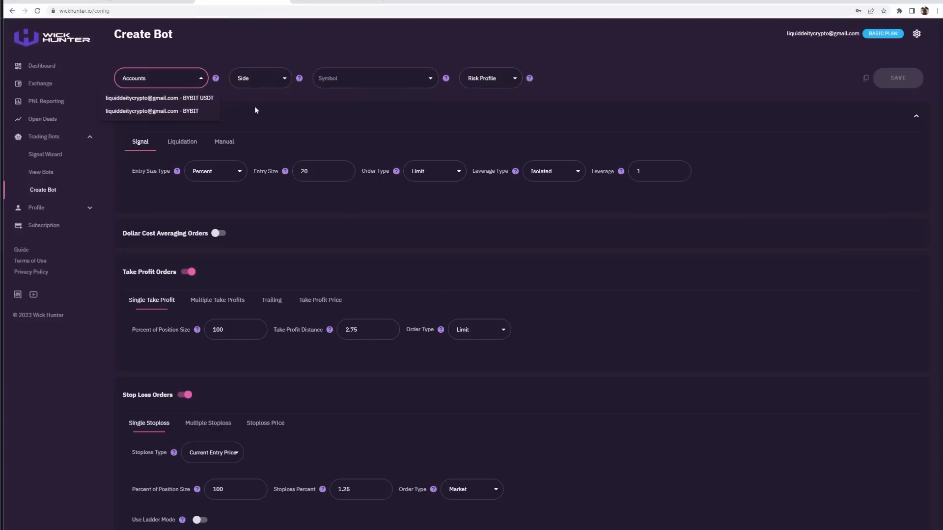
pyautogui.moveTo(470, 79)
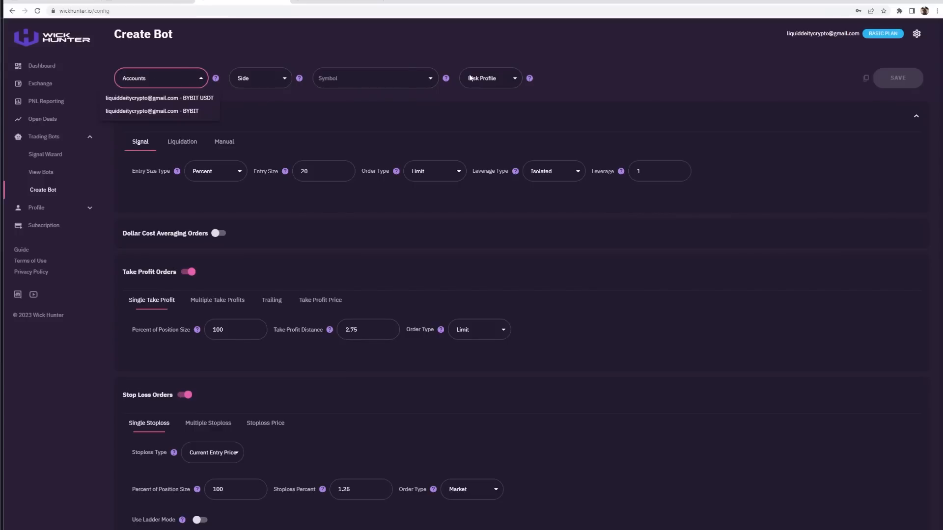
pyautogui.moveTo(184, 100)
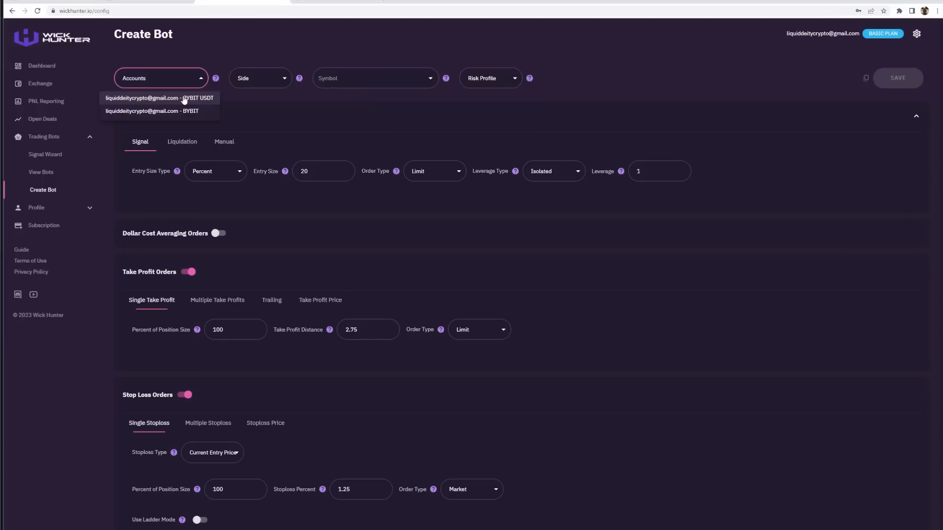
# - Select the Bybit USDT account and add FXSUSDT as the bot's symbol
pyautogui.click(160, 98)
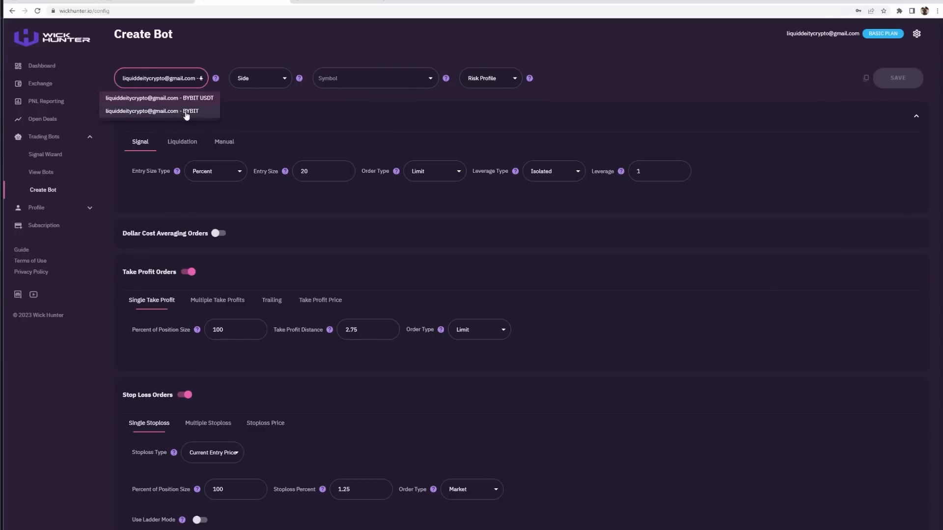
pyautogui.moveTo(188, 113)
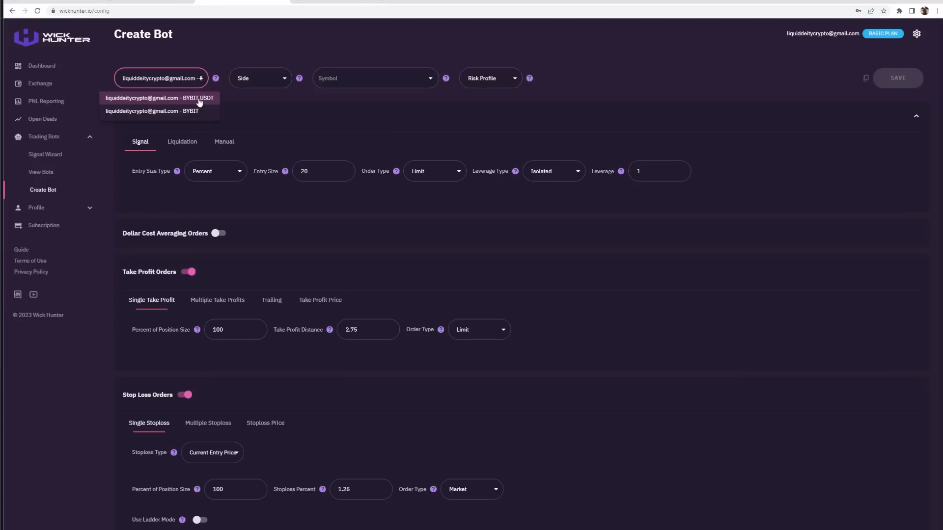
pyautogui.write('fxs')
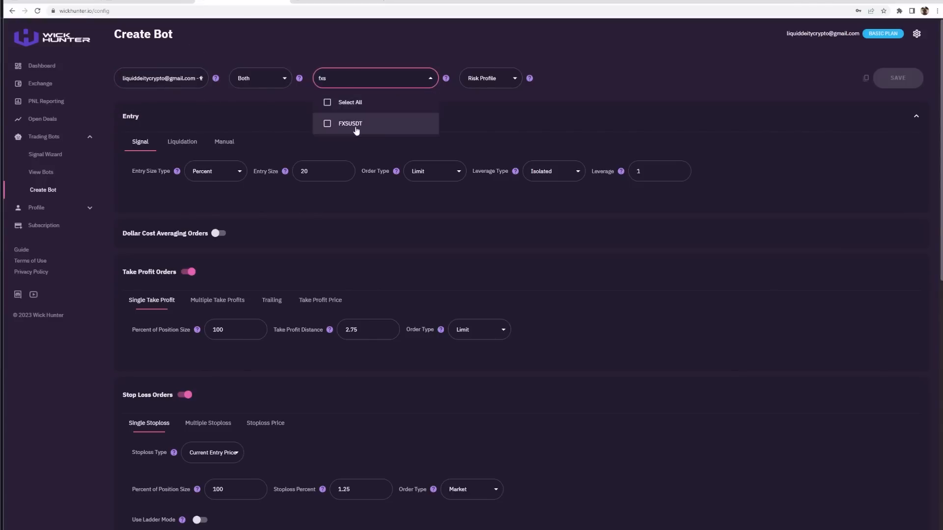
pyautogui.click(489, 79)
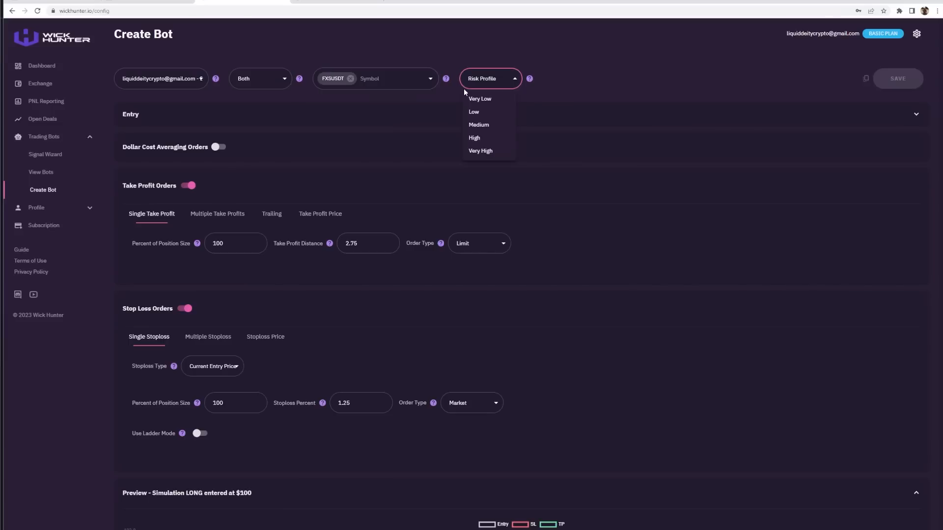
pyautogui.moveTo(489, 116)
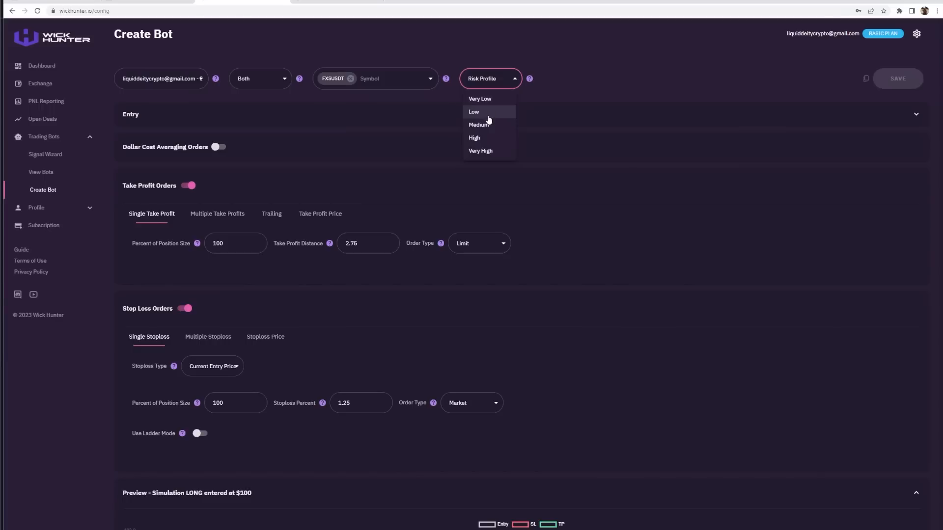
pyautogui.moveTo(488, 139)
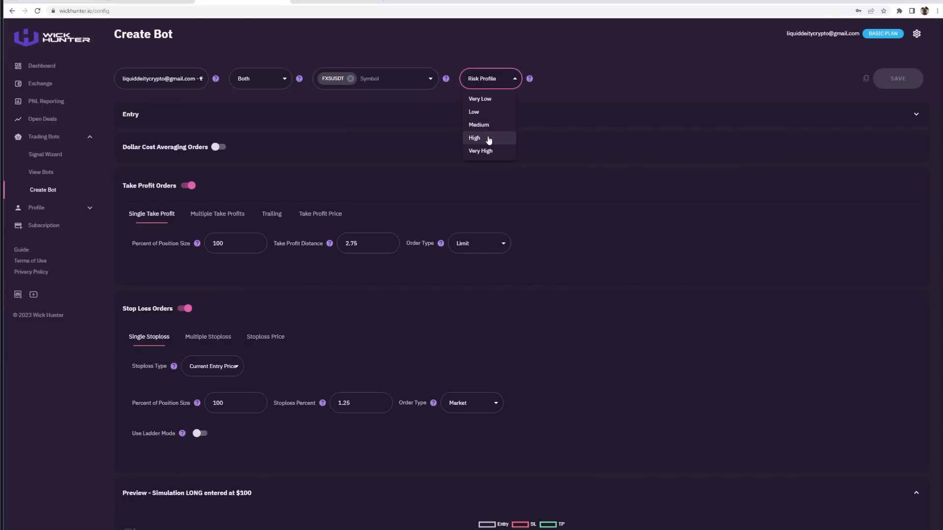
pyautogui.moveTo(493, 125)
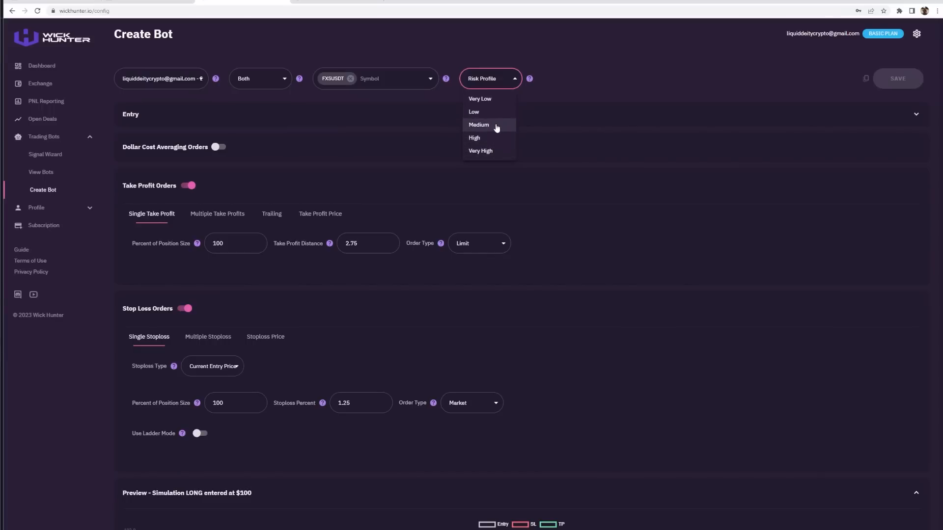
# - Choose the Medium risk profile and save the new bot
pyautogui.click(478, 124)
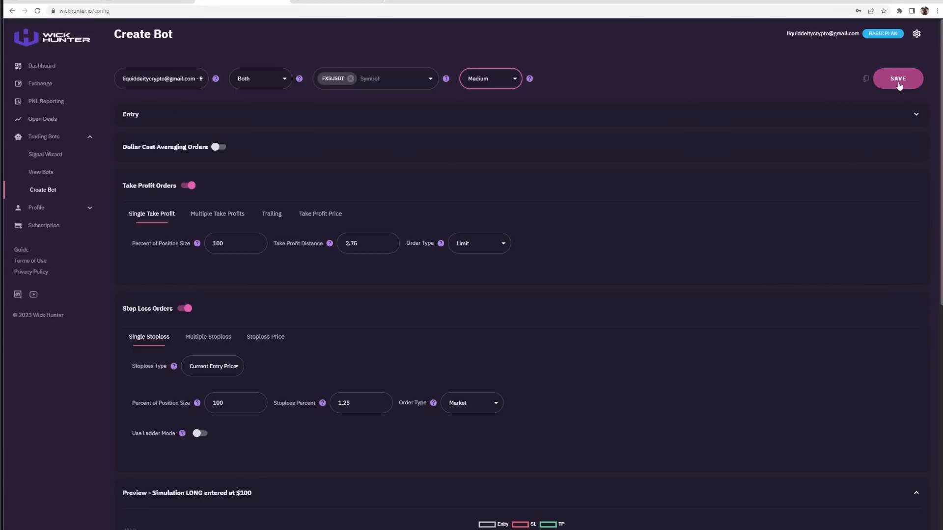
pyautogui.click(897, 78)
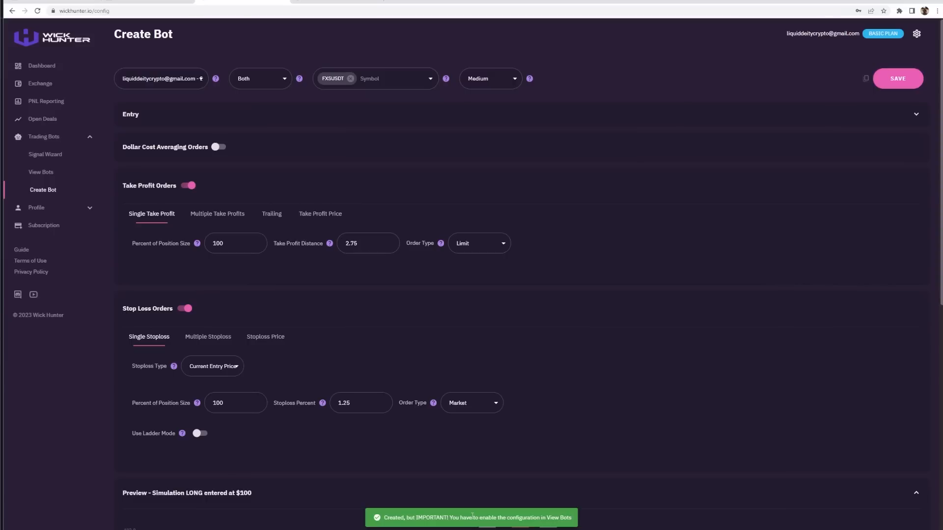
pyautogui.moveTo(45, 155)
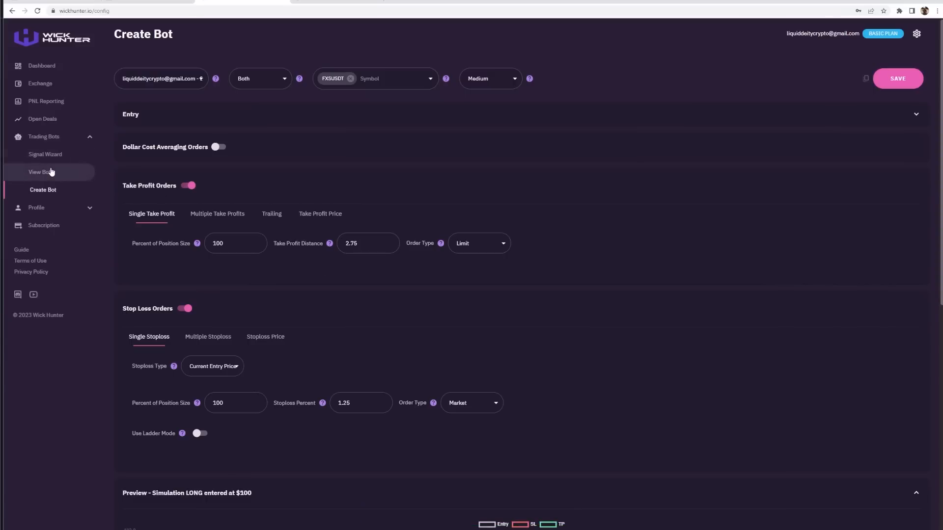
# - Enable the FXSUSDT bot under View Bots and go to the Signal Wizard
pyautogui.click(41, 172)
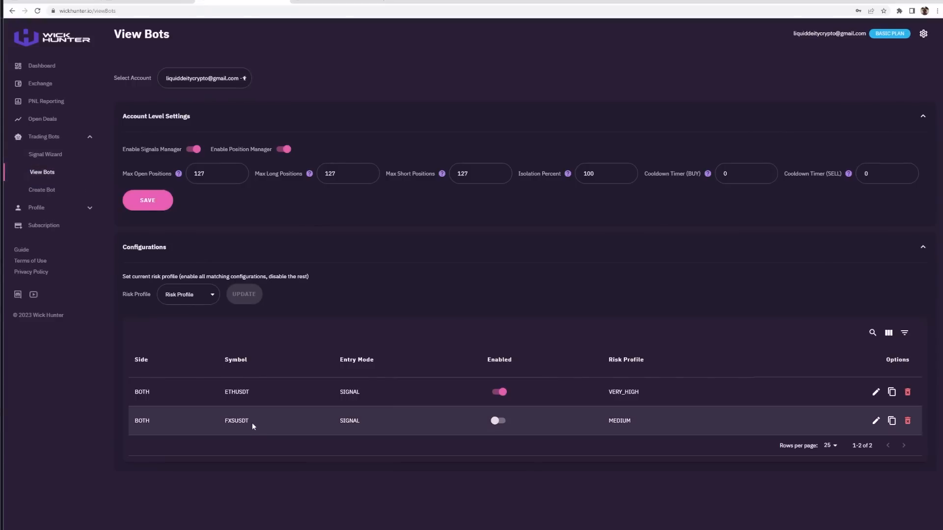
pyautogui.click(499, 420)
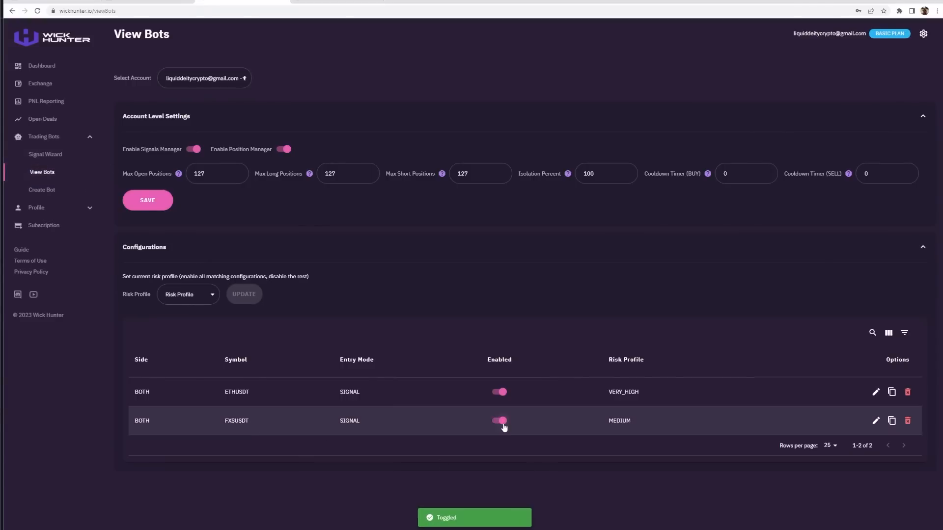
pyautogui.click(46, 154)
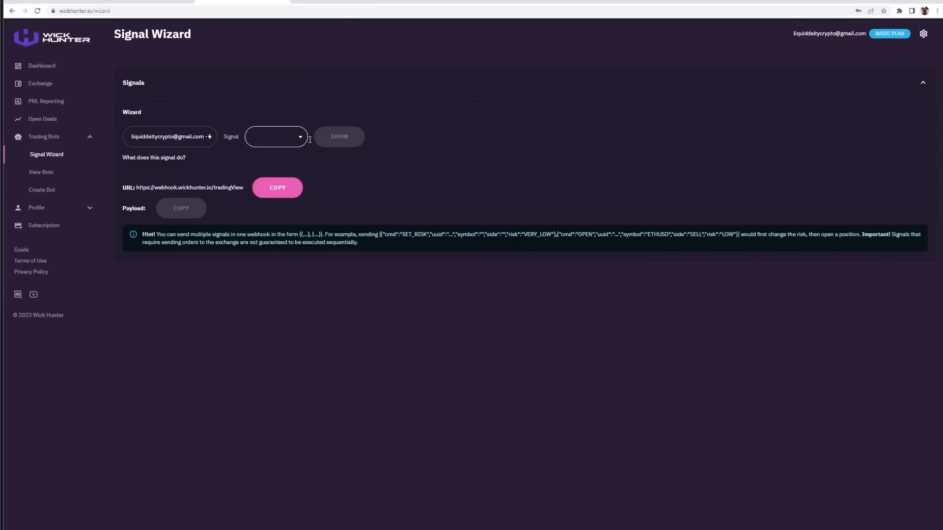
pyautogui.moveTo(347, 142)
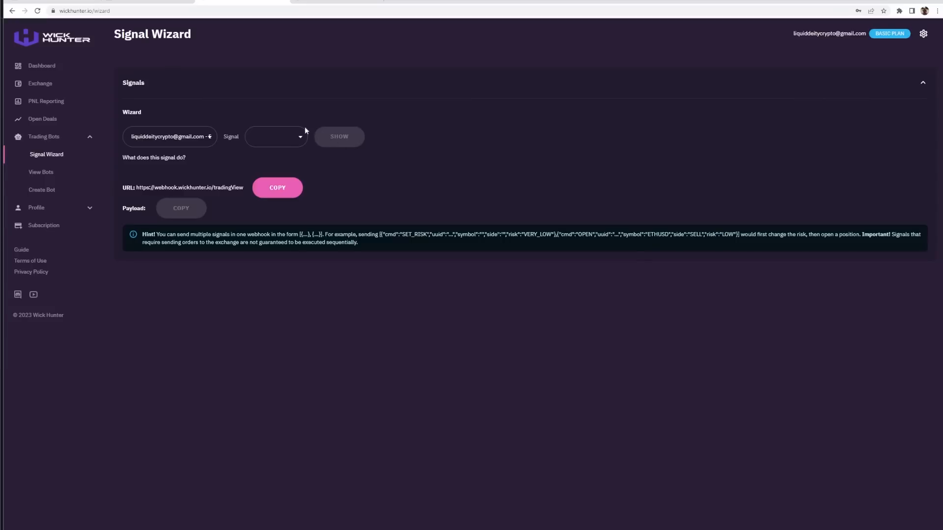
# - Set the signal to the Bybit USDT account, Open type, on symbol FXSUSDT
pyautogui.click(170, 136)
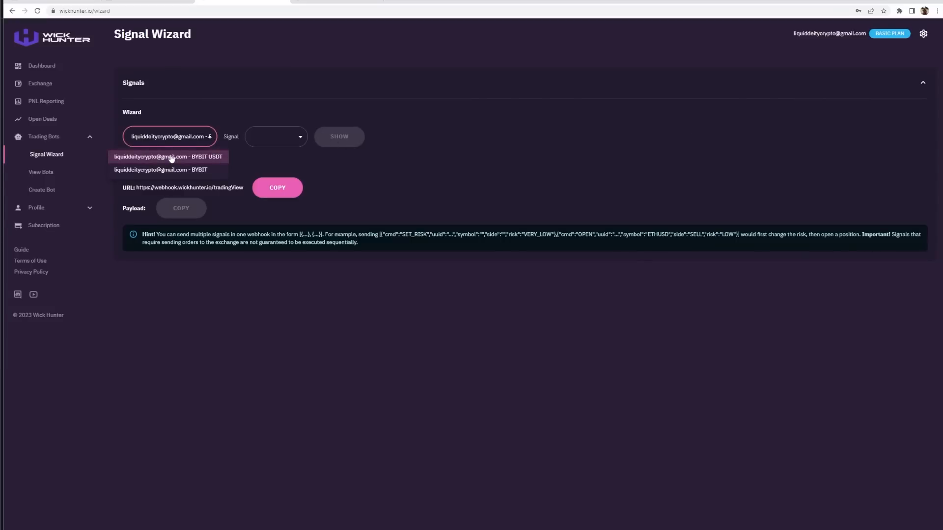
pyautogui.click(169, 156)
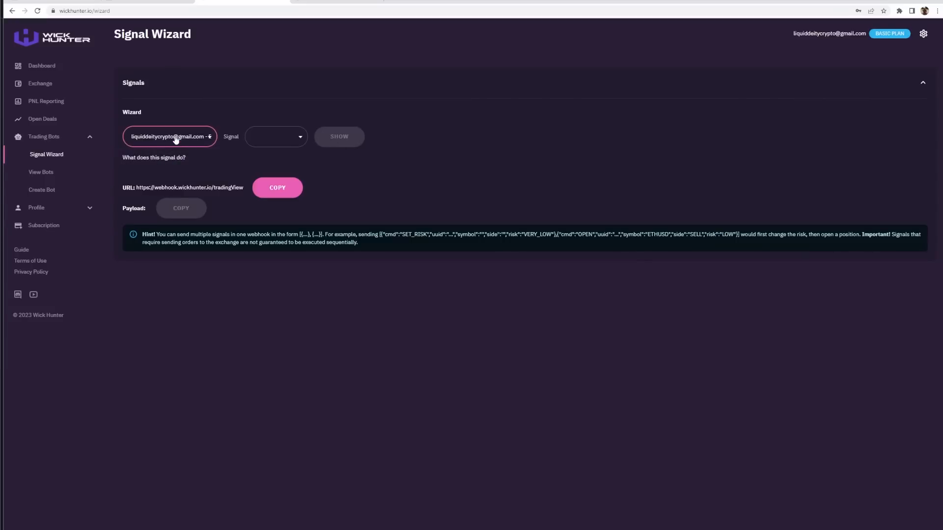
pyautogui.click(275, 136)
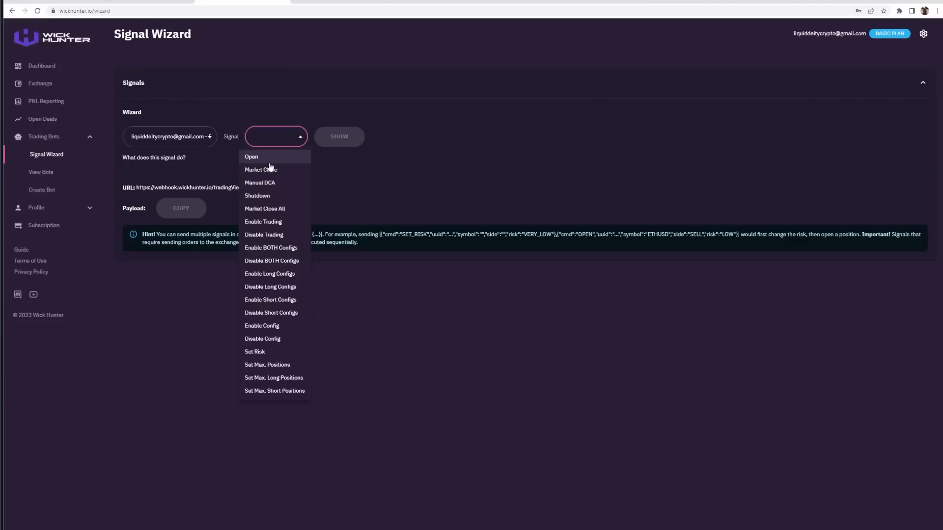
pyautogui.click(251, 156)
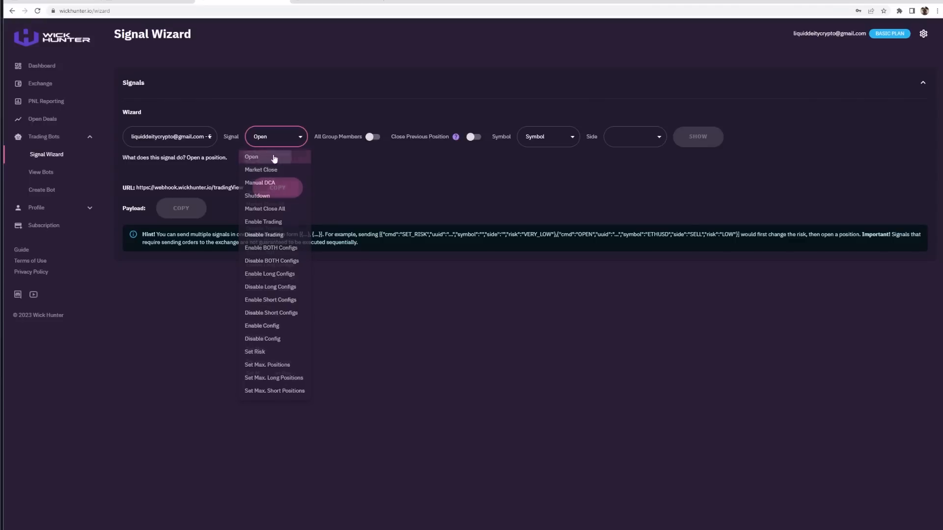
pyautogui.click(251, 156)
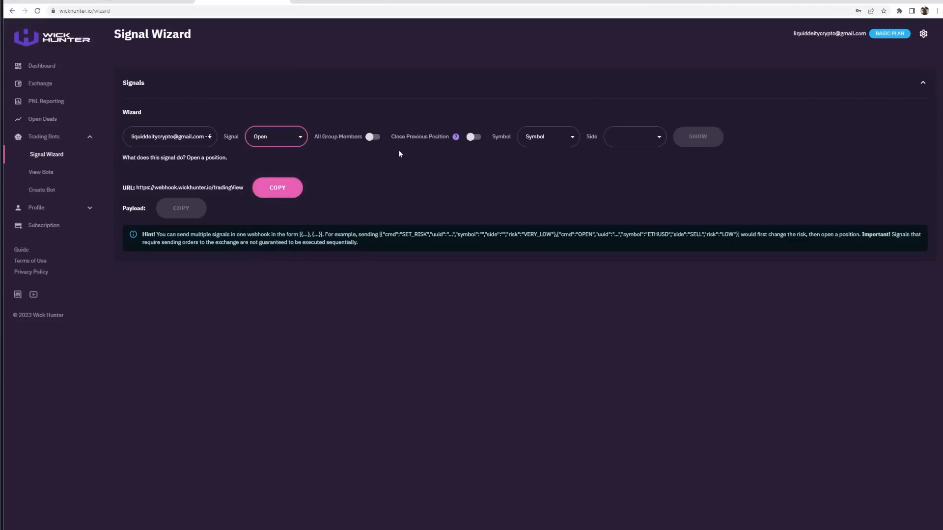
pyautogui.click(546, 137)
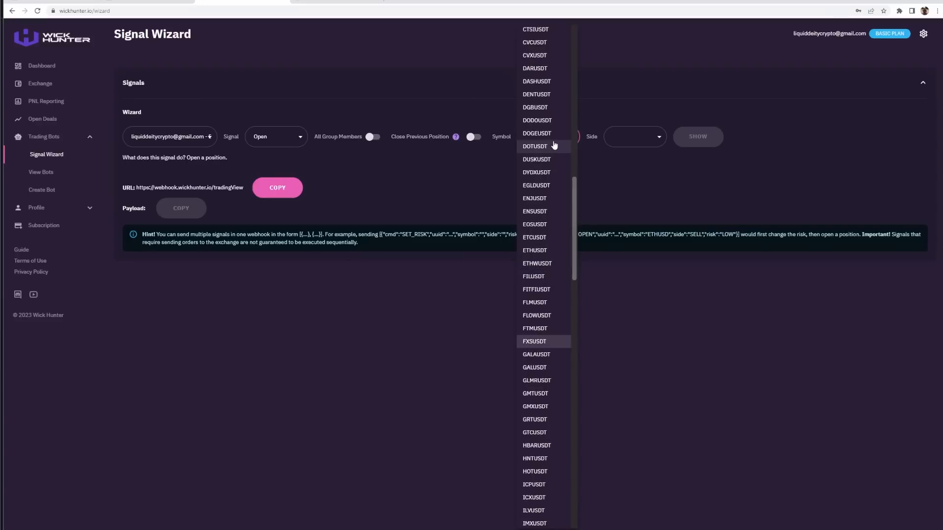
pyautogui.click(534, 341)
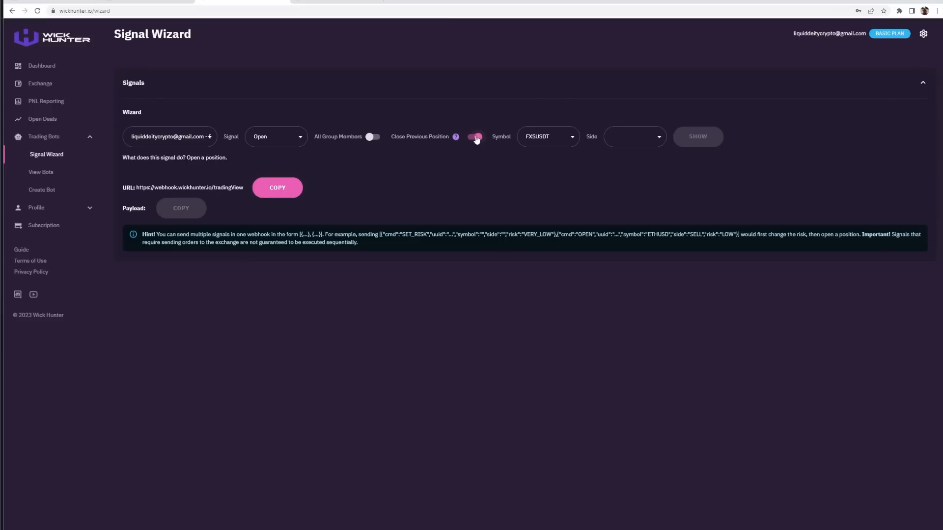
# - Set side to Buy, generate the Open Buy payload and copy it
pyautogui.click(634, 137)
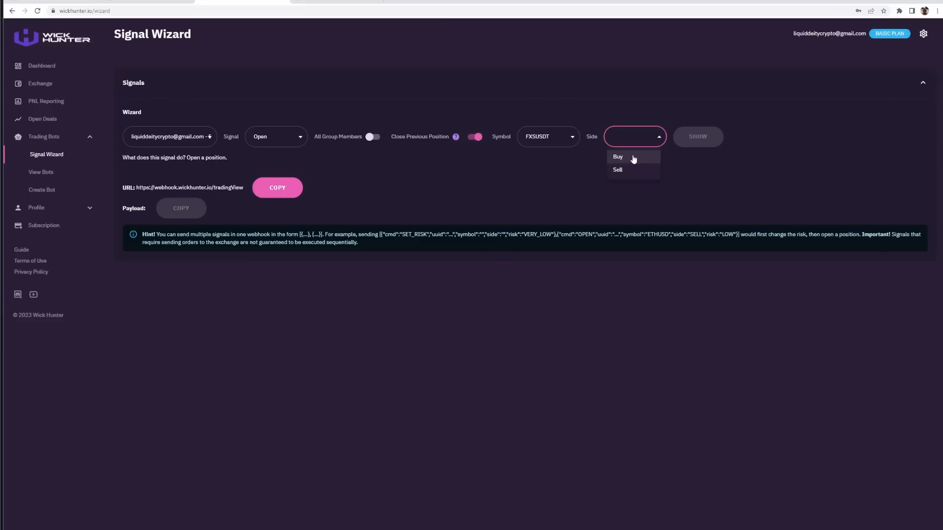
pyautogui.moveTo(691, 114)
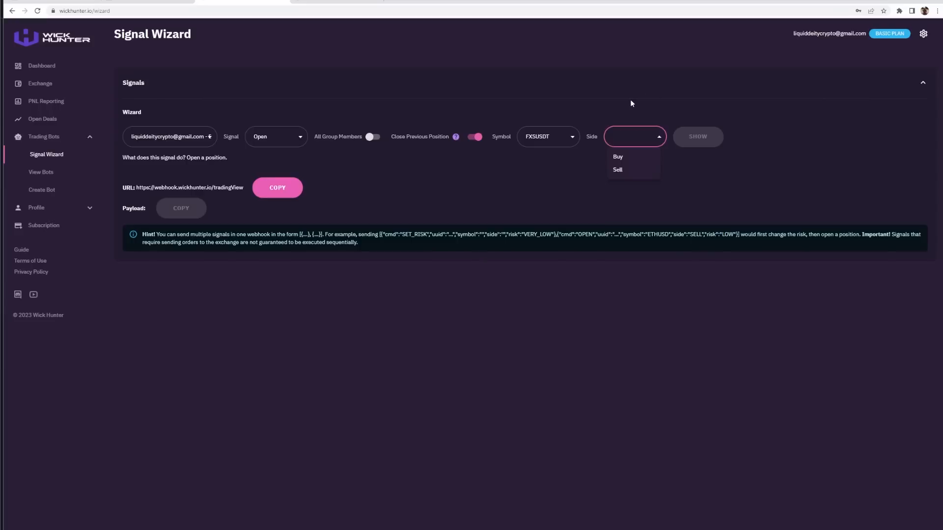
pyautogui.moveTo(641, 173)
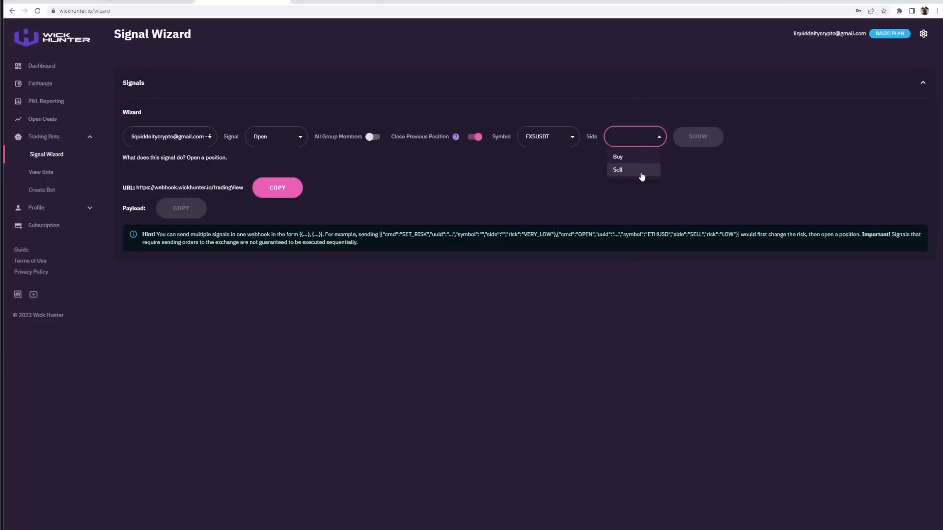
pyautogui.click(618, 157)
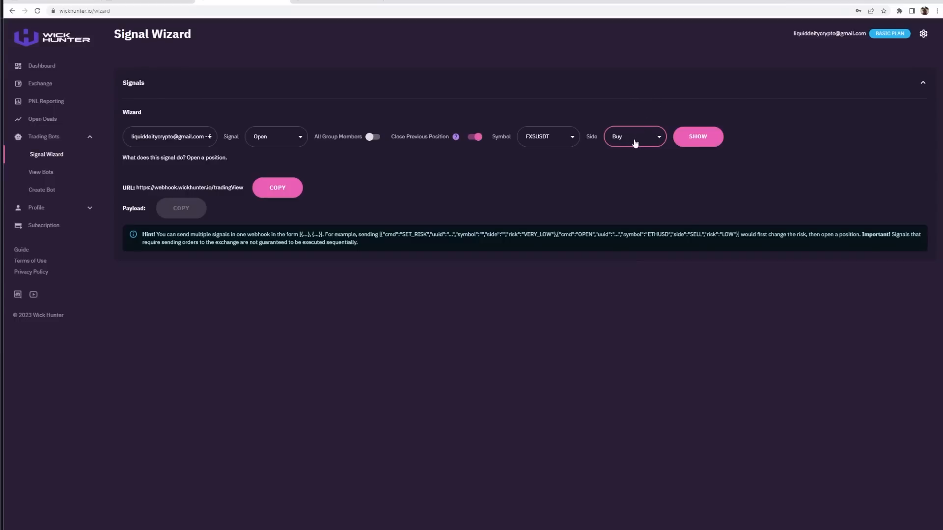
pyautogui.click(698, 137)
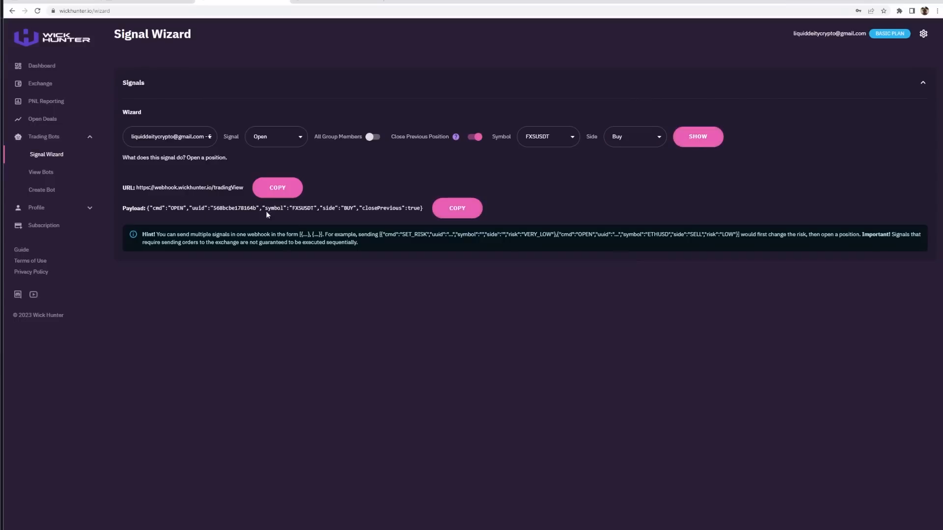
pyautogui.click(457, 208)
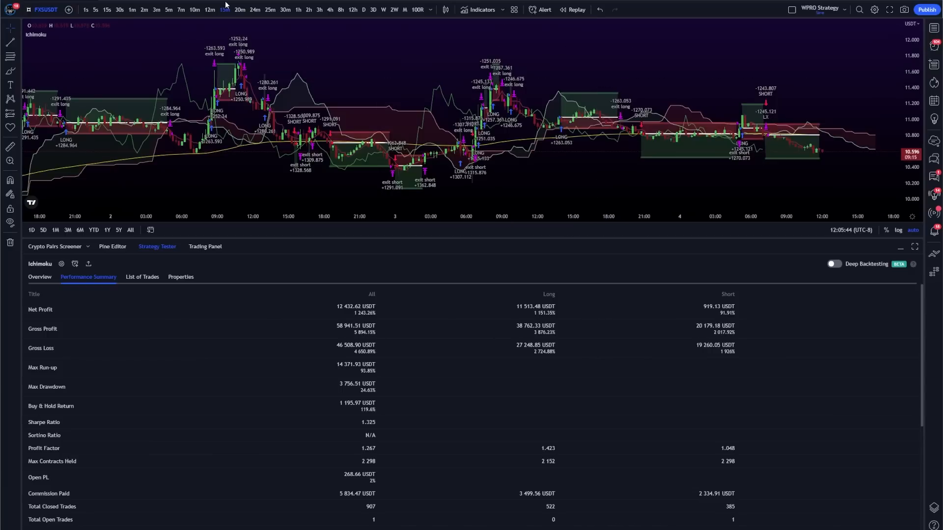
pyautogui.moveTo(224, 9)
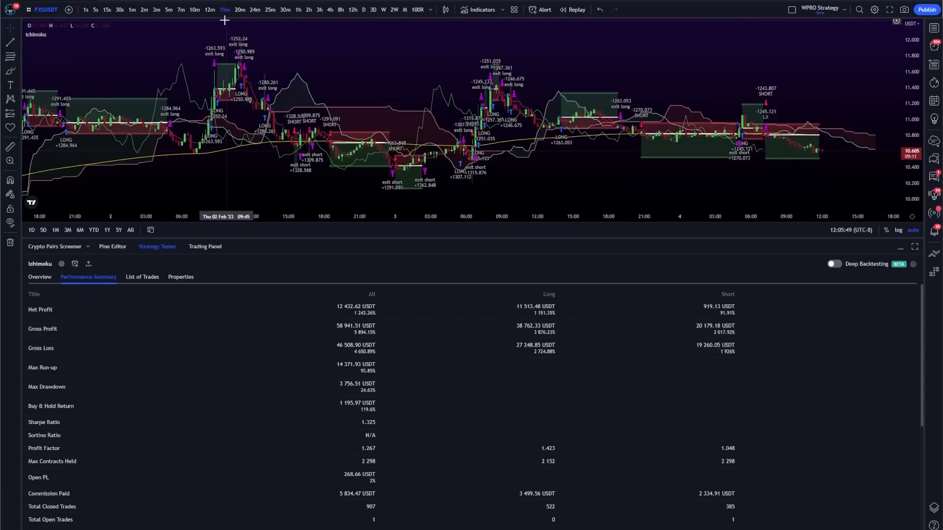
pyautogui.moveTo(224, 10)
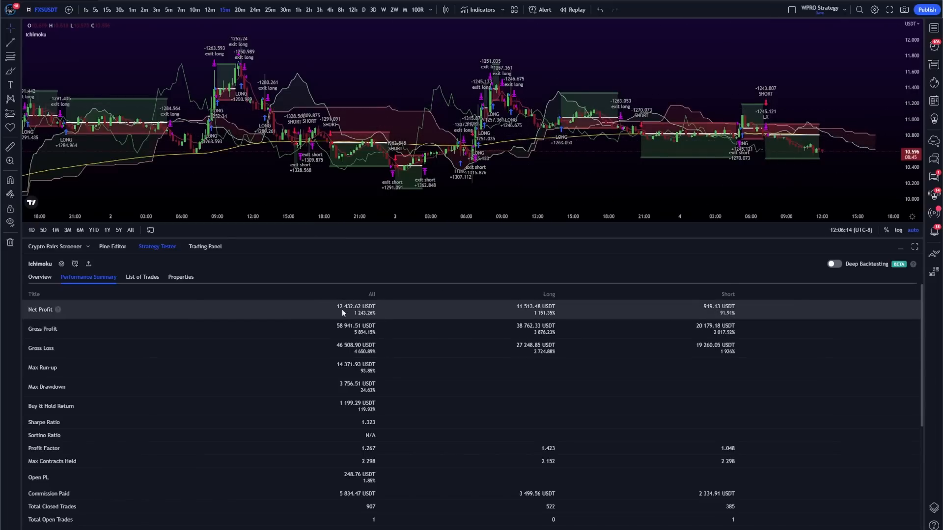
pyautogui.moveTo(61, 264)
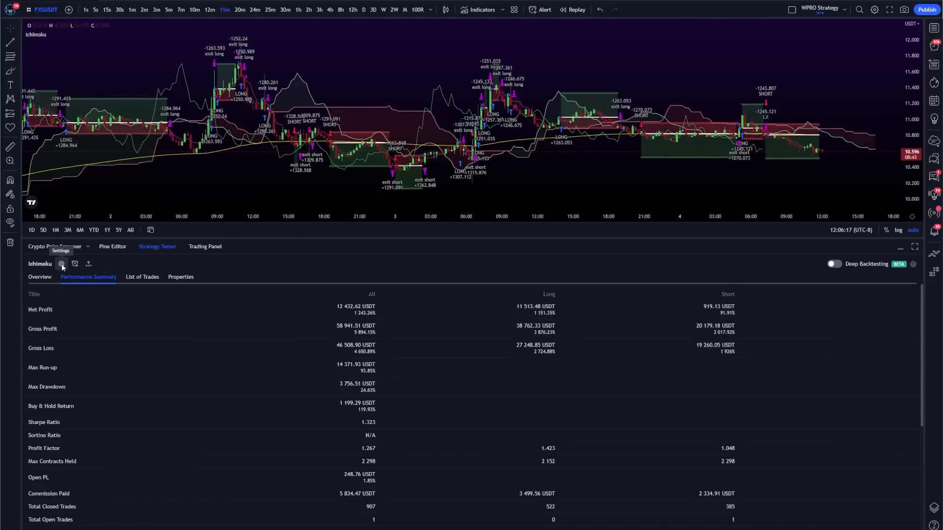
# - Show the Ichimoku strategy's empty alert message fields in its settings
pyautogui.click(61, 263)
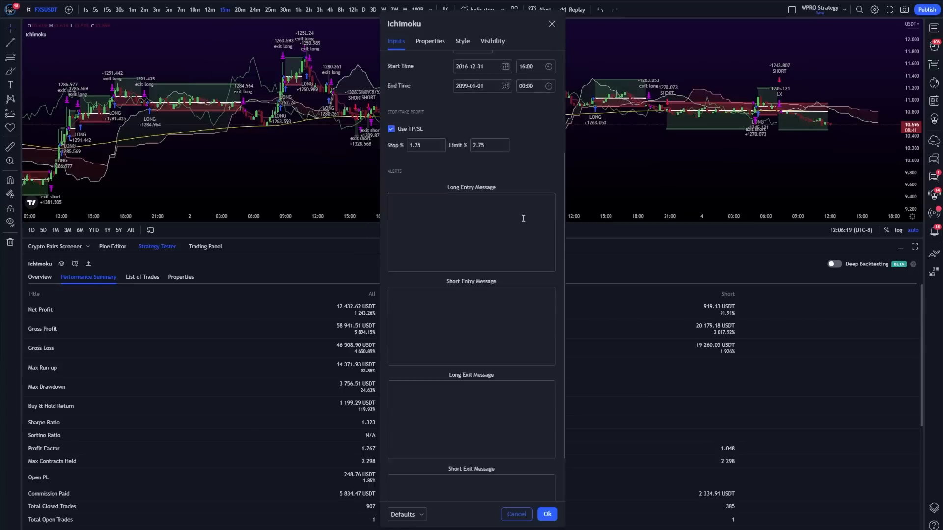
pyautogui.scroll(-3)
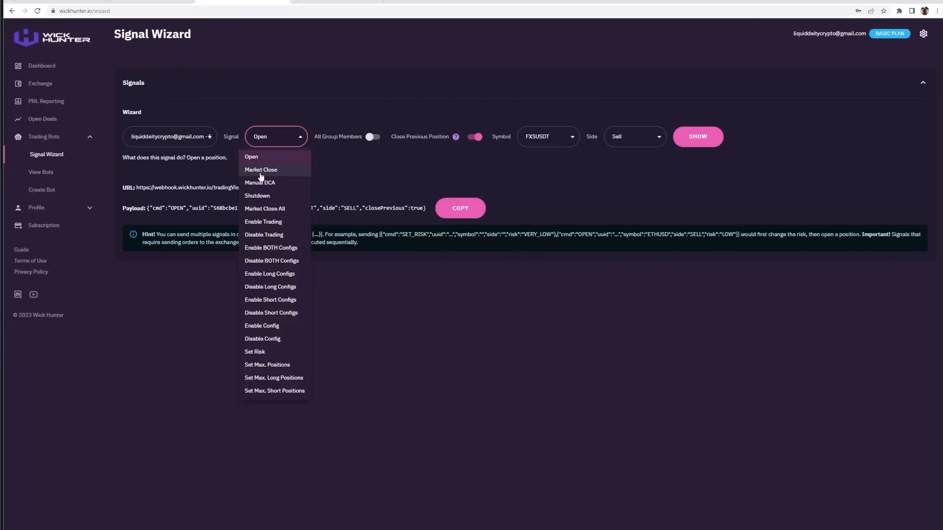
# - Generate the FXSUSDT Market Close payload for the Buy side and select it
pyautogui.click(260, 170)
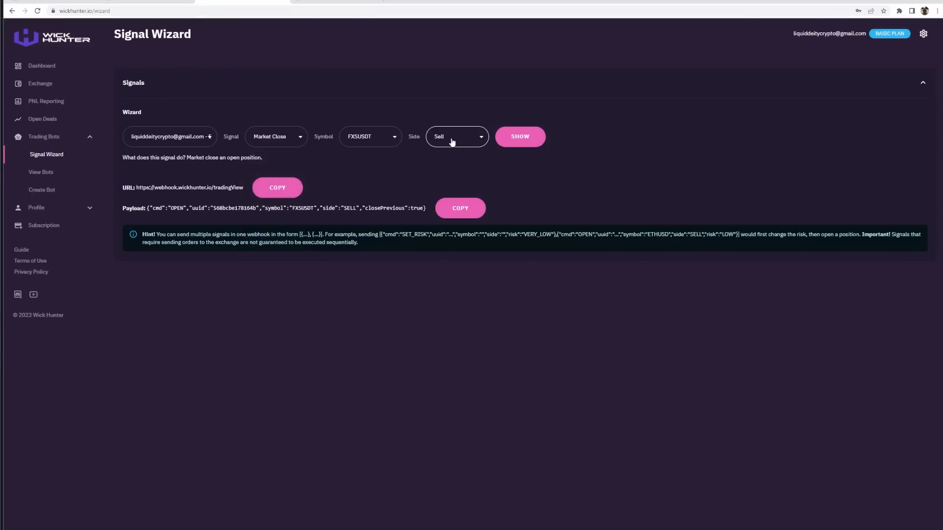
pyautogui.click(456, 136)
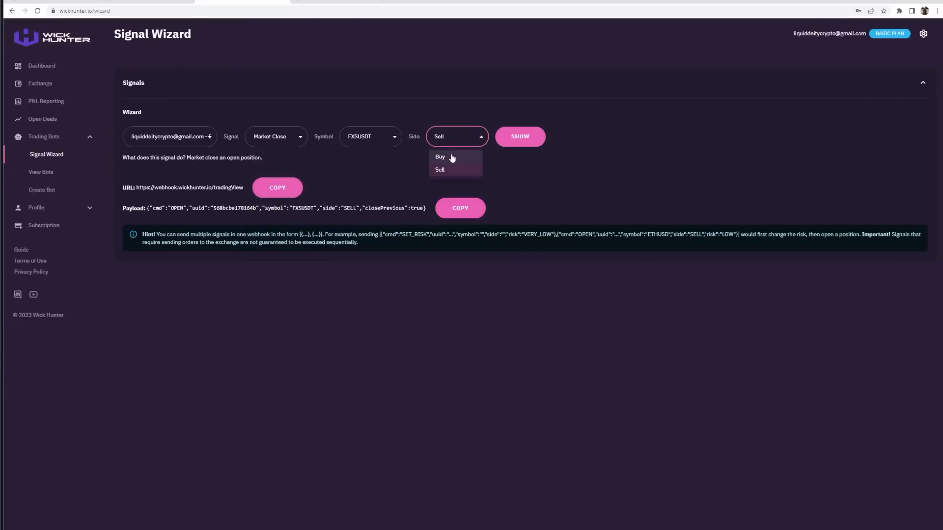
pyautogui.click(440, 158)
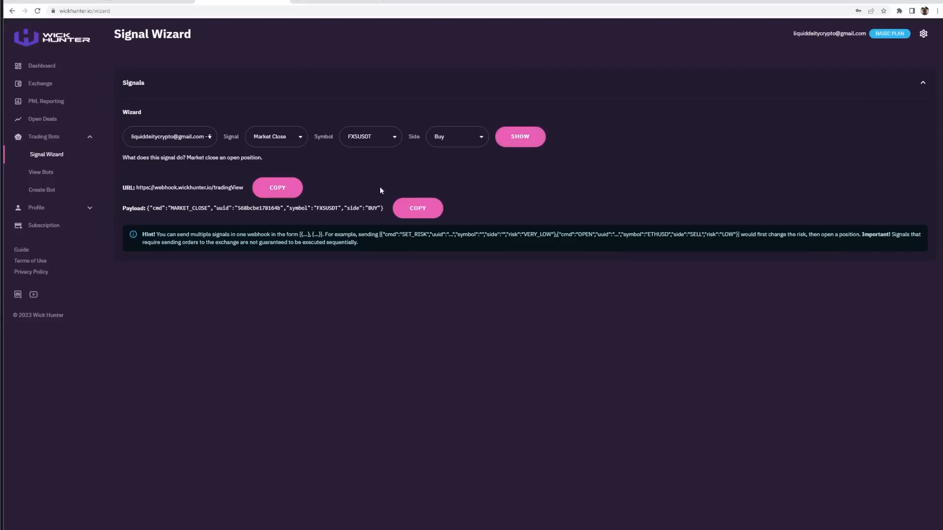
pyautogui.moveTo(209, 209); pyautogui.dragTo(373, 208)
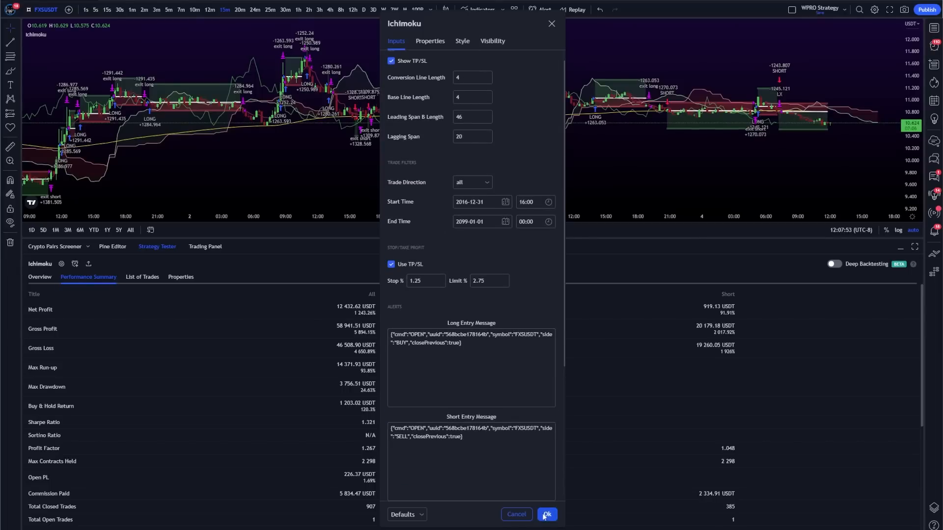
# - Confirm the strategy settings with the pasted messages and start a new FXSUSDT alert
pyautogui.click(546, 514)
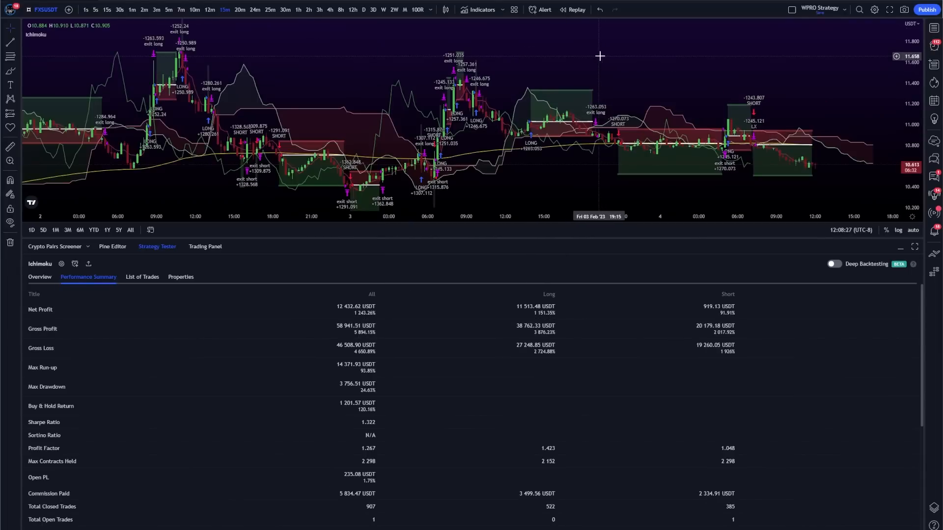
pyautogui.moveTo(611, 104)
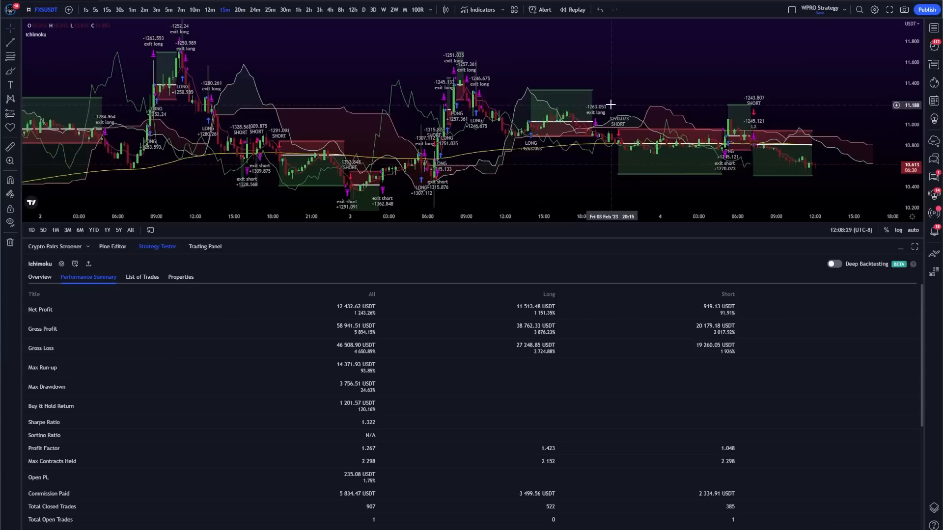
pyautogui.click(542, 8)
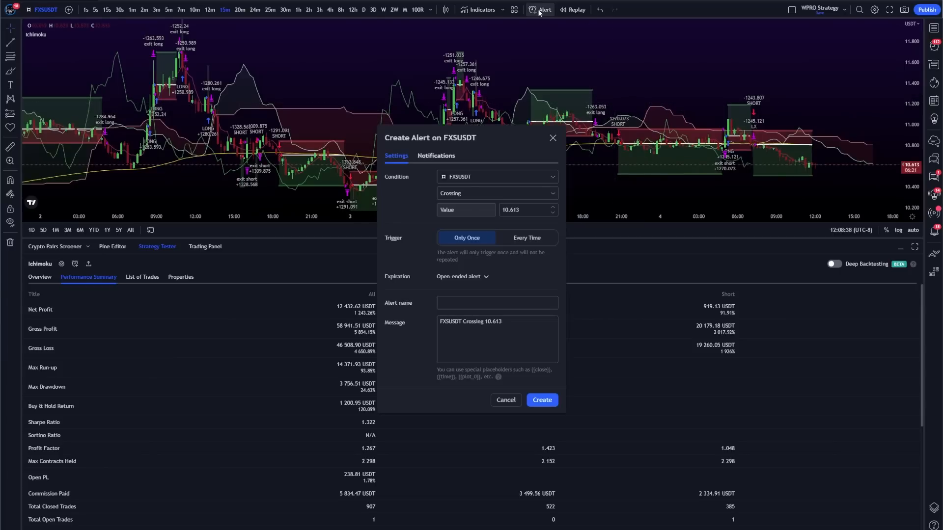
# - Base the alert on the Ichimoku strategy and enable the Webhook URL notification
pyautogui.click(495, 176)
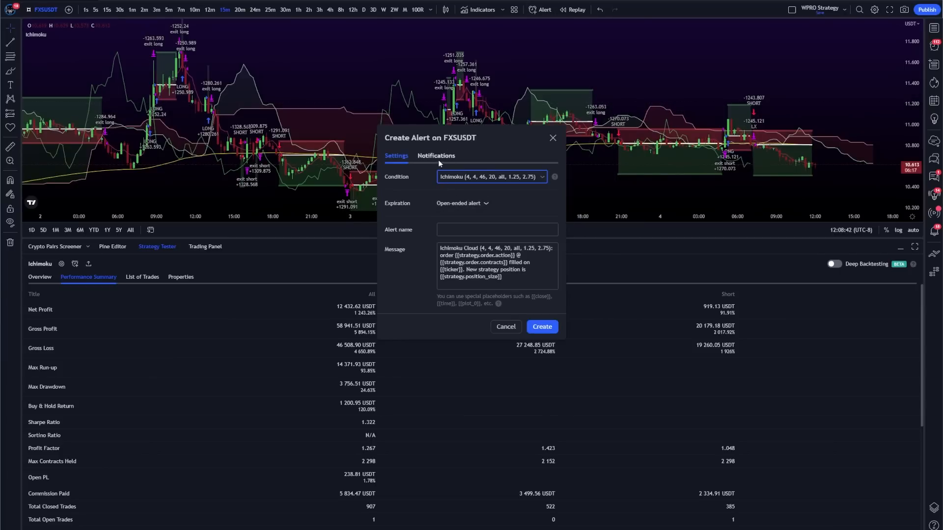
pyautogui.click(435, 156)
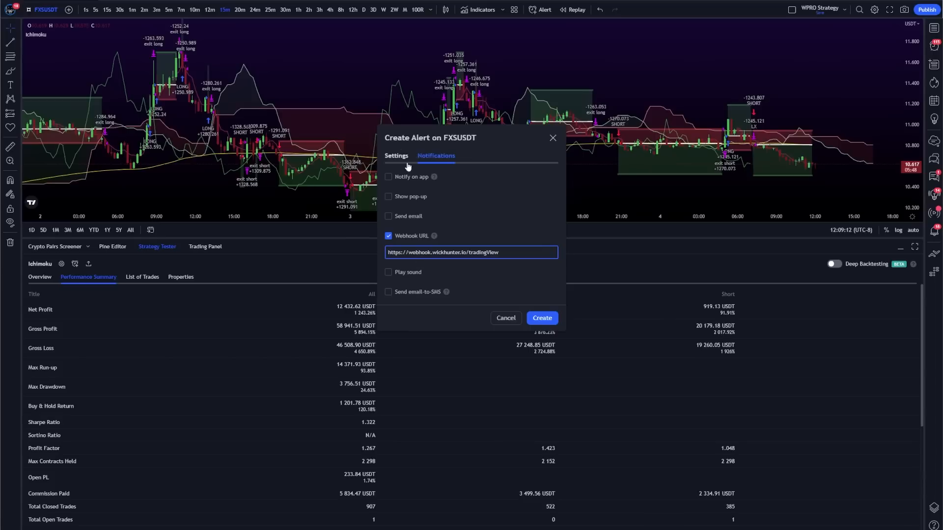
pyautogui.click(396, 156)
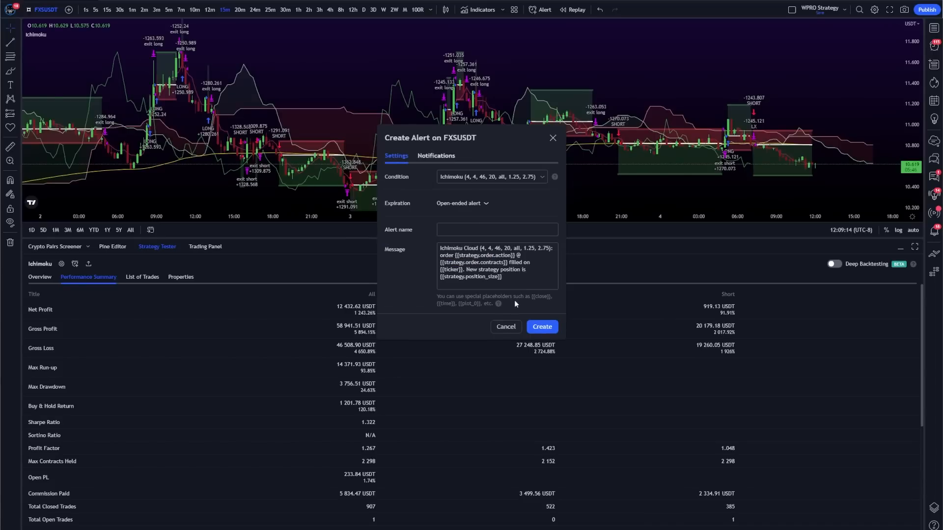
# - Name the alert 'FXSUSDT 15m Ichimoku' with message {{strategy.order.alert_message}}
pyautogui.write('FXSUSDT 15m Ichimoku')
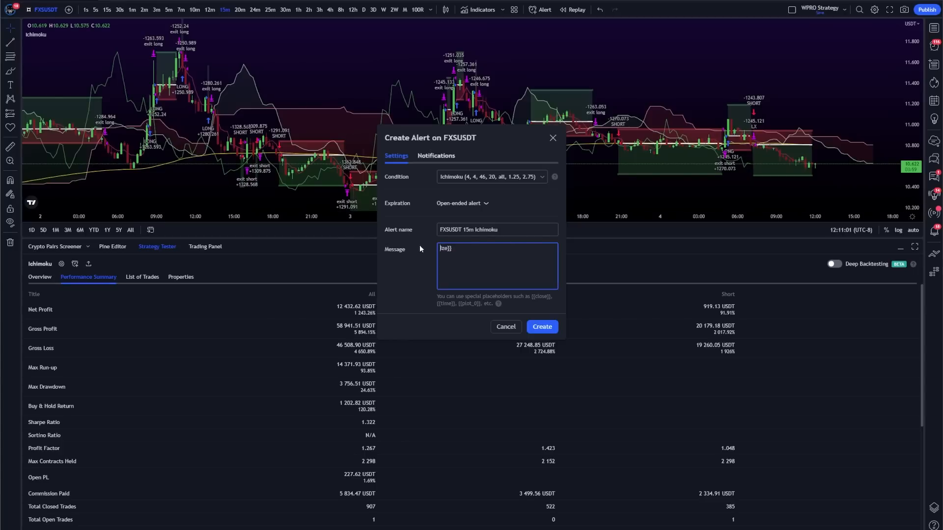
pyautogui.write('{{strategy.order.alert_message}}')
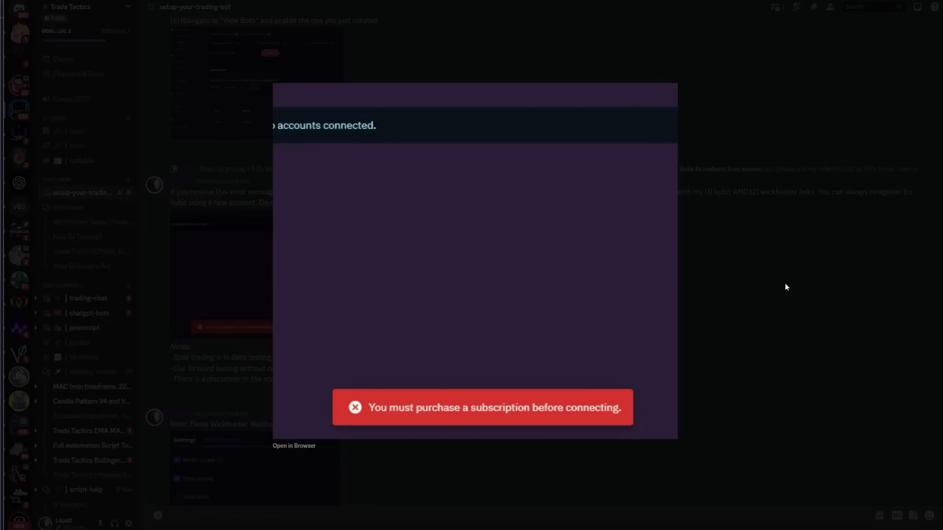
pyautogui.moveTo(713, 336)
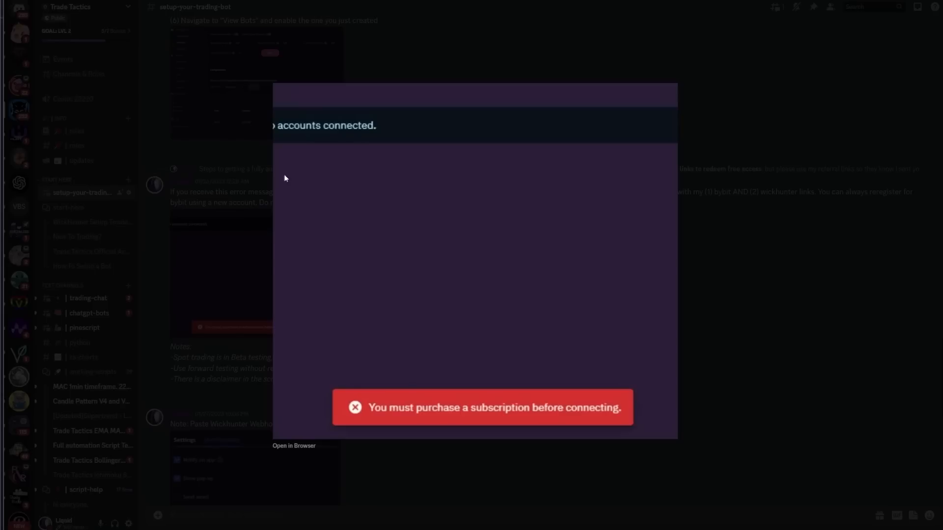
pyautogui.moveTo(771, 236)
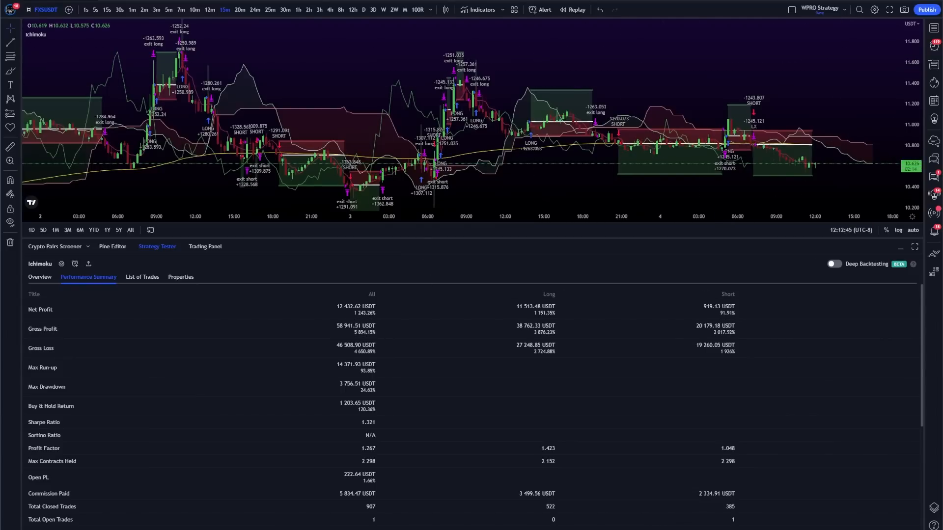
pyautogui.click(901, 247)
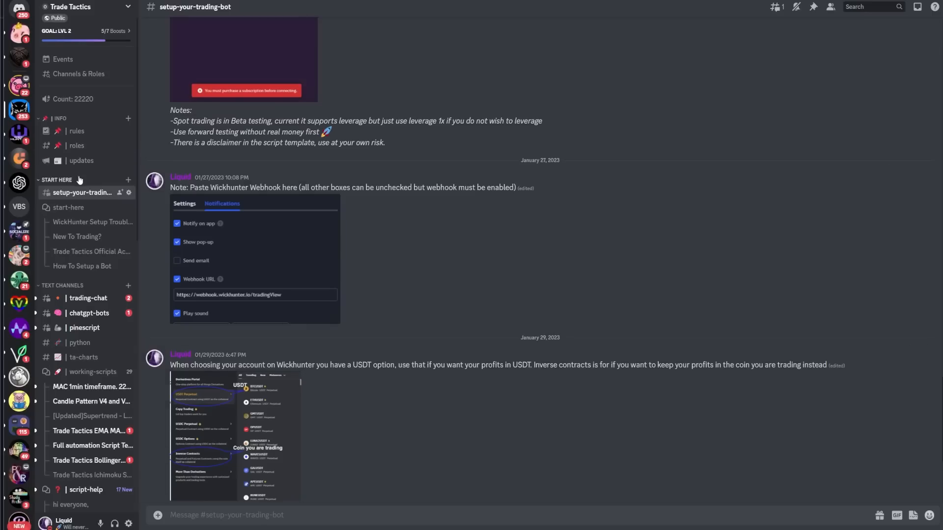
# - Open the Wick Hunter troubleshooting Google Doc and read down it
pyautogui.click(69, 207)
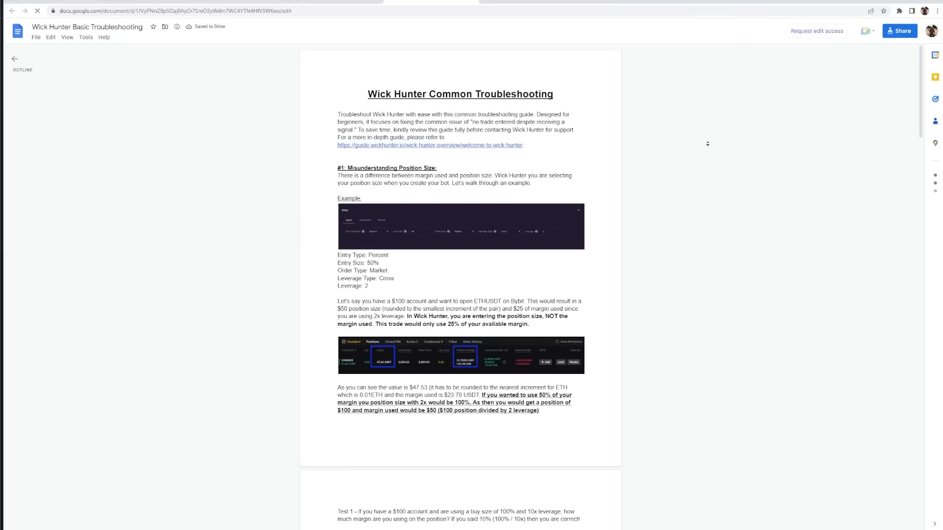
pyautogui.scroll(-3)
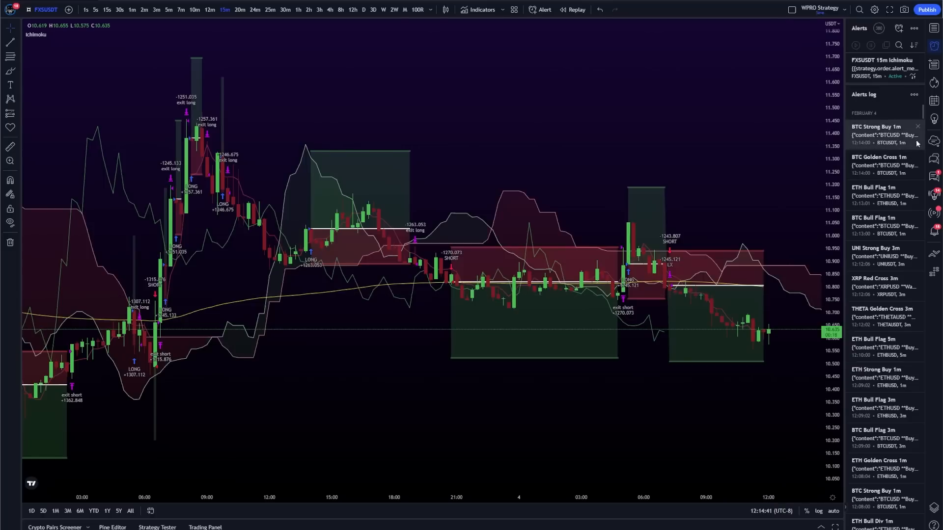
pyautogui.moveTo(885, 135)
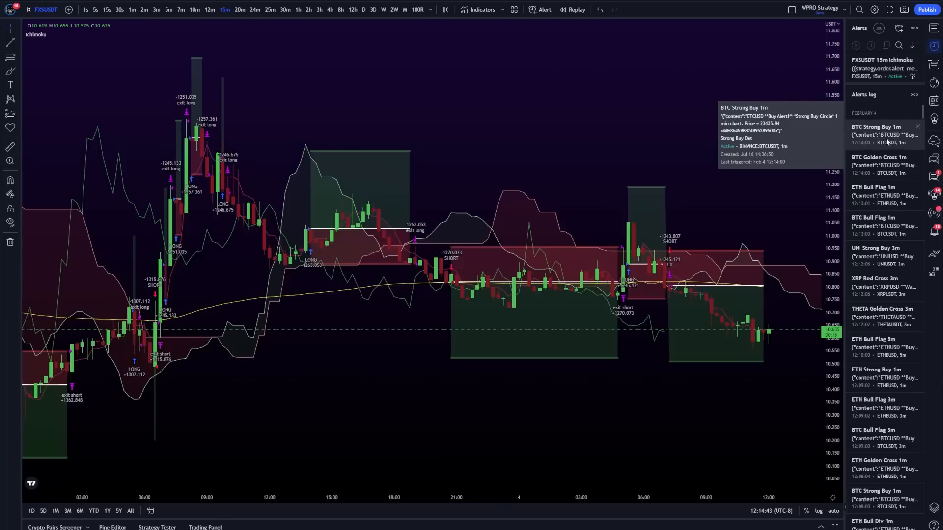
pyautogui.moveTo(885, 136)
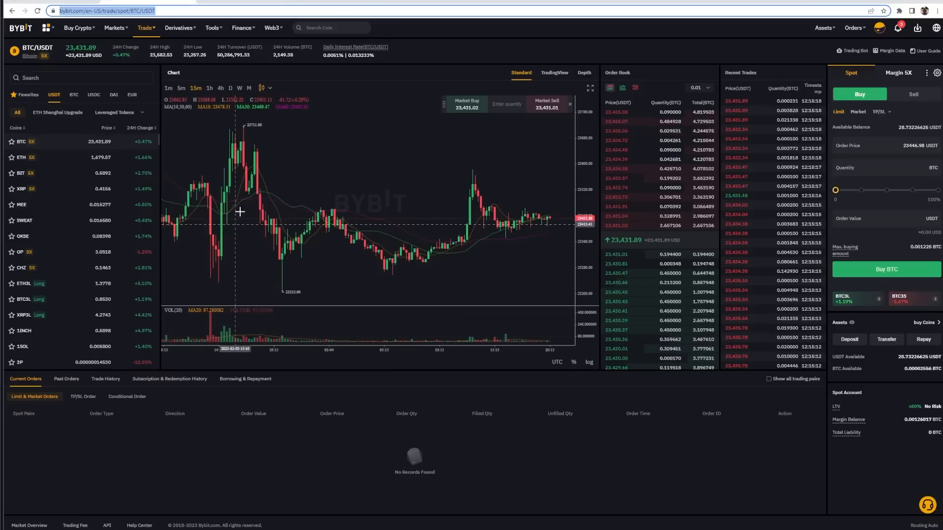
pyautogui.moveTo(380, 259)
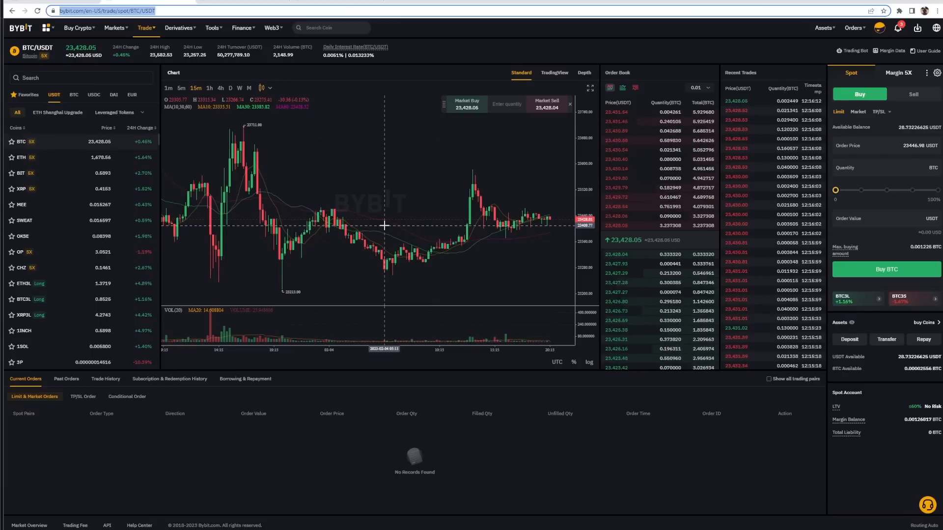
pyautogui.moveTo(366, 293)
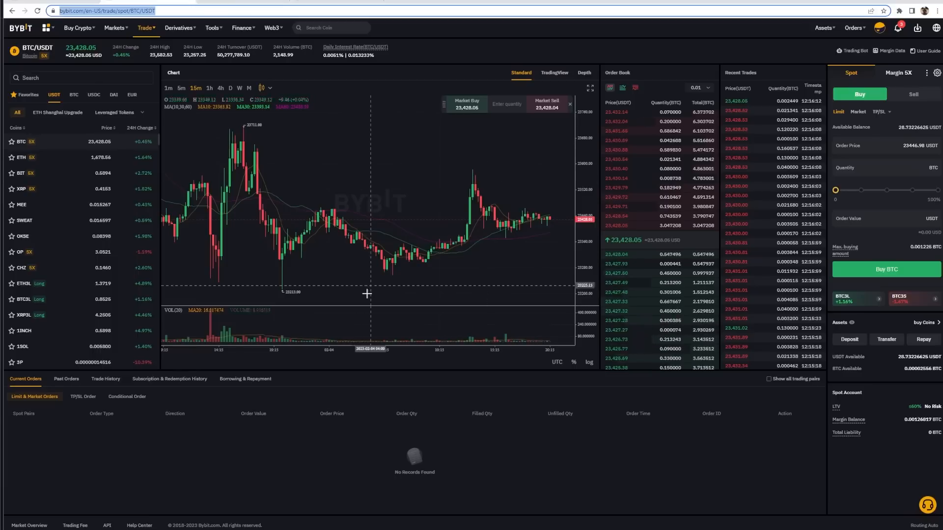